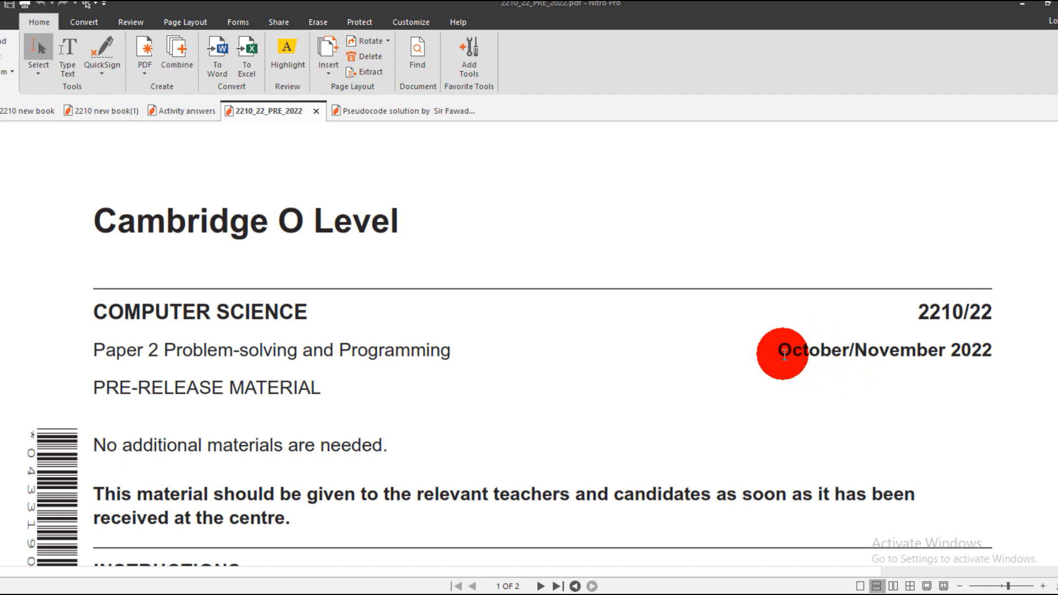
- Scroll the 2210/22 pre-release paper from its cover down to the Task 1 and Task 2 requirements on page 2
left_click_drag(769, 350, 991, 350)
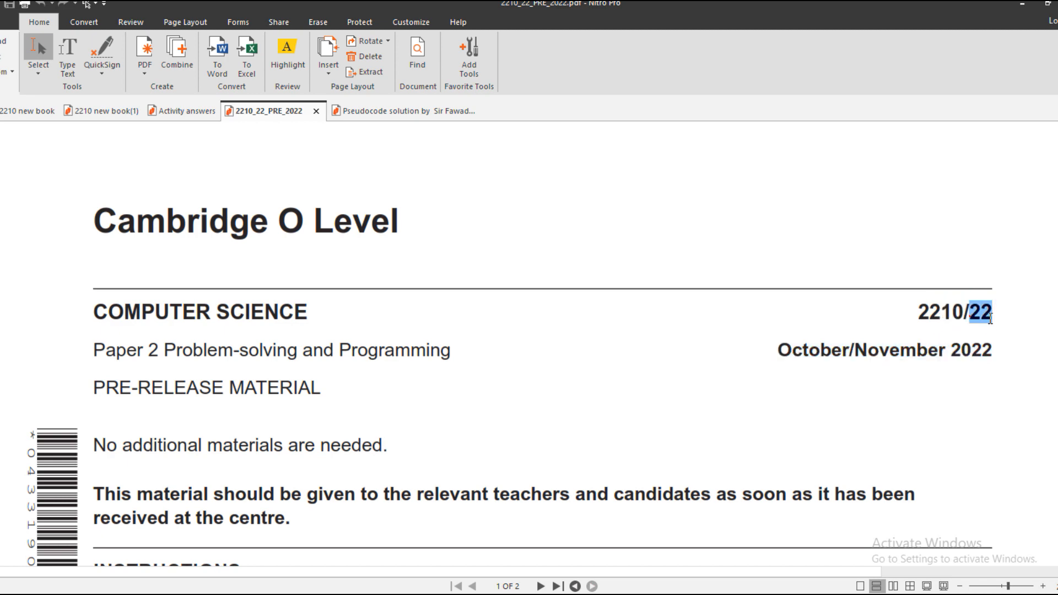
mouse_move(989, 328)
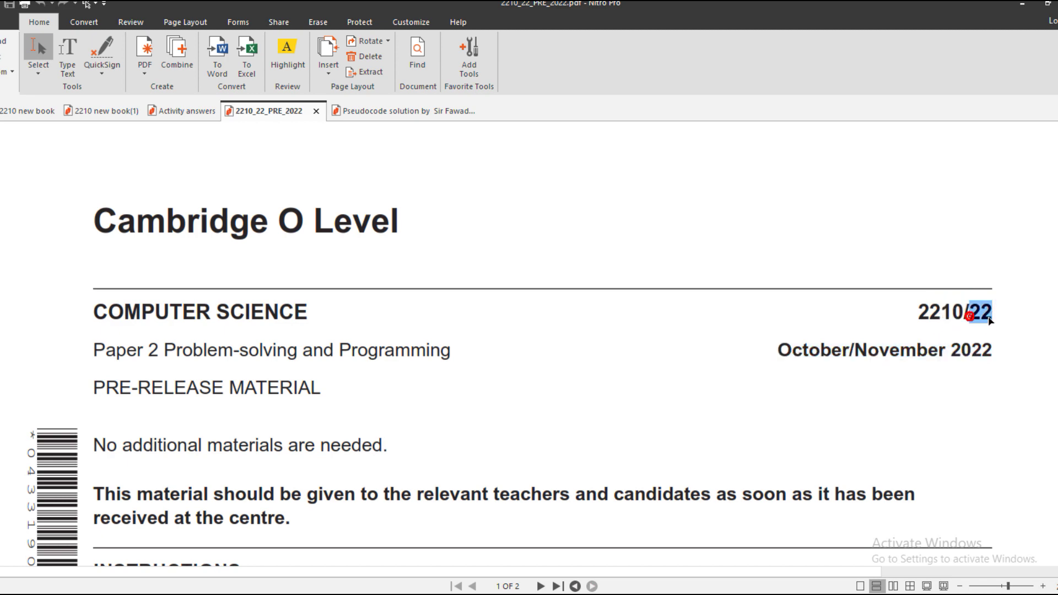
left_click(987, 321)
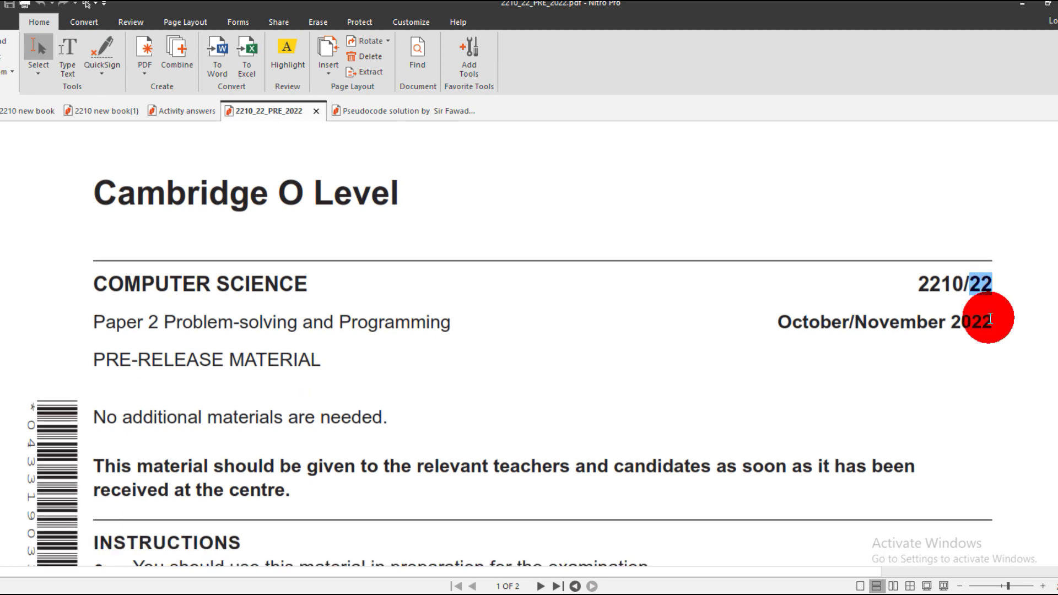
scroll("down", 3)
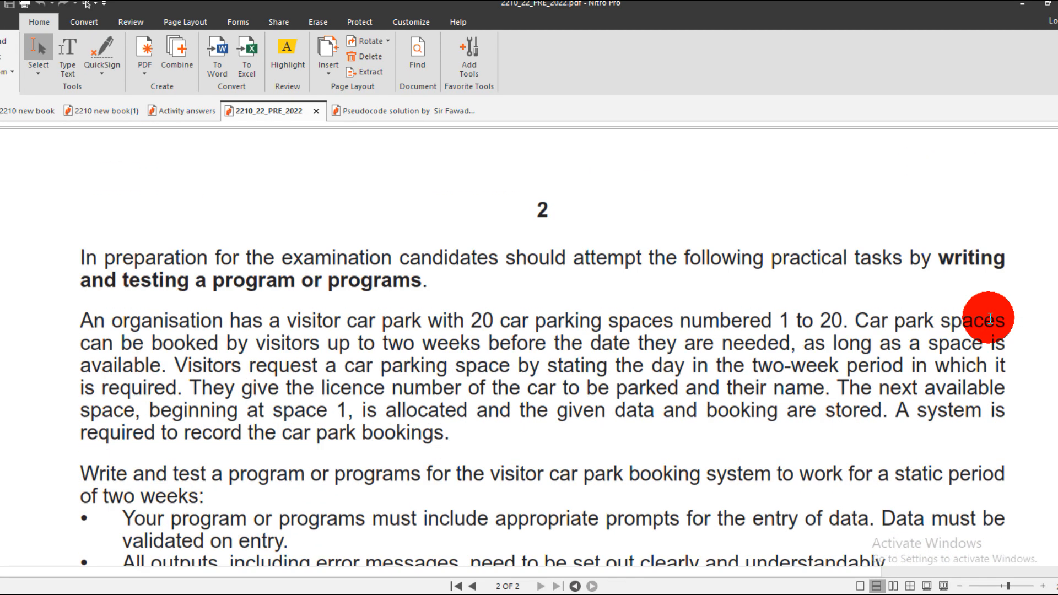
scroll("down", 3)
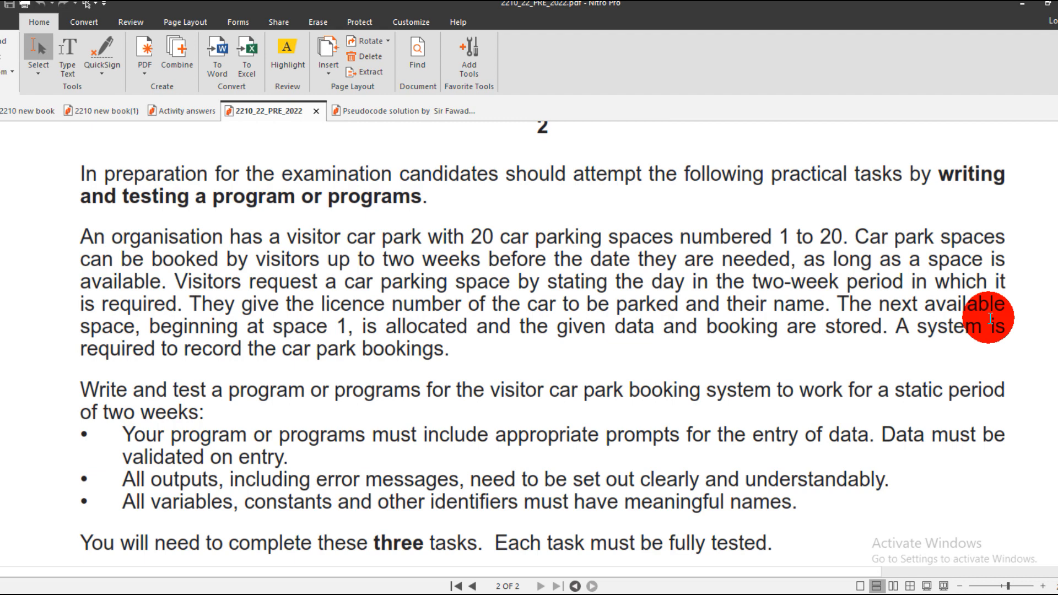
scroll("down", 3)
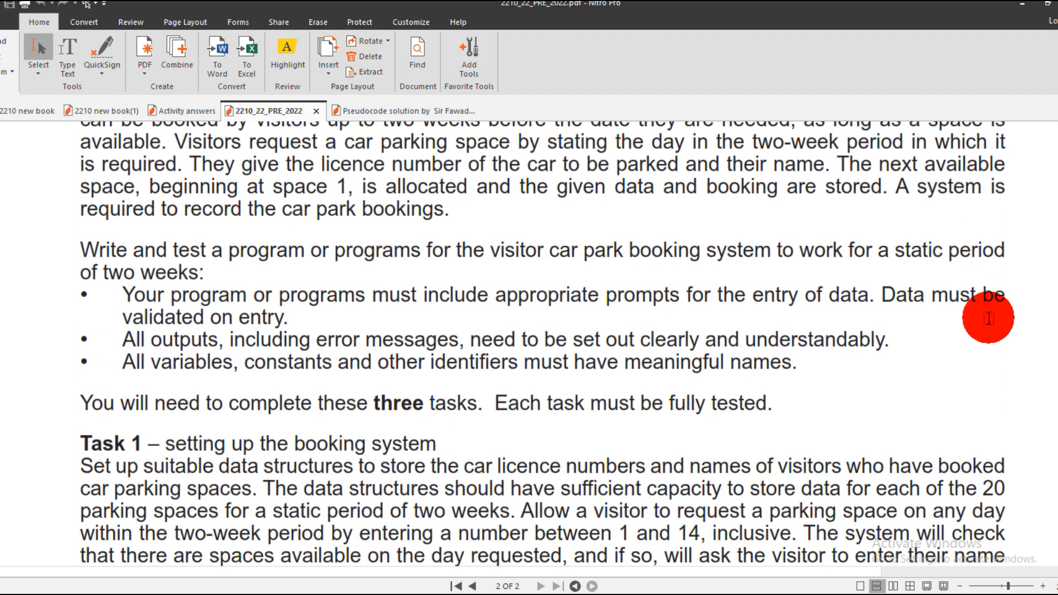
scroll("down", 3)
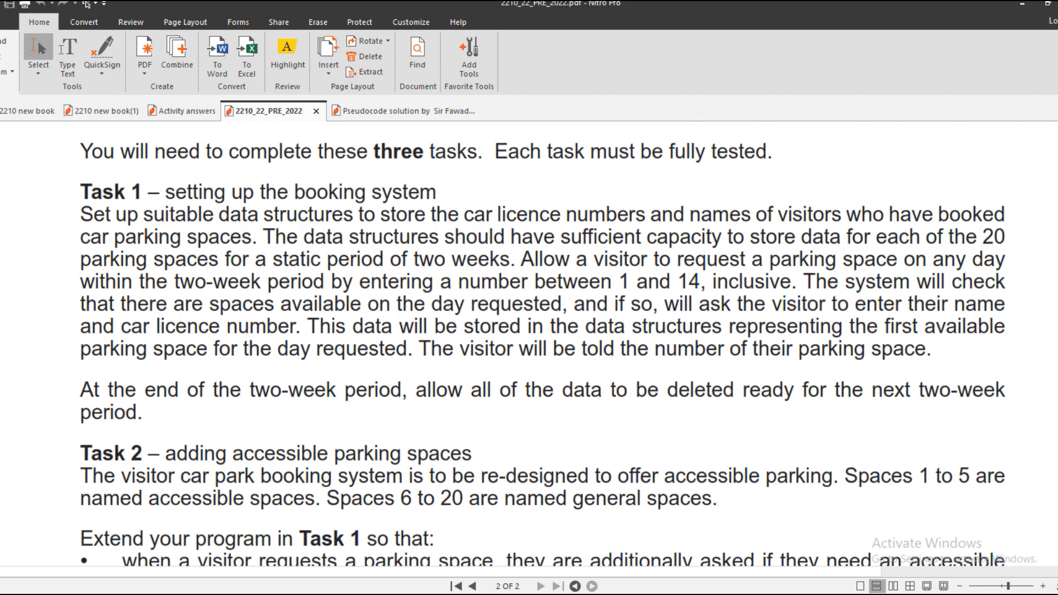
- Review the Task 1 key points in the pseudocode solution, highlighting the 14 days and the 280 result
left_click(390, 110)
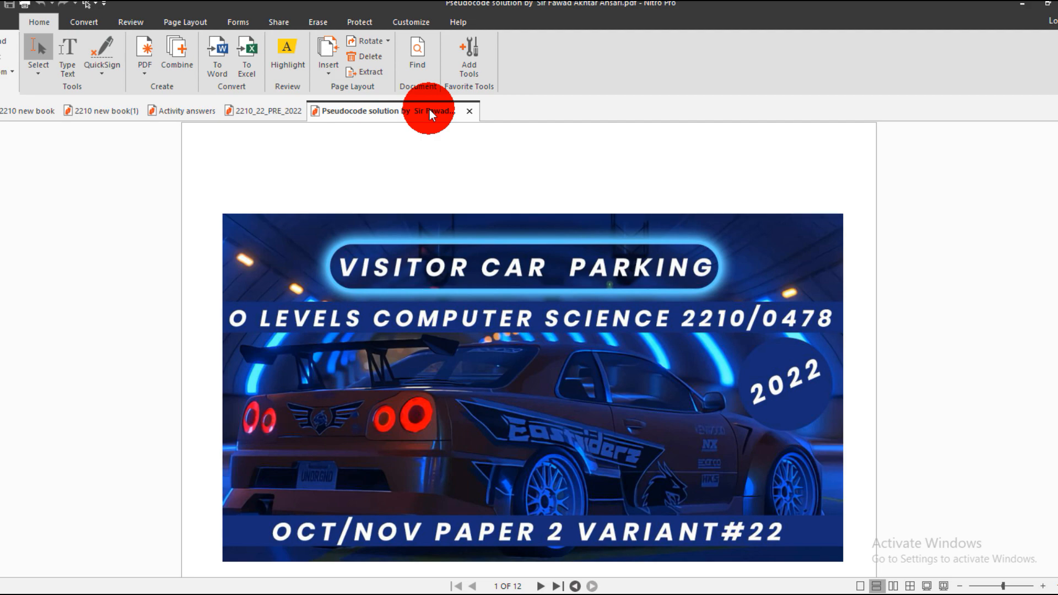
scroll("down", 3)
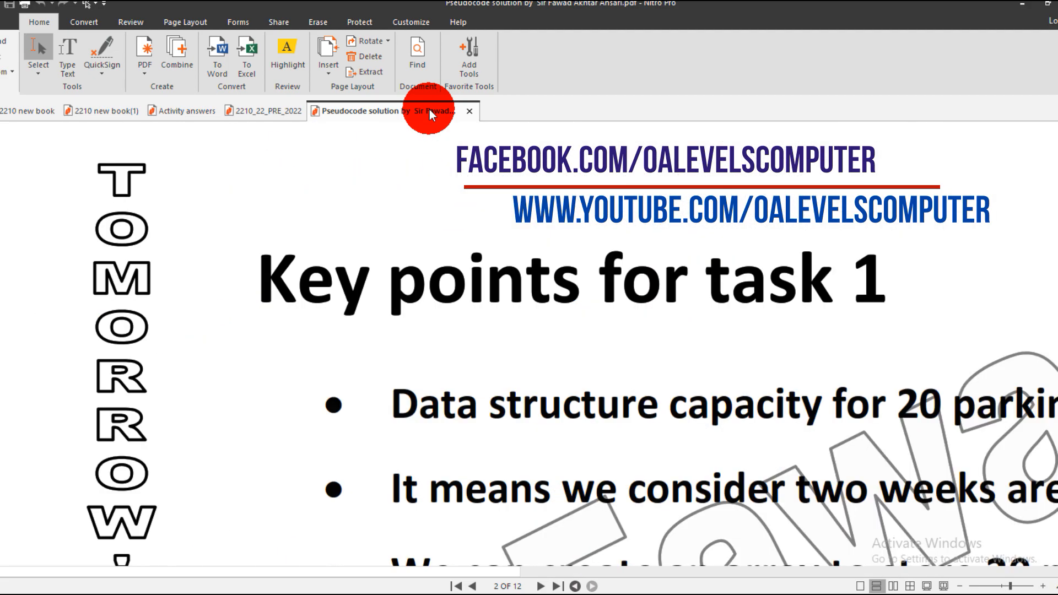
scroll("down", 3)
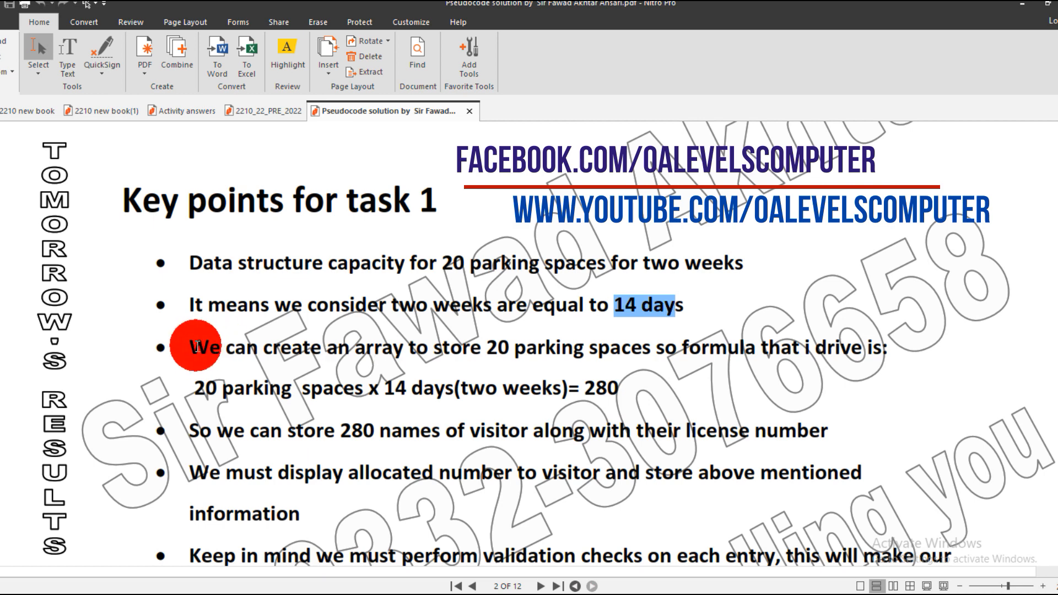
left_click_drag(192, 349, 473, 349)
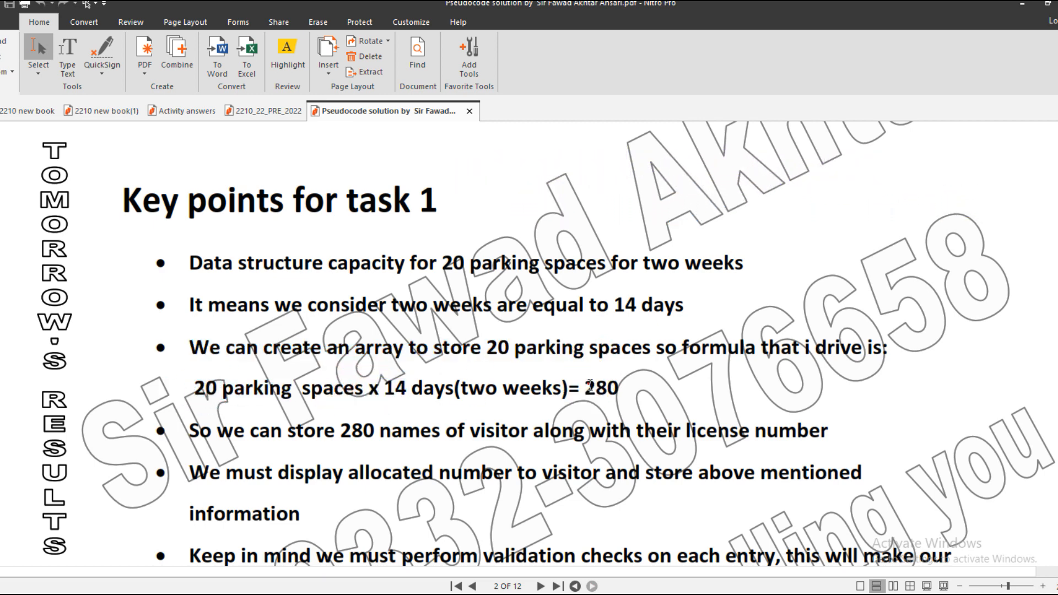
double_click(601, 388)
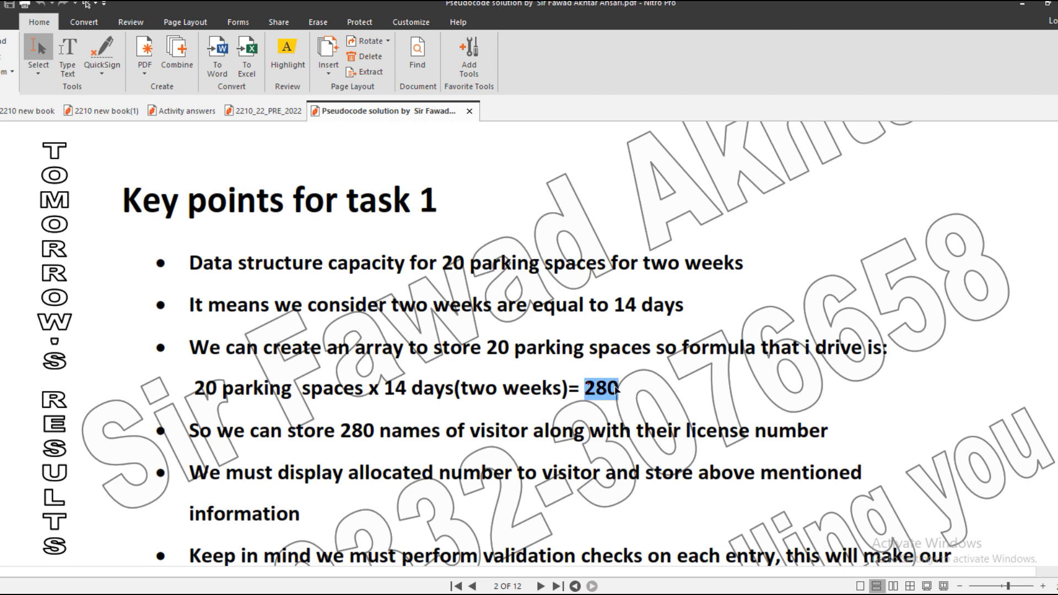
left_click(487, 438)
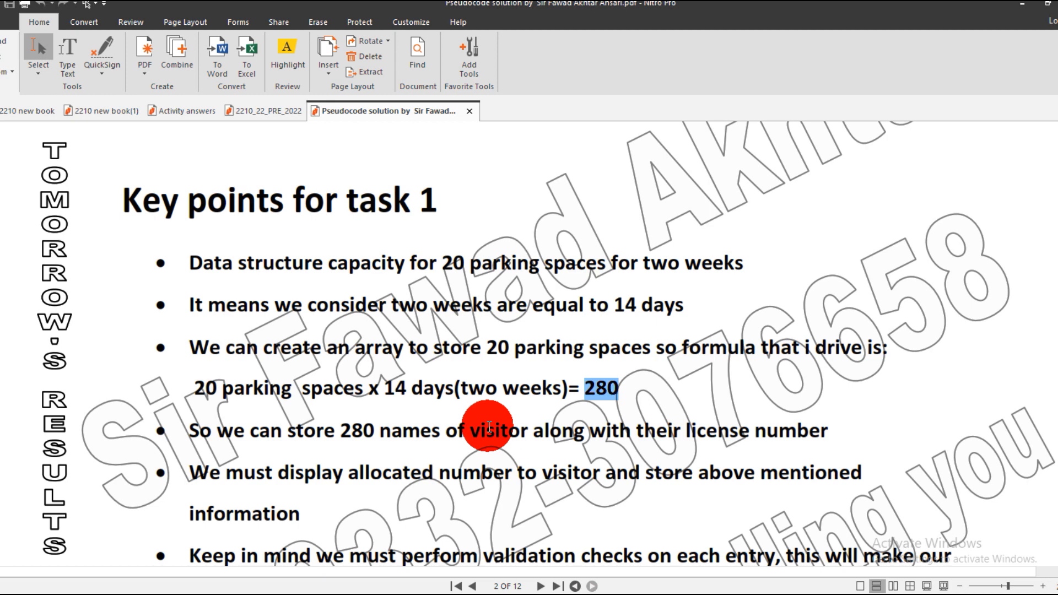
- Scroll on to page 3's Task 1 declarations for 280 visitor names and licence numbers
scroll("down", 3)
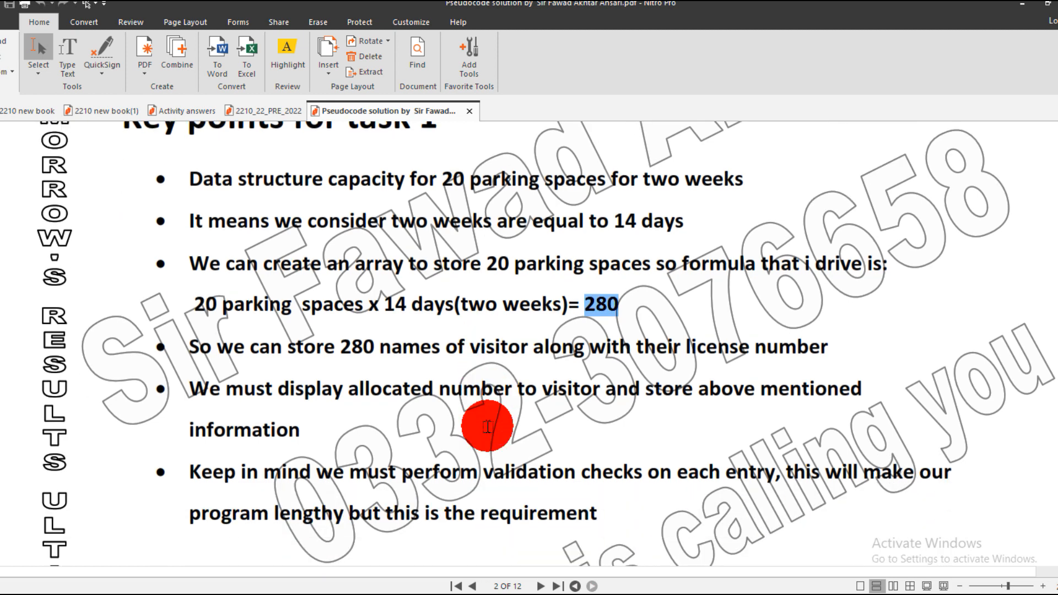
scroll("down", 3)
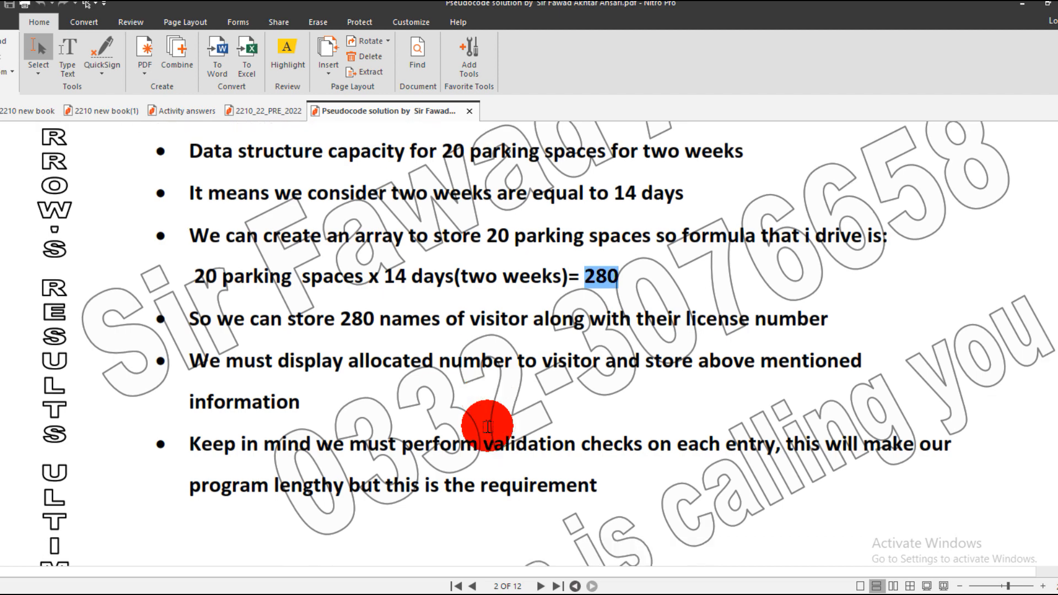
scroll("down", 3)
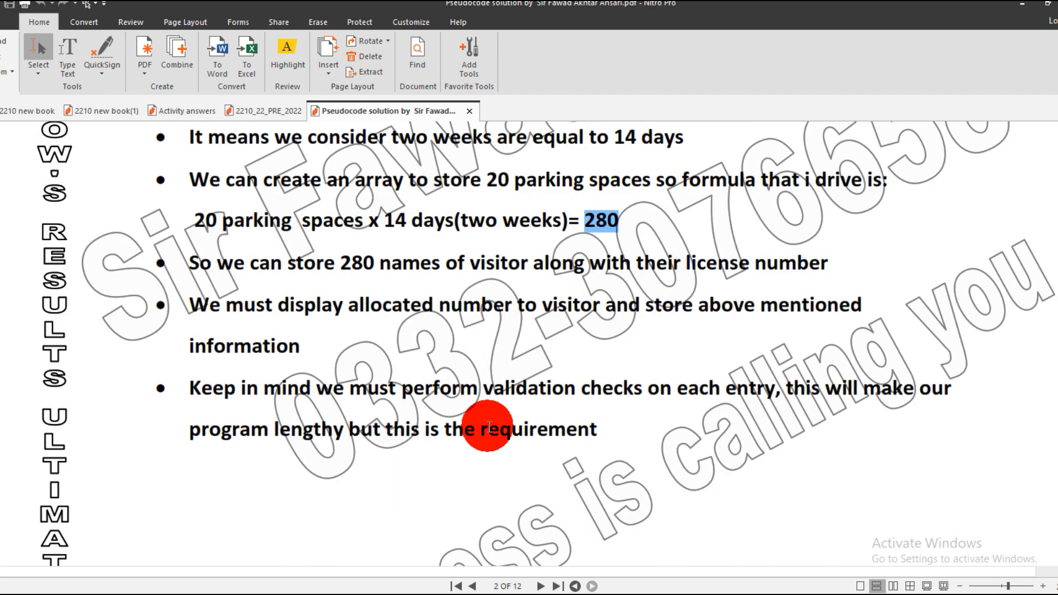
scroll("down", 3)
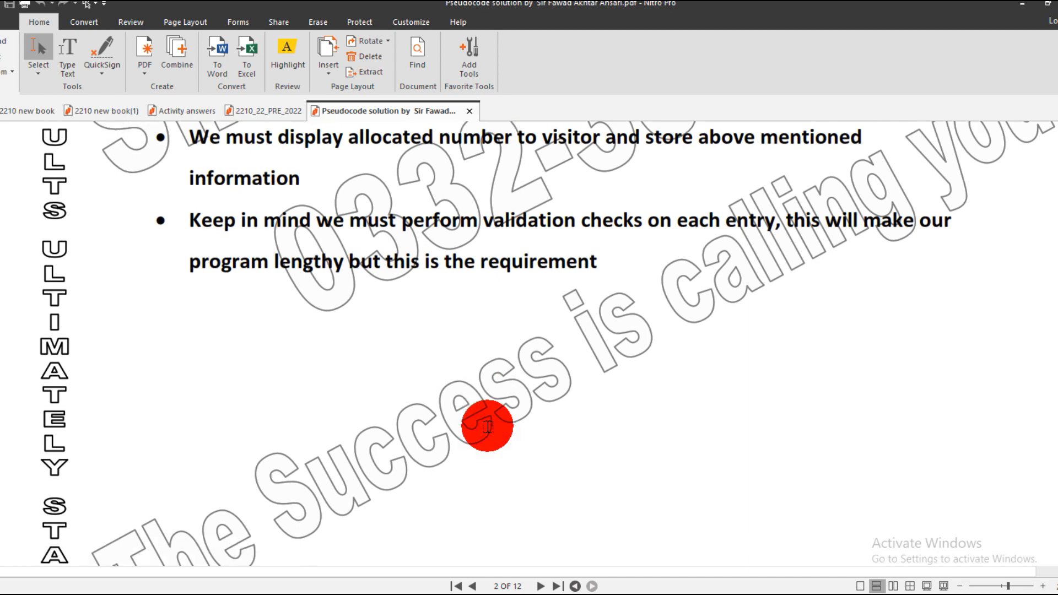
scroll("down", 3)
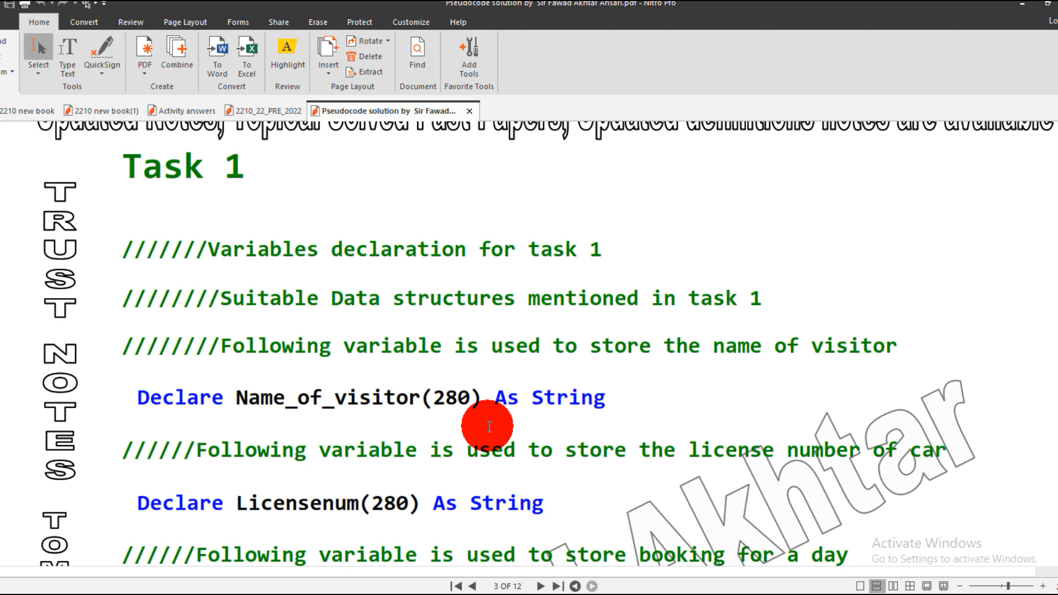
- Scroll through page 3's declarations and highlight the New_parking_no variable
scroll("down", 3)
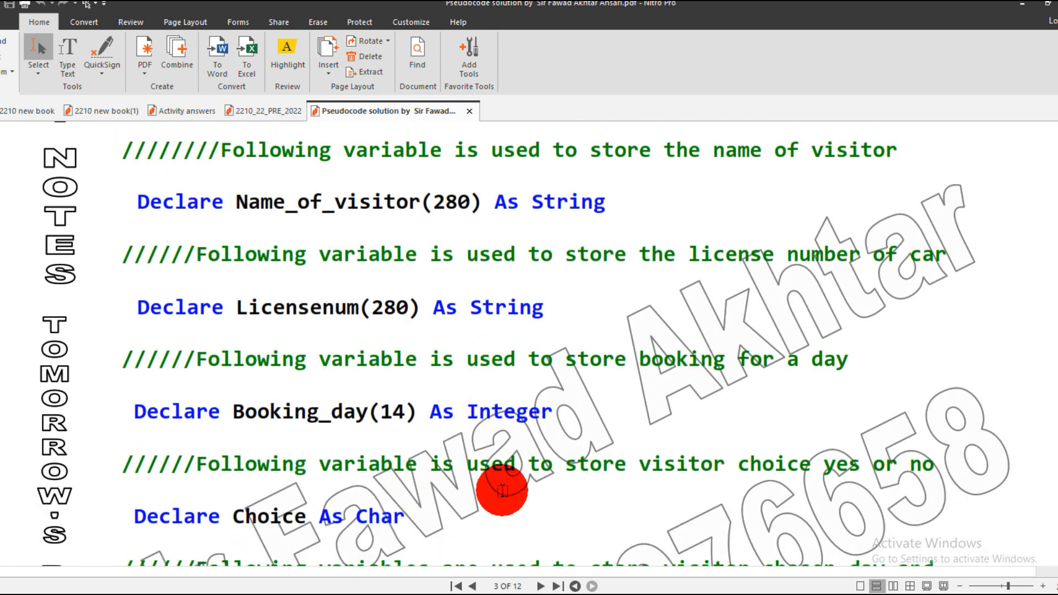
mouse_move(444, 202)
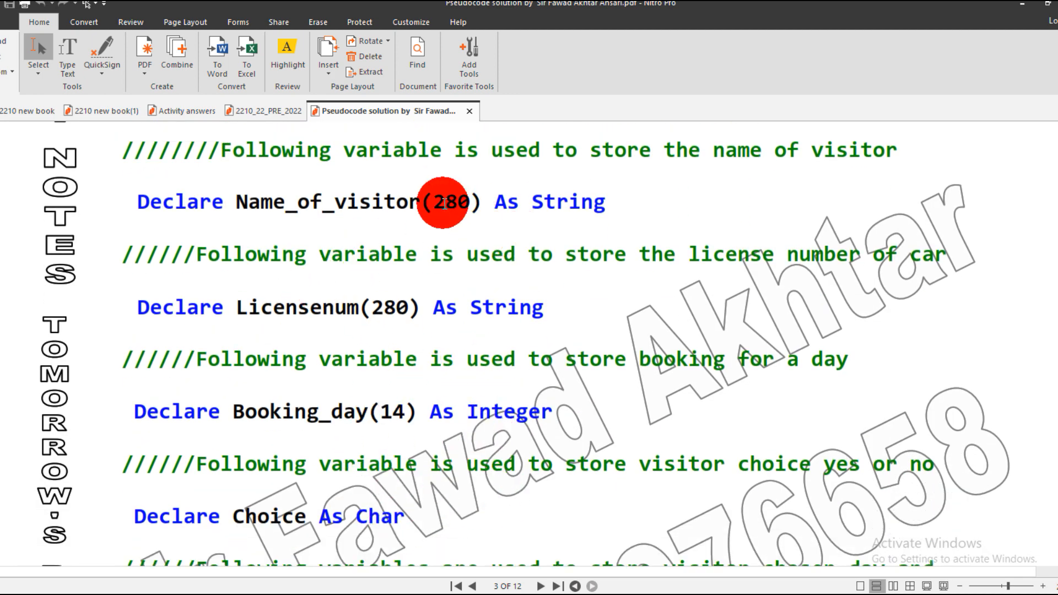
mouse_move(377, 314)
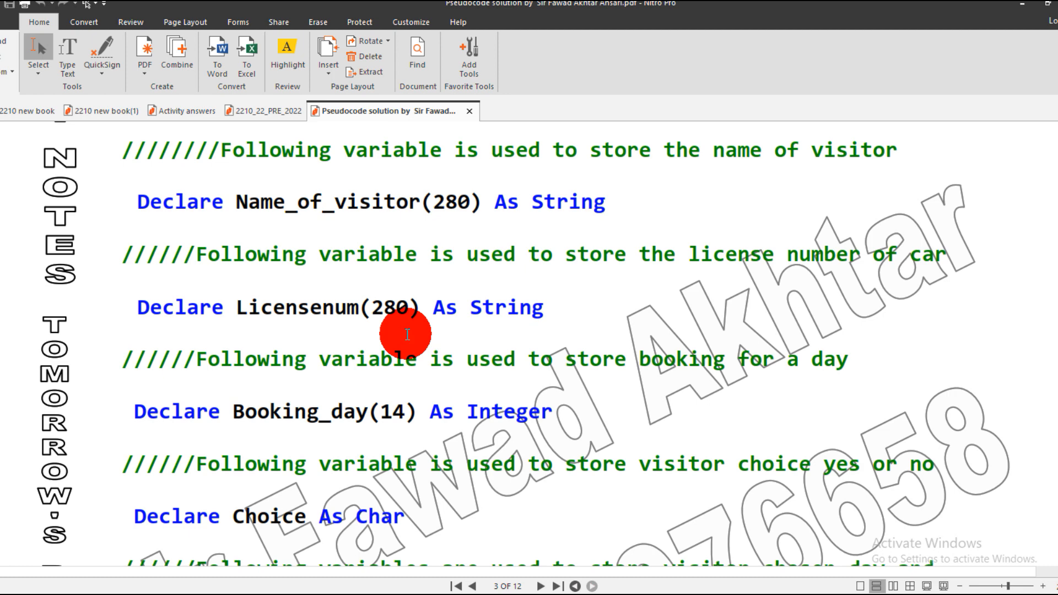
scroll("down", 3)
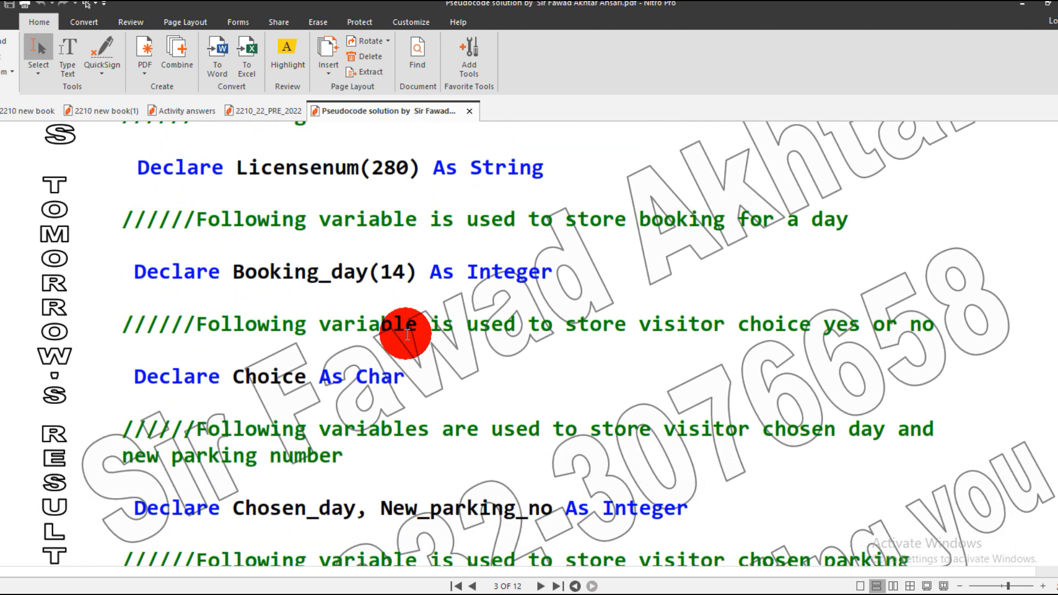
scroll("down", 3)
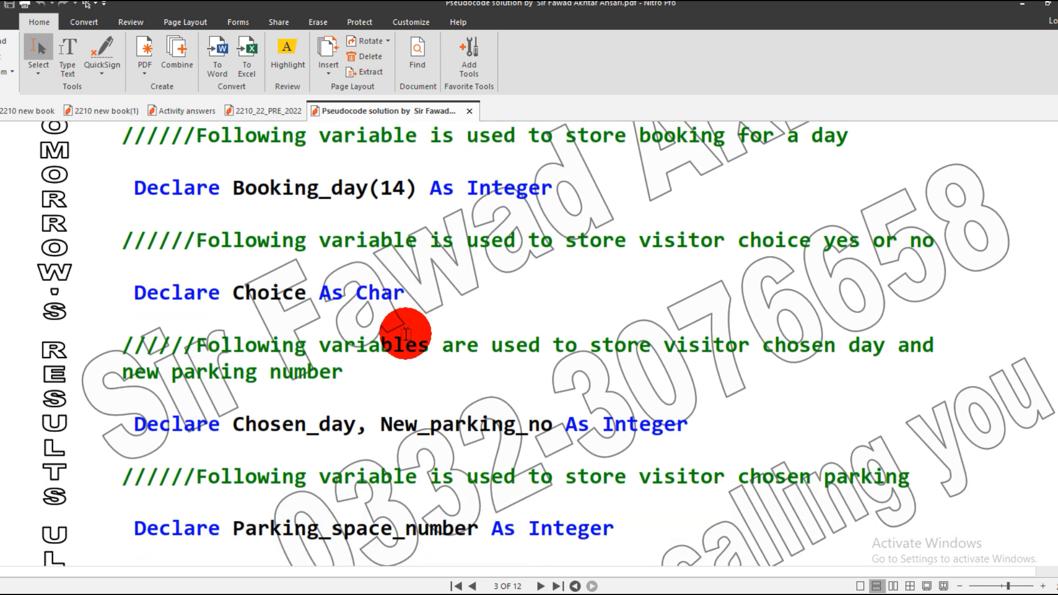
scroll("down", 3)
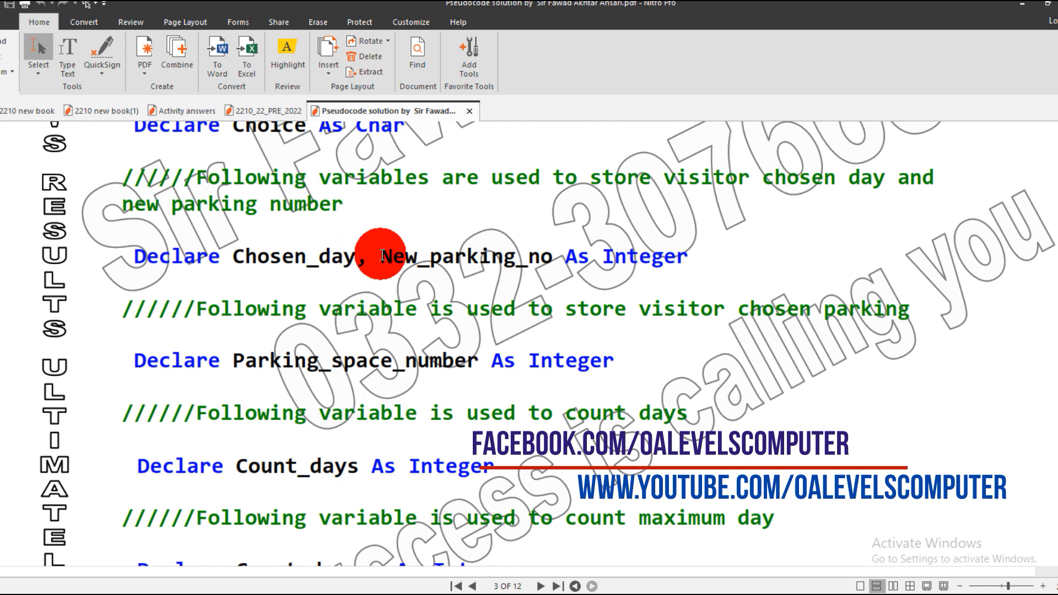
double_click(460, 256)
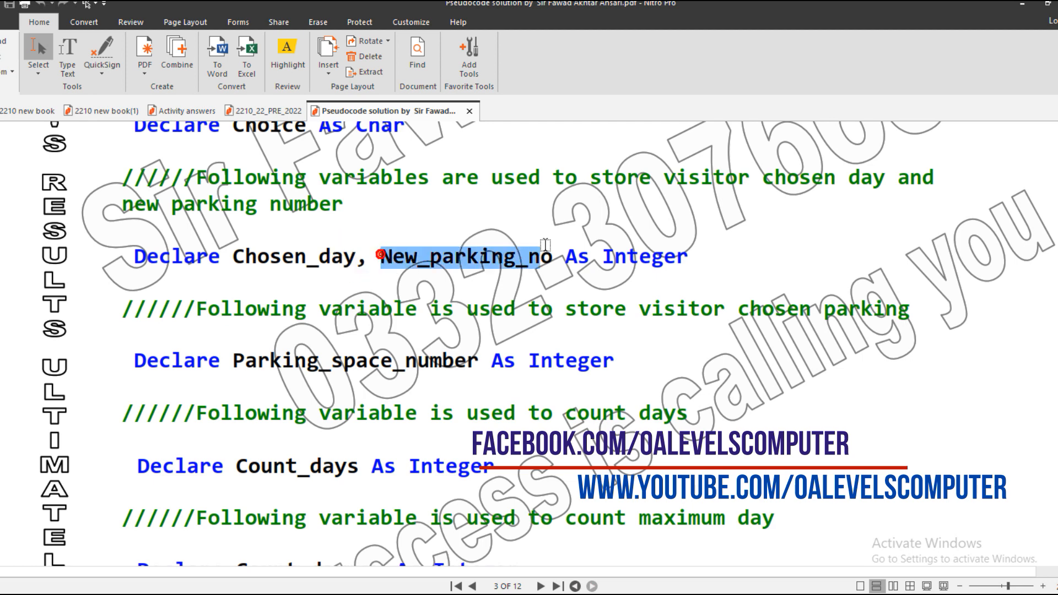
- Continue to the integer counters, highlighting Count_daymax and Count_visitor_name at the end of page 3
scroll("down", 3)
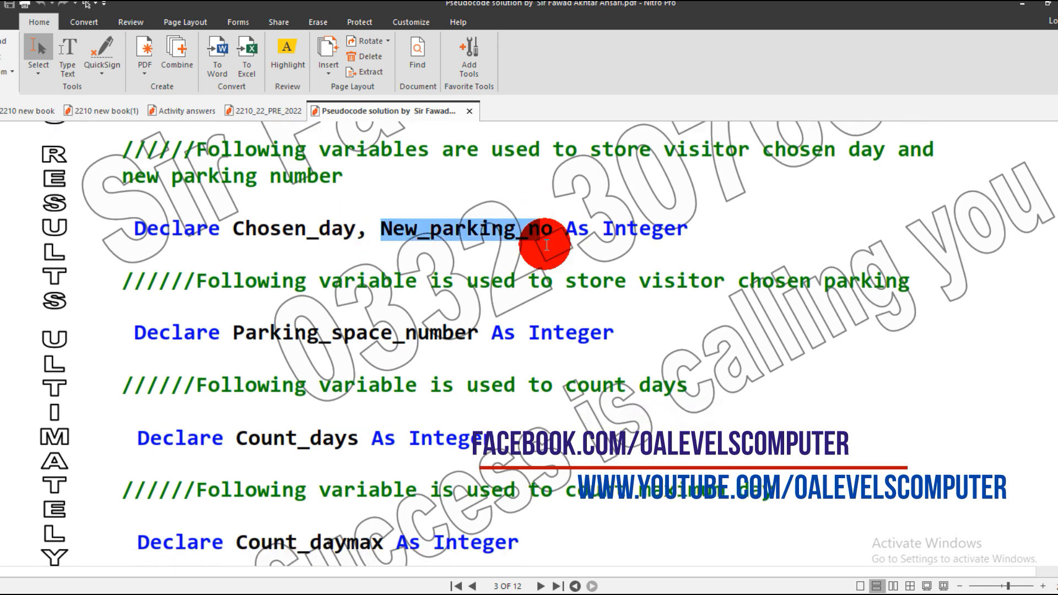
scroll("down", 3)
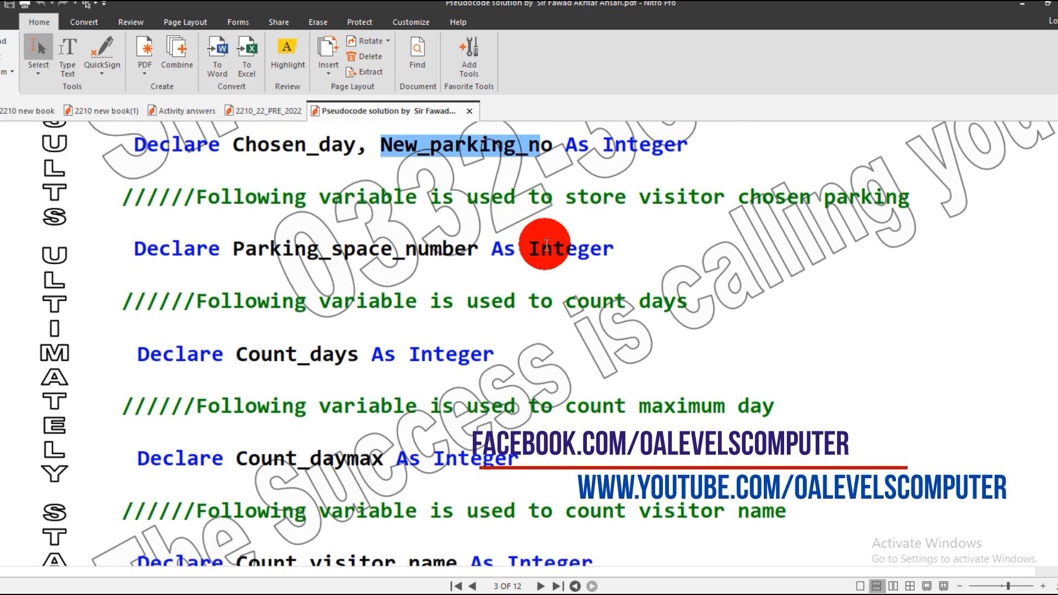
scroll("down", 3)
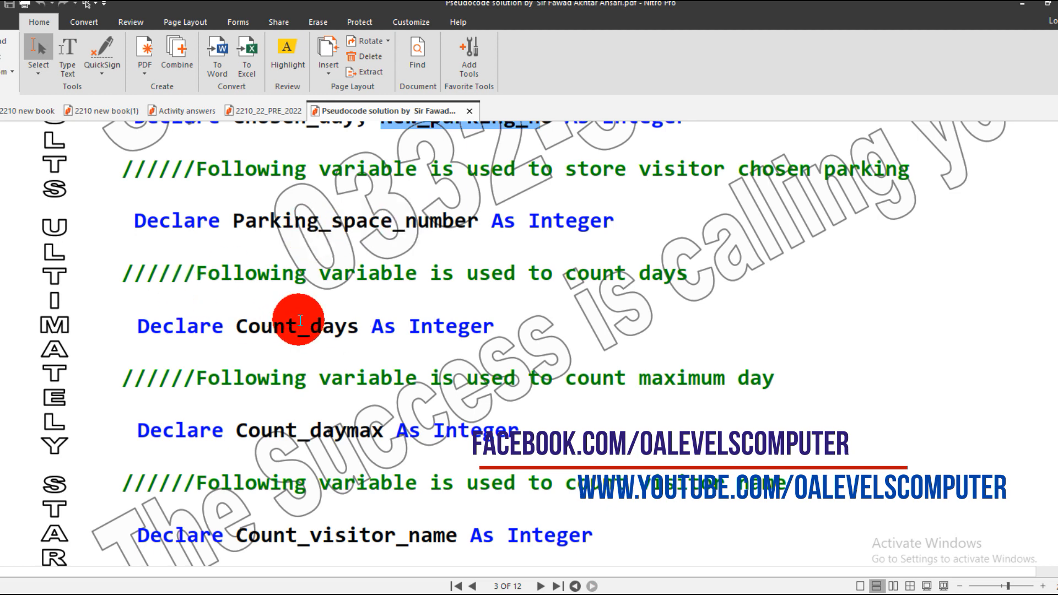
scroll("down", 3)
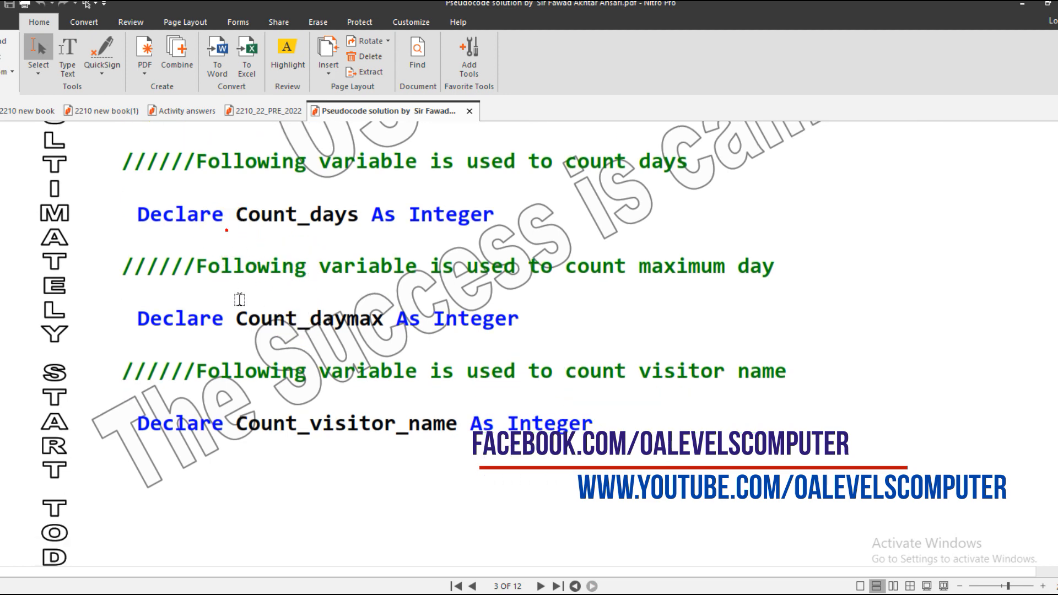
double_click(368, 318)
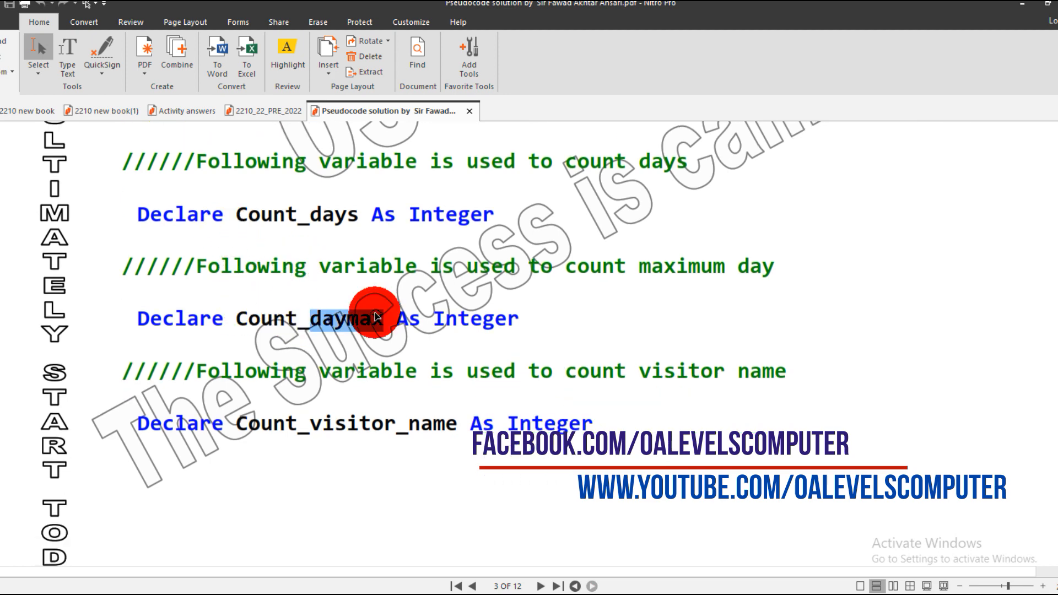
double_click(344, 423)
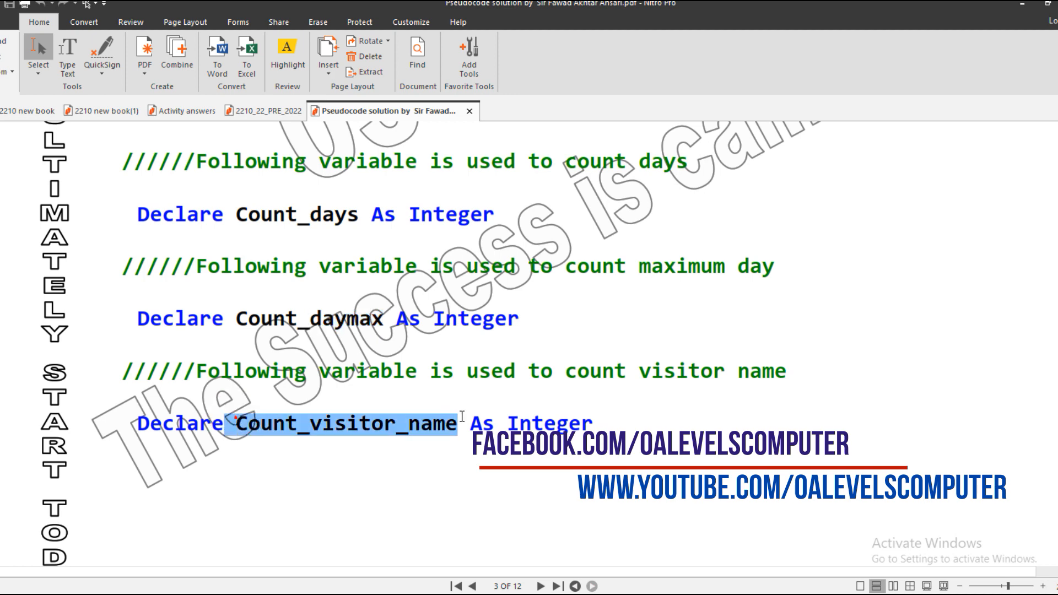
scroll("down", 3)
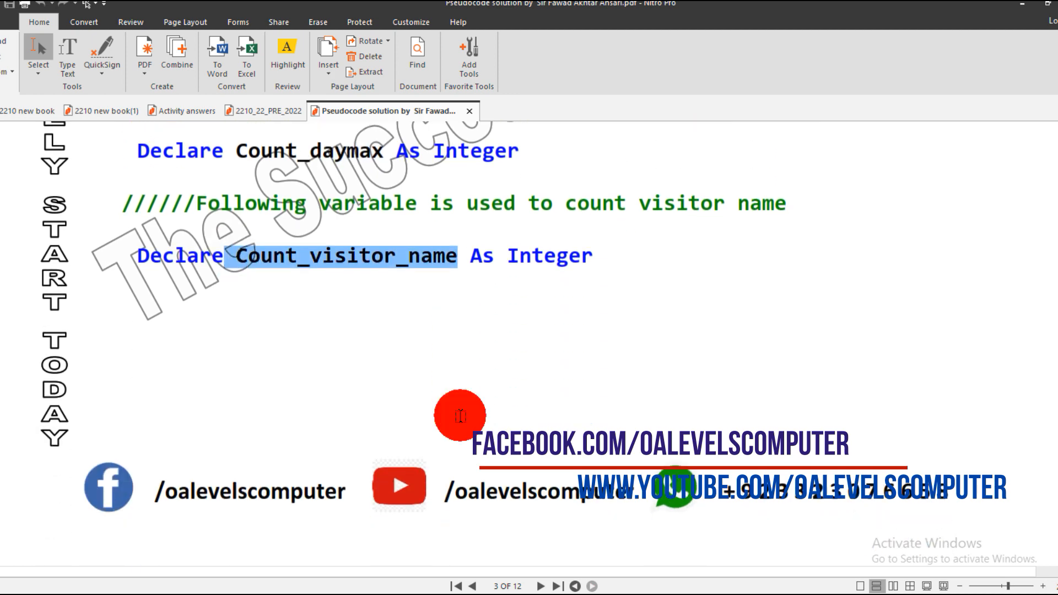
- Go through page 4's constants and the booking-day initialisation loop, highlighting the zero assigned to Booking_day
scroll("down", 3)
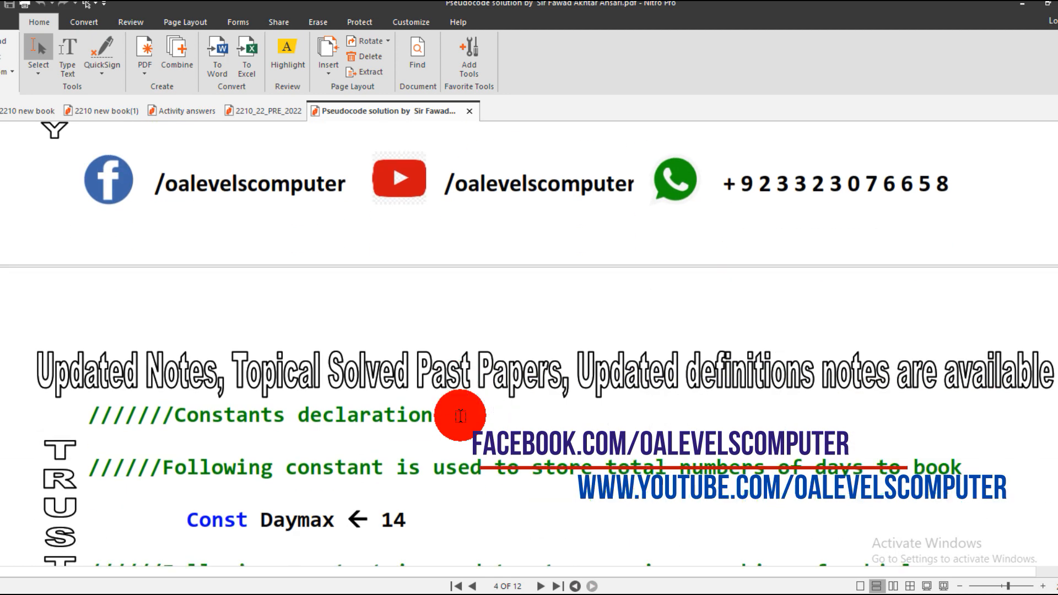
scroll("down", 3)
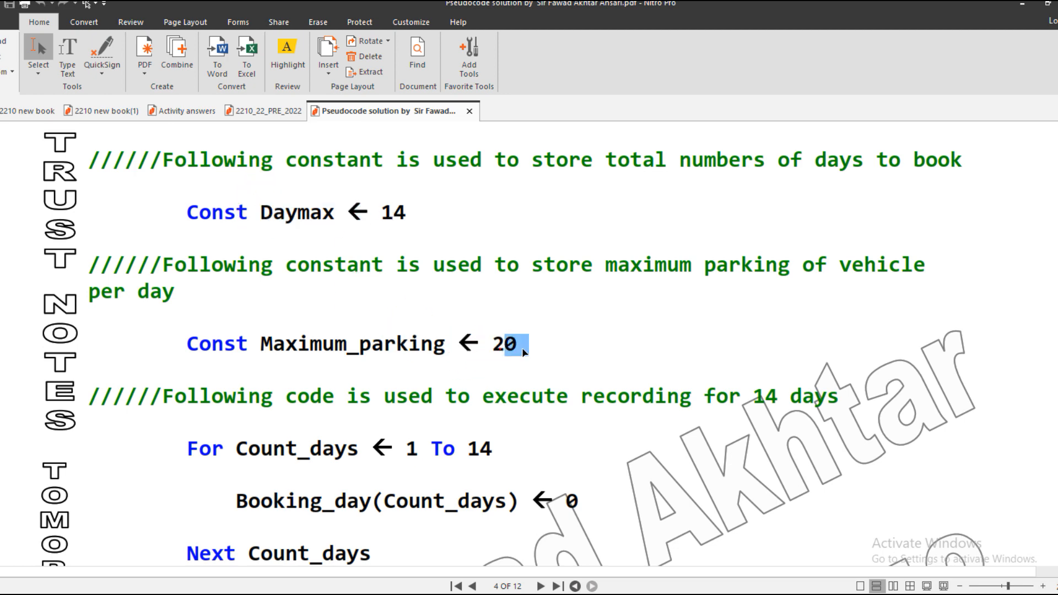
scroll("down", 3)
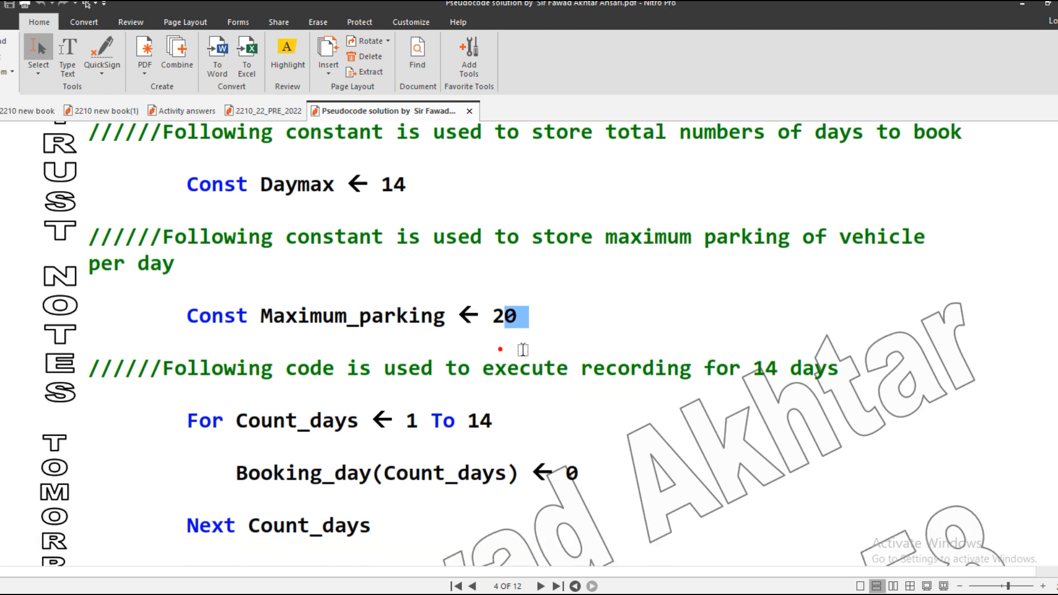
scroll("down", 3)
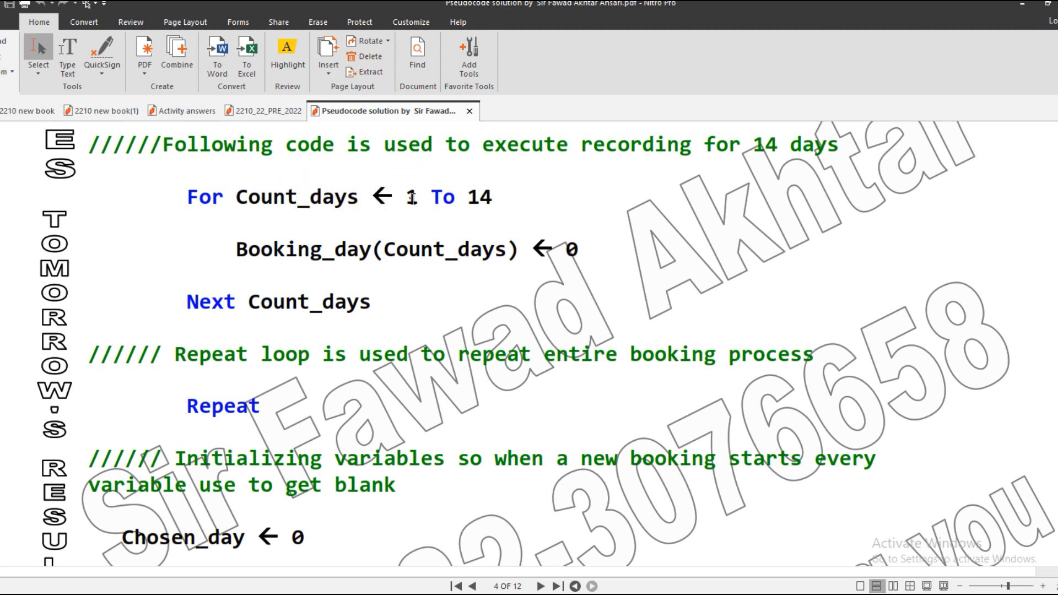
left_click_drag(405, 196, 492, 196)
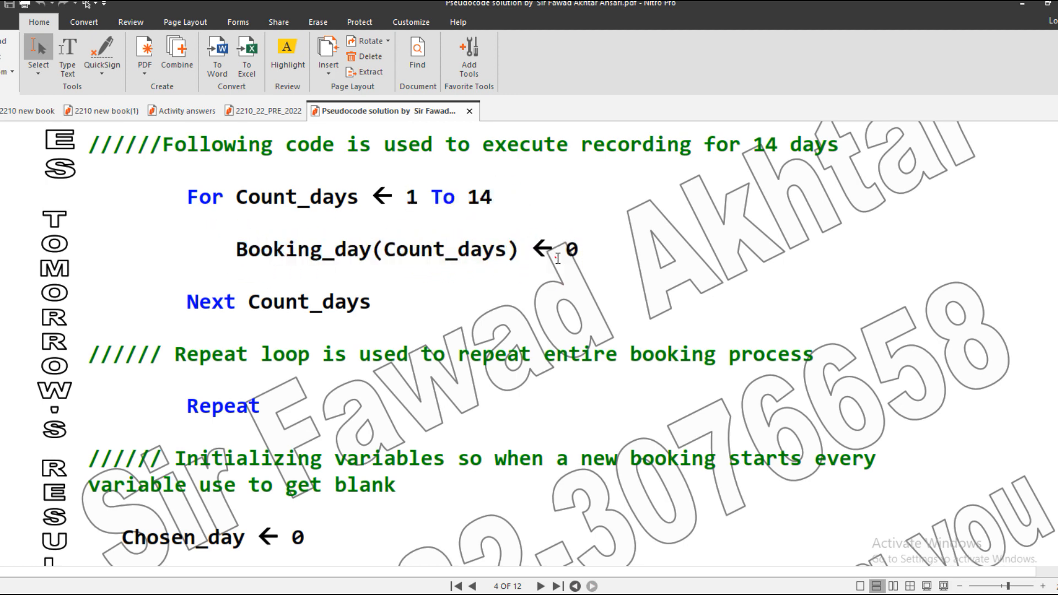
double_click(570, 250)
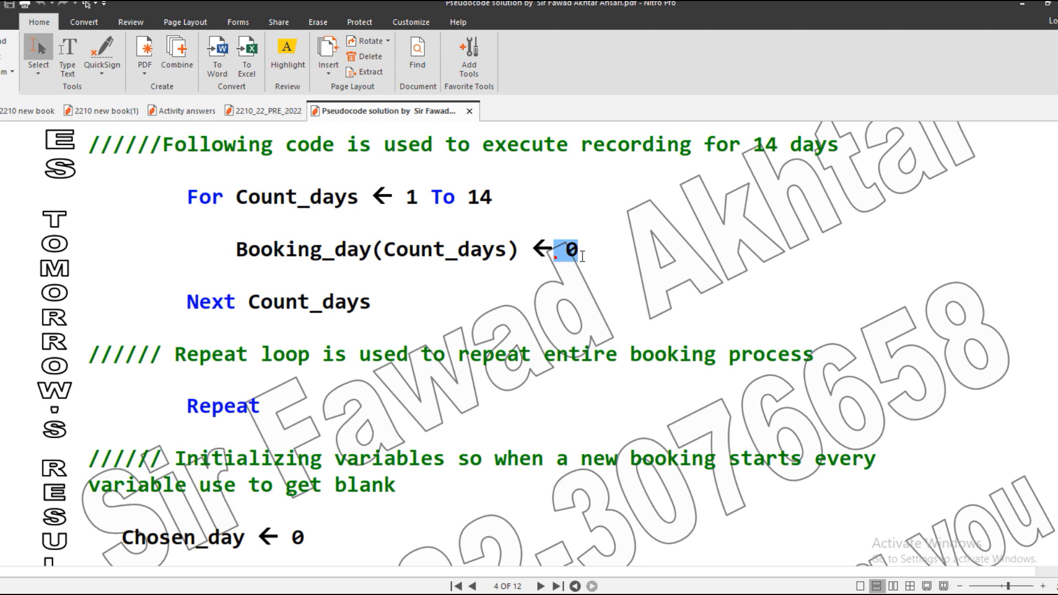
left_click(371, 296)
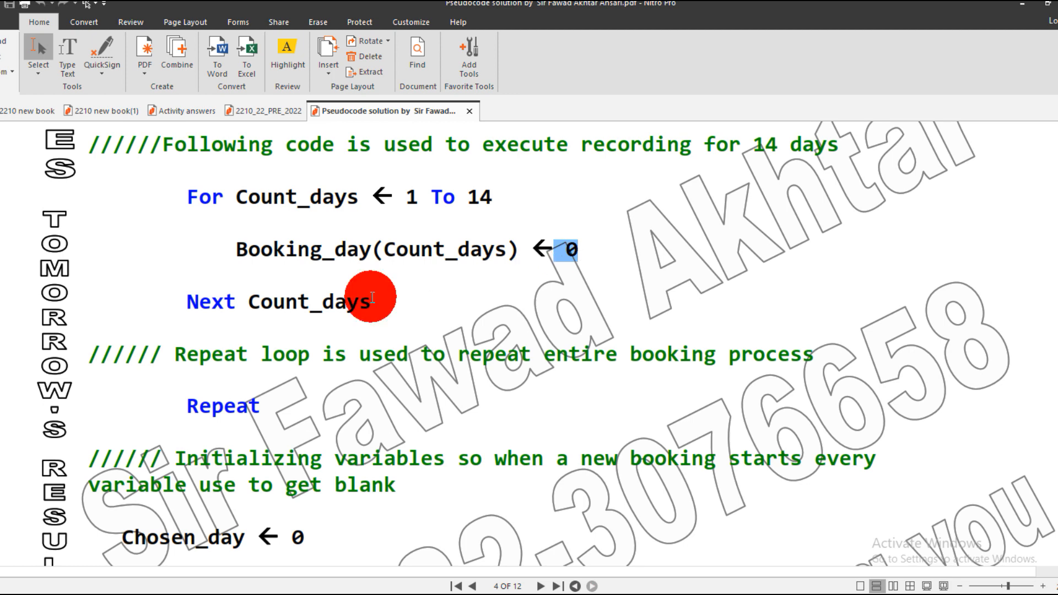
- Highlight the block of variables reset to zero and continue to page 5's booking loop
scroll("down", 3)
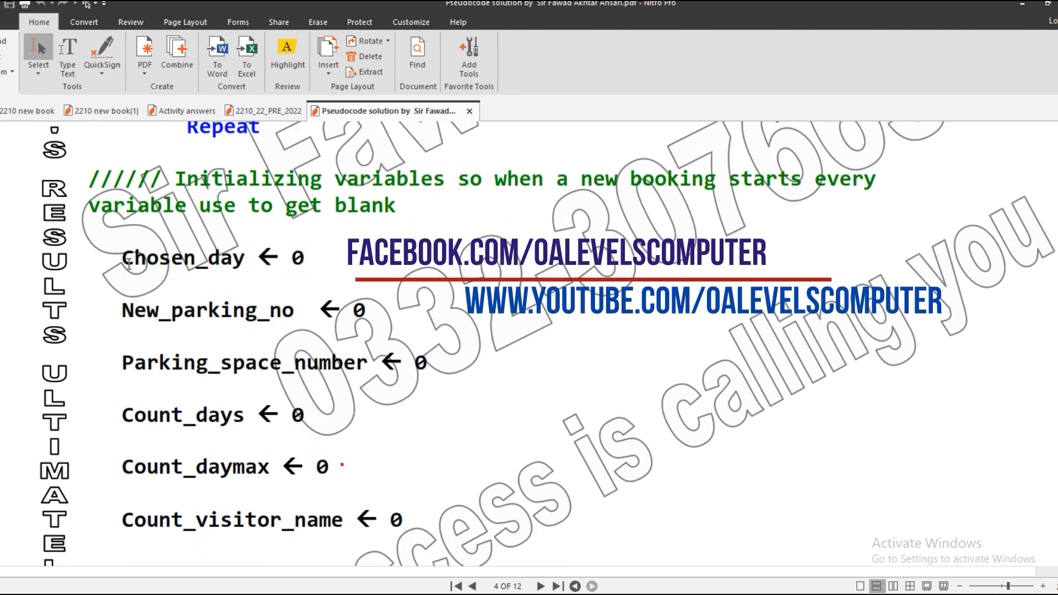
left_click_drag(125, 256, 401, 520)
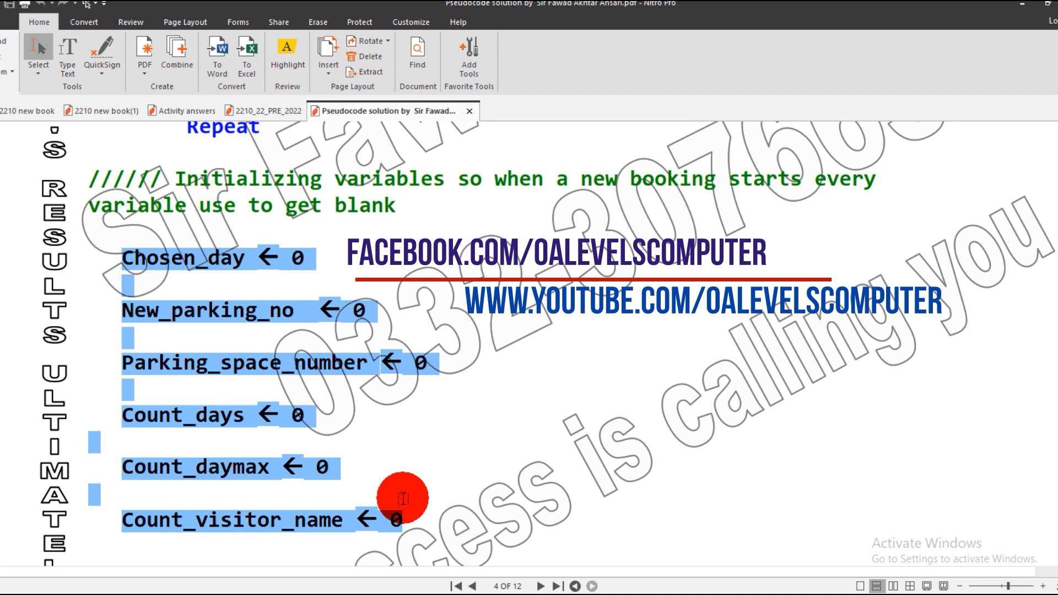
scroll("down", 3)
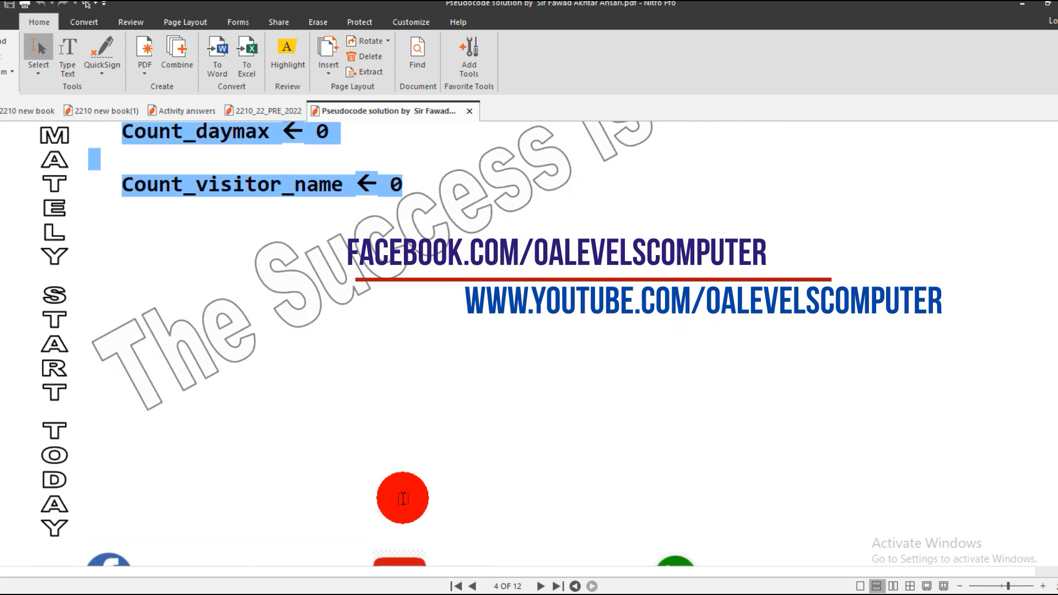
scroll("down", 3)
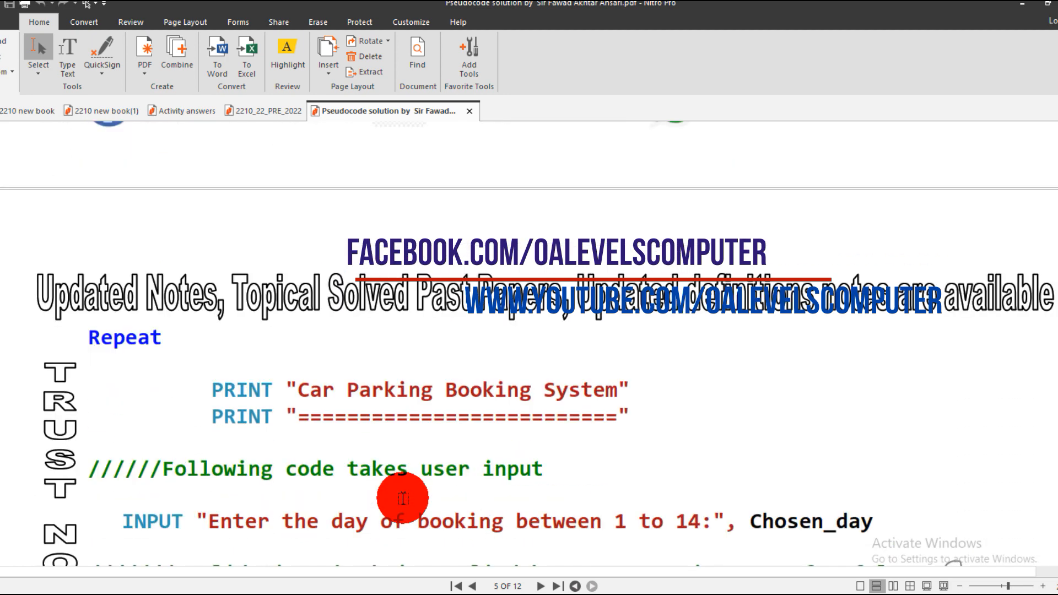
- Step through page 5's Chosen_day input and its validation, highlighting the Invalid day number message
scroll("down", 3)
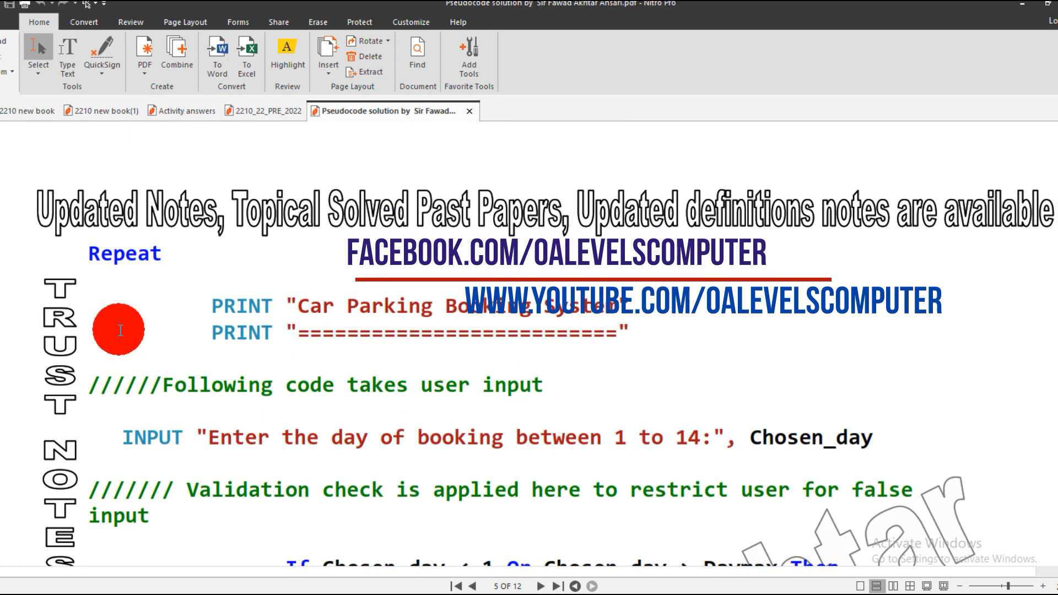
scroll("down", 3)
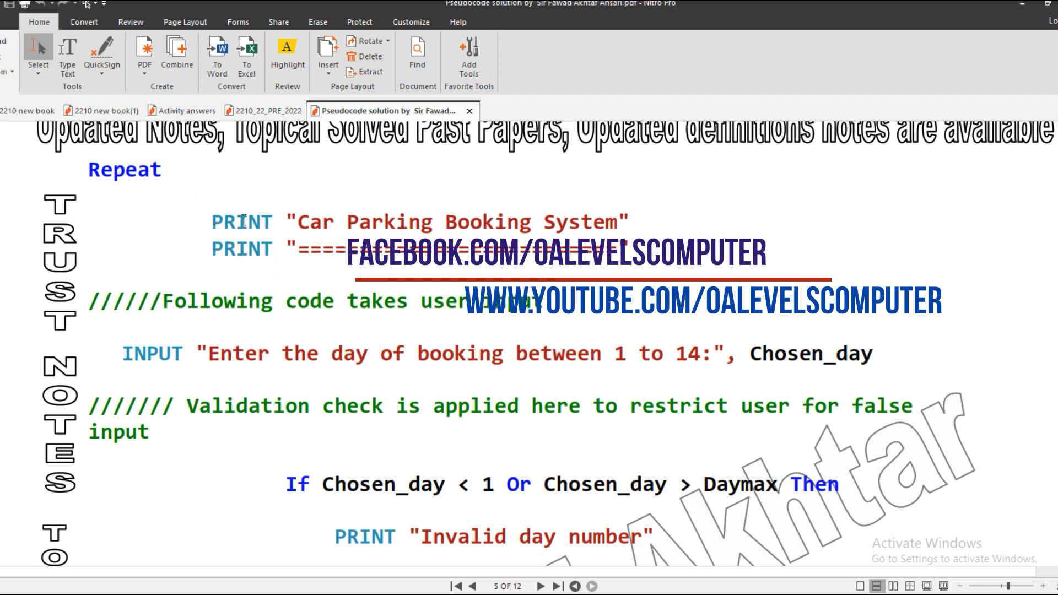
mouse_move(479, 264)
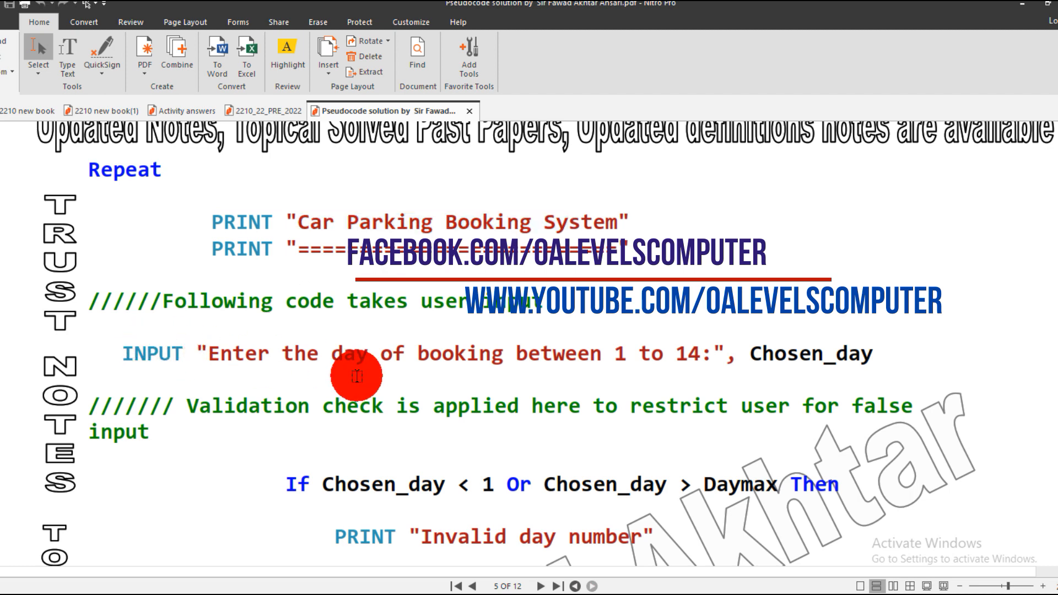
mouse_move(461, 354)
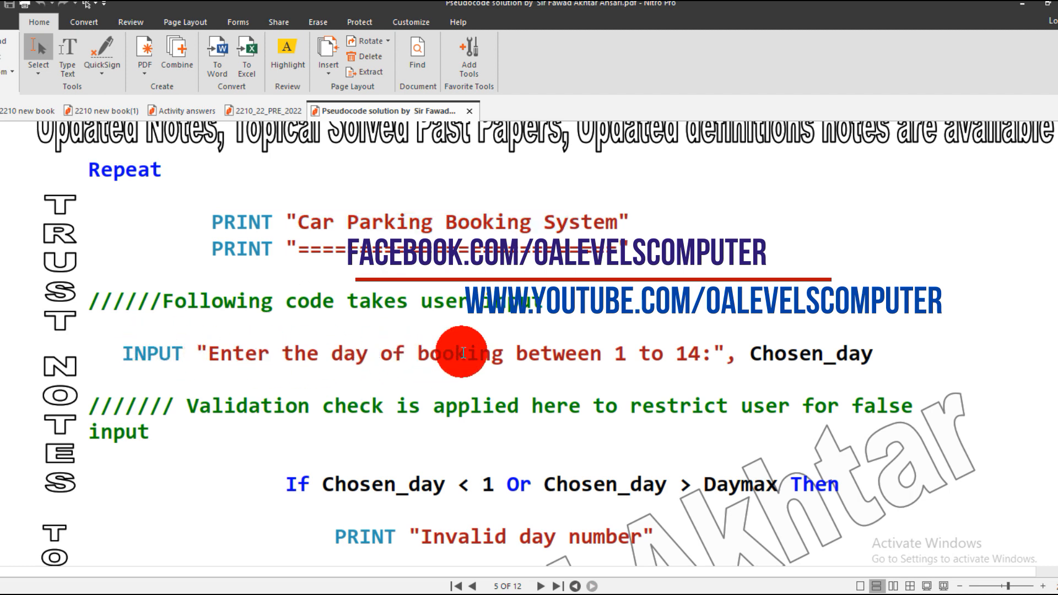
left_click_drag(611, 352, 691, 353)
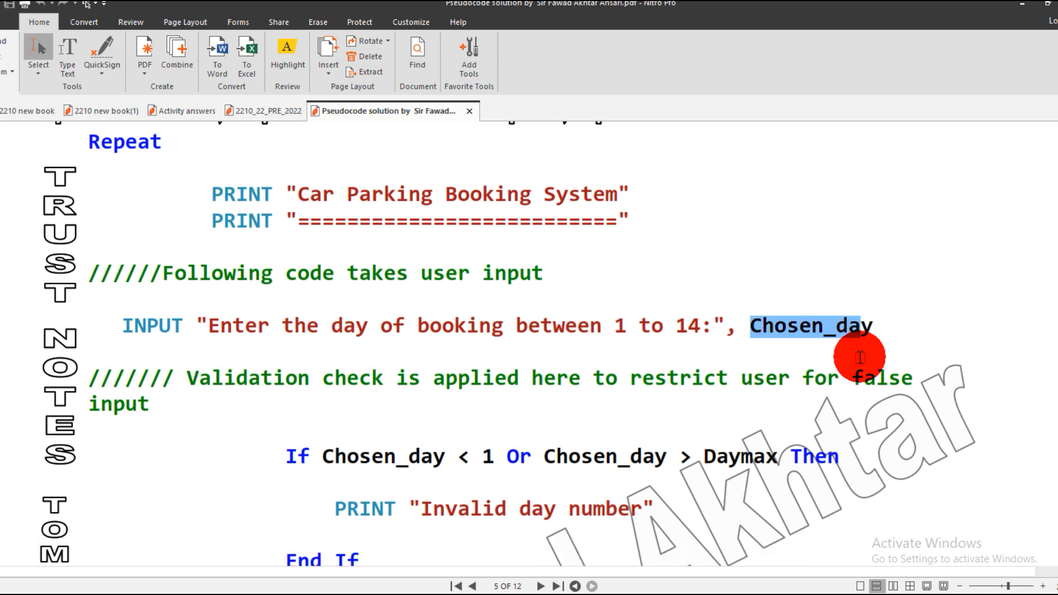
scroll("down", 3)
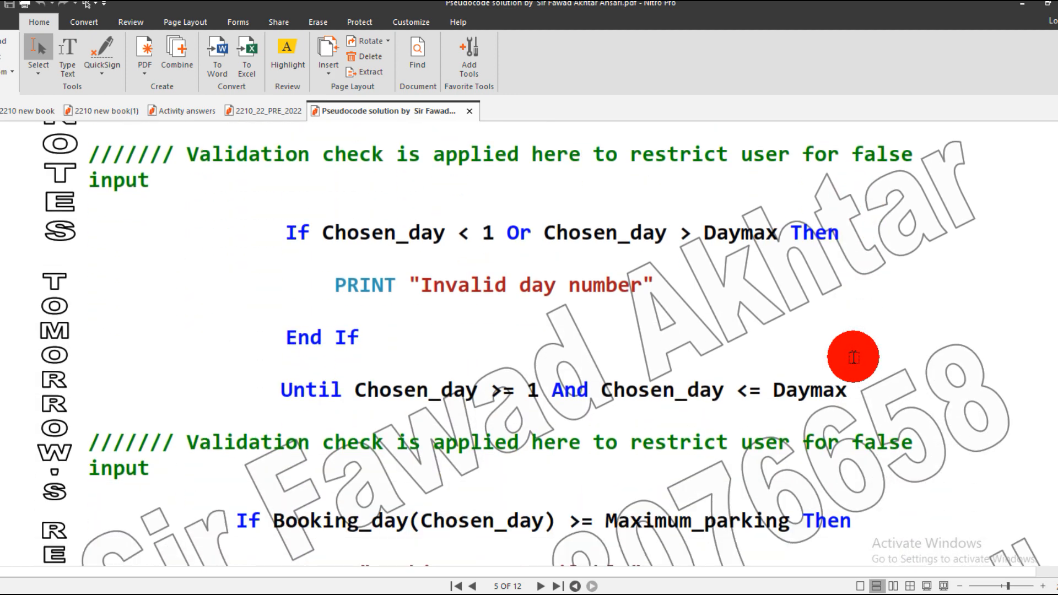
mouse_move(505, 255)
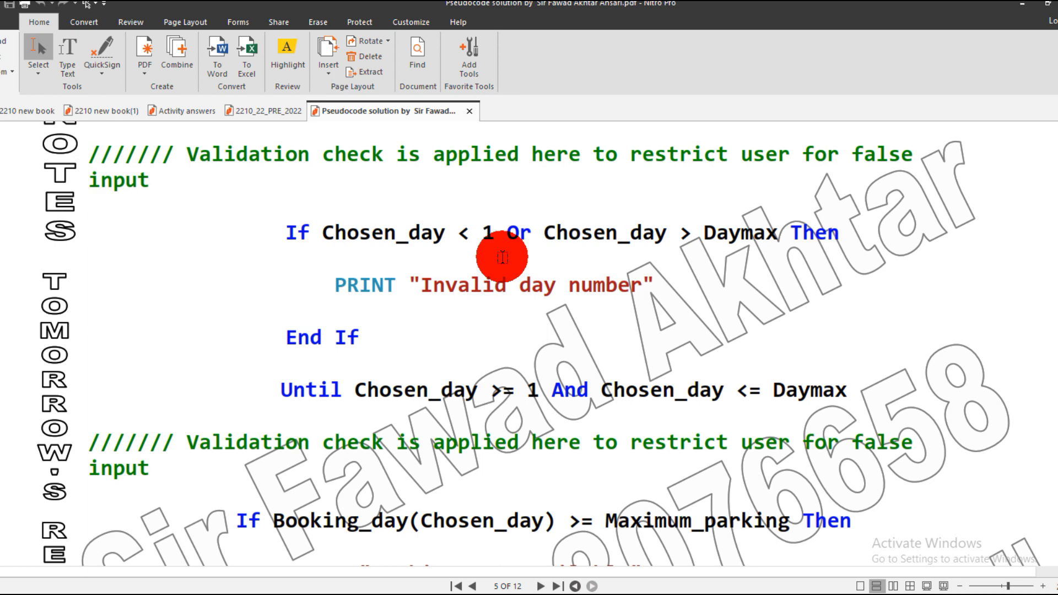
double_click(458, 284)
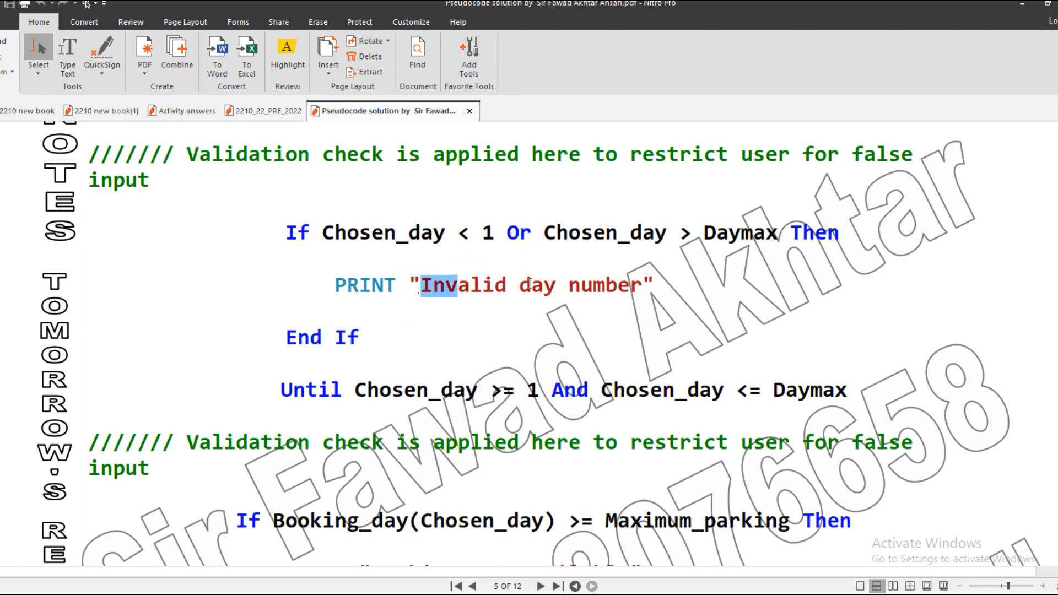
left_click_drag(432, 285, 648, 285)
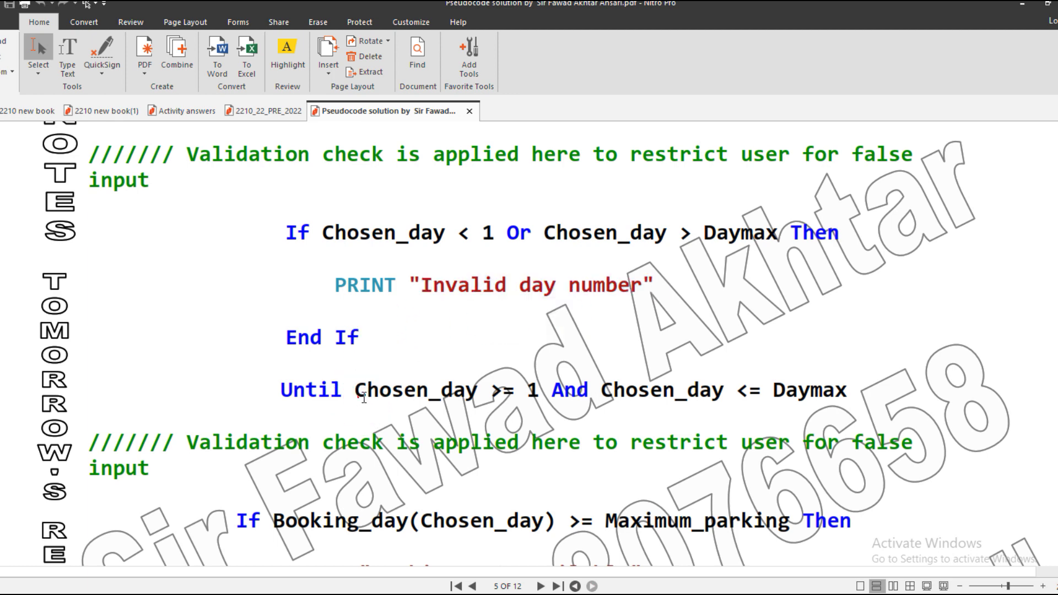
left_click_drag(361, 390, 739, 390)
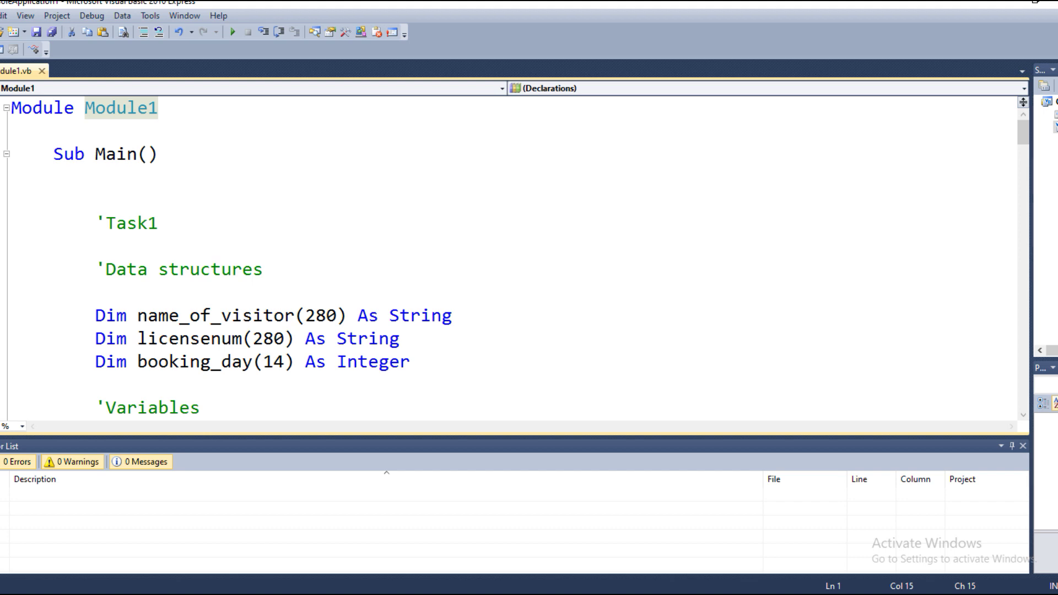
- Focus the Module1 code in Visual Basic 2010 Express and start debugging the car-park program
left_click(238, 240)
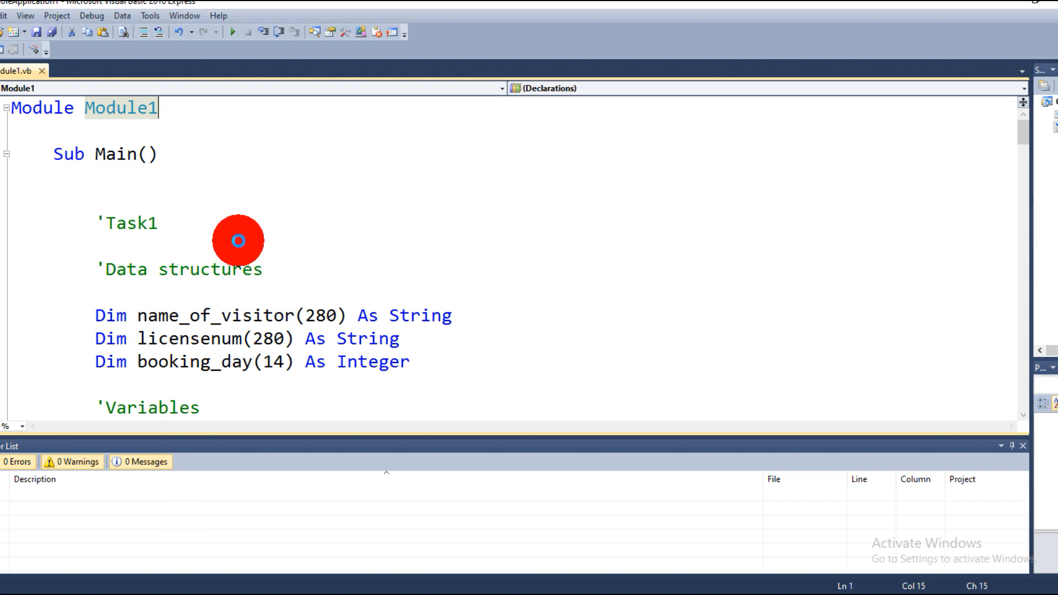
mouse_move(288, 114)
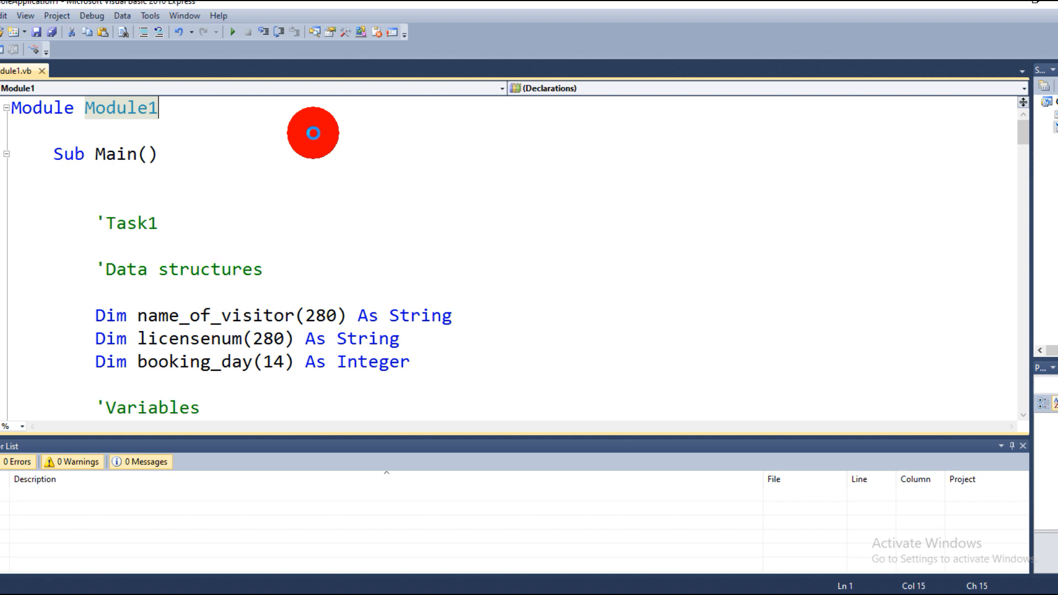
left_click(224, 30)
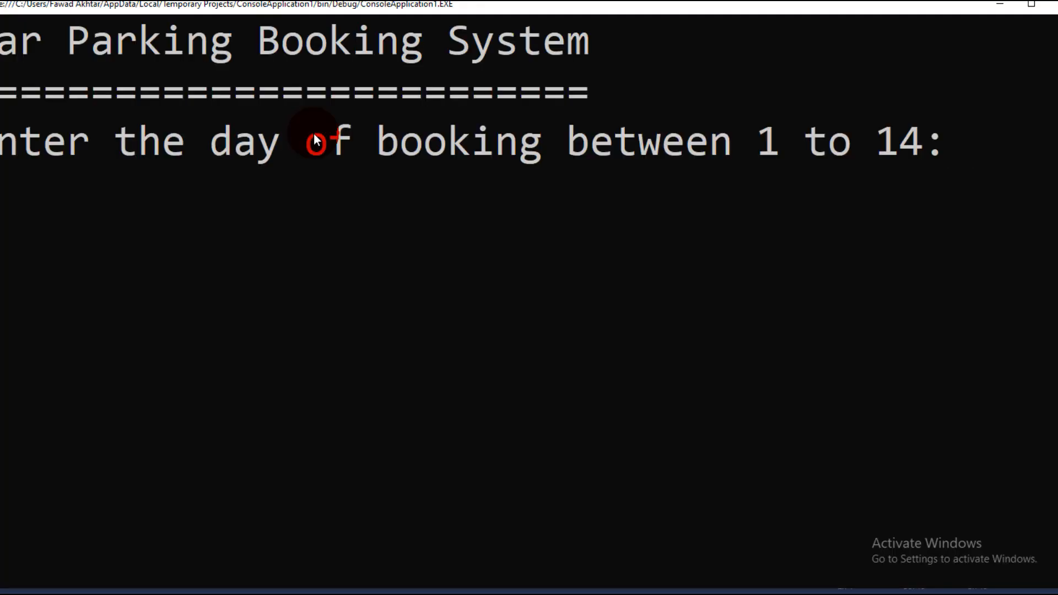
- Enter an out-of-range booking day and highlight the Invalid day number output in the console
type("1")
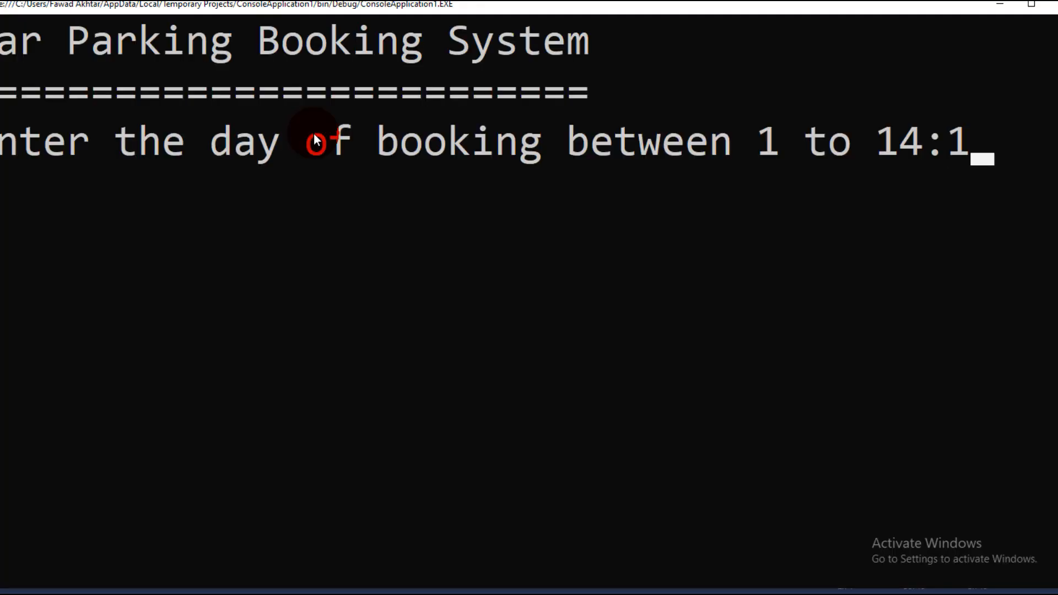
key("enter")
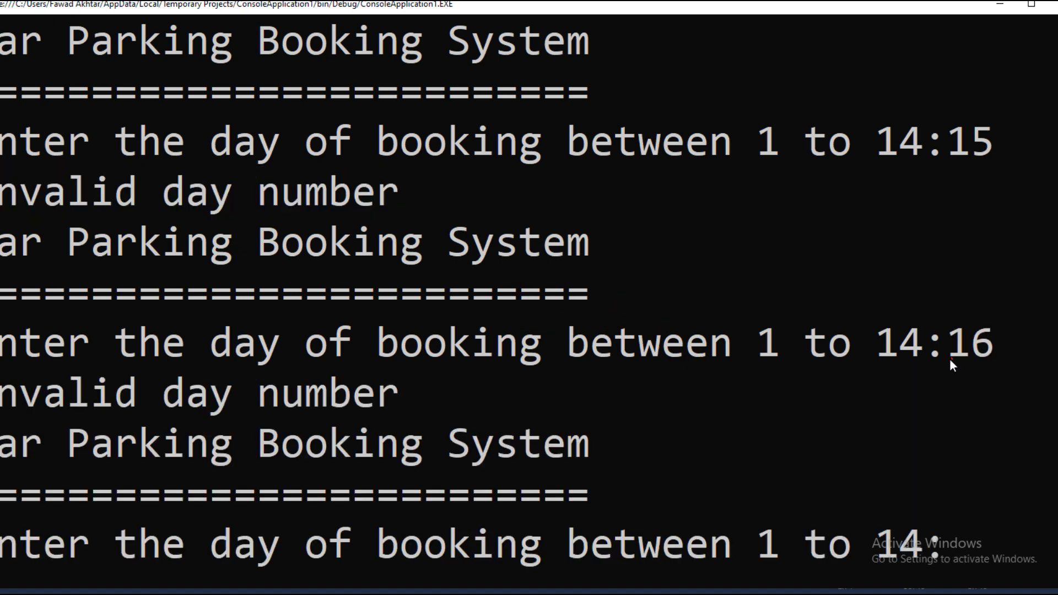
left_click_drag(418, 340, 405, 394)
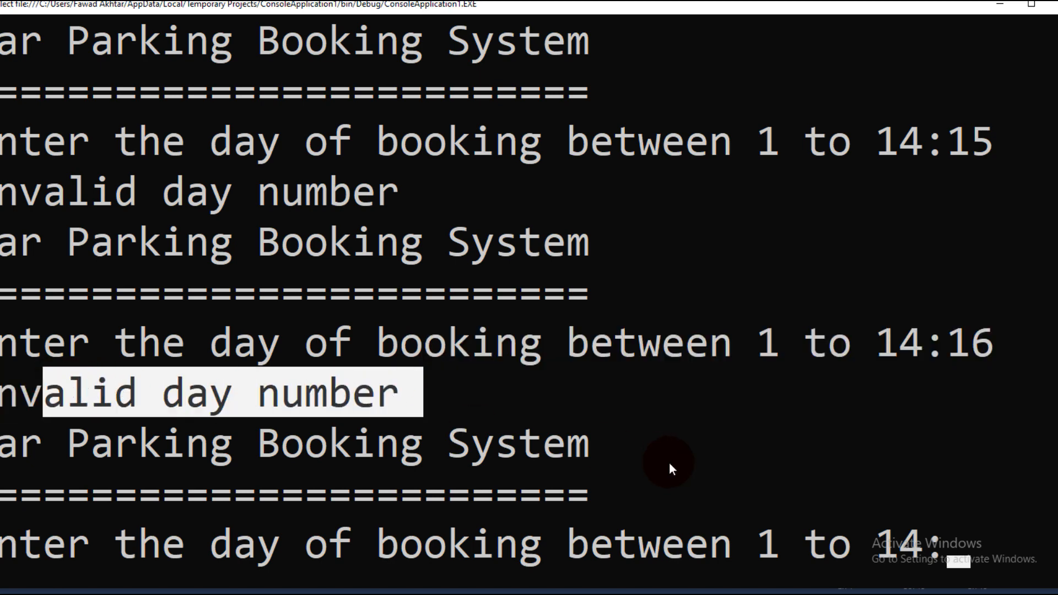
mouse_move(873, 589)
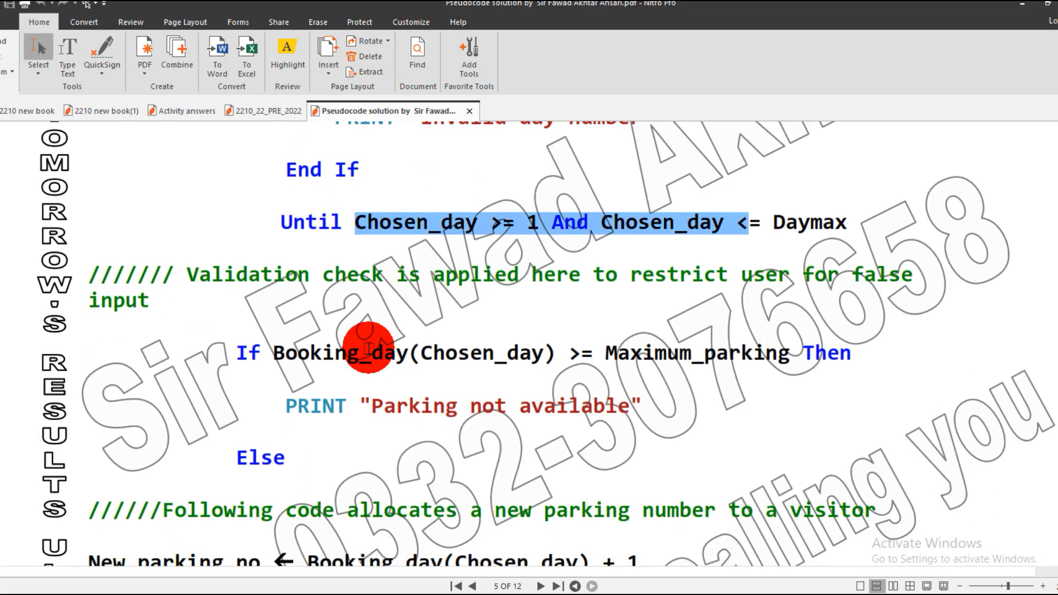
- Highlight Maximum_parking and the Parking not available message in the page 5 availability check
scroll("down", 3)
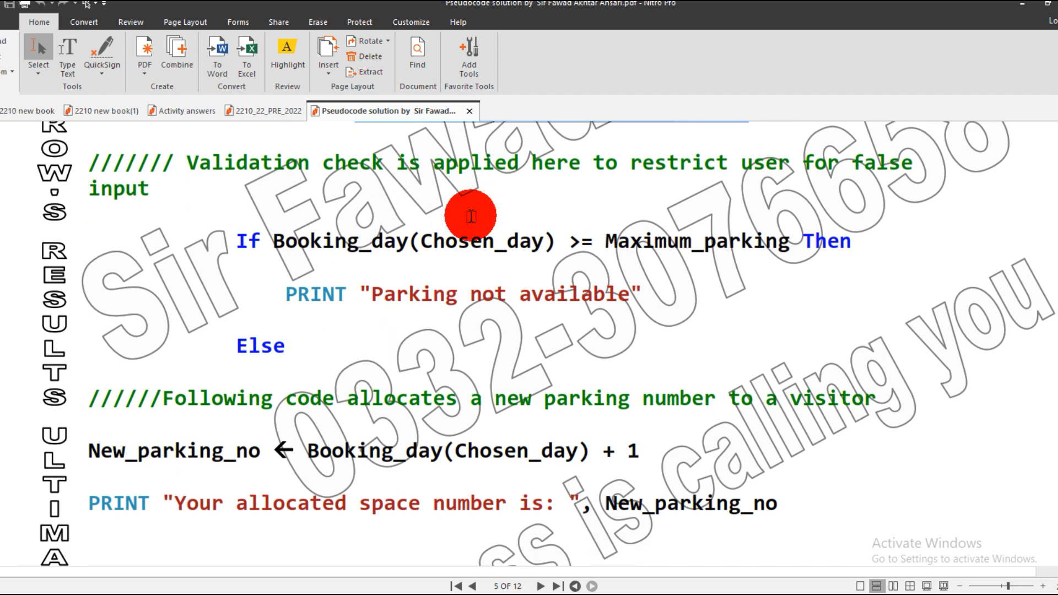
mouse_move(635, 275)
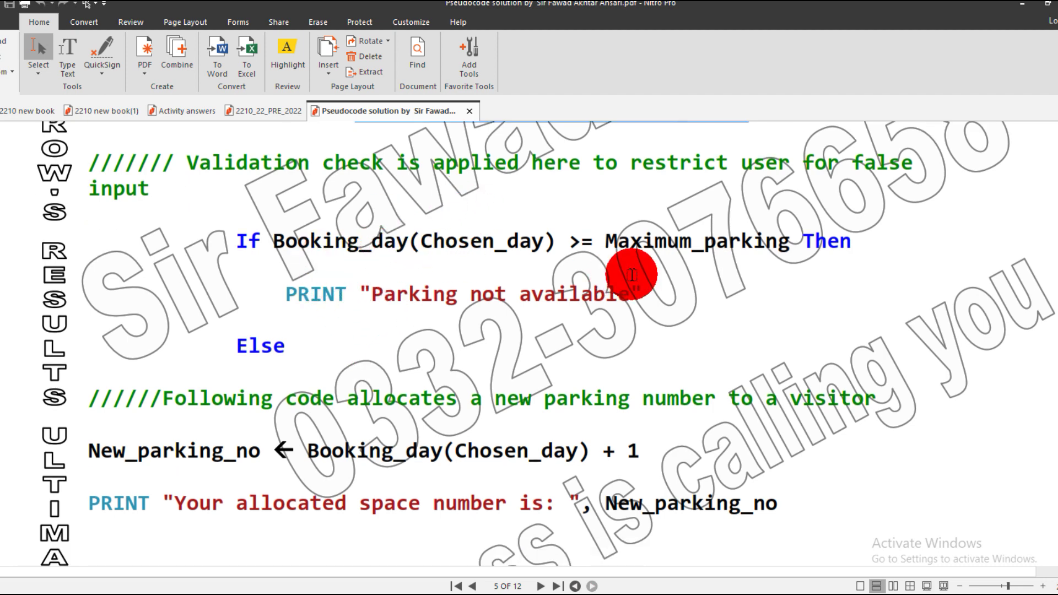
double_click(698, 242)
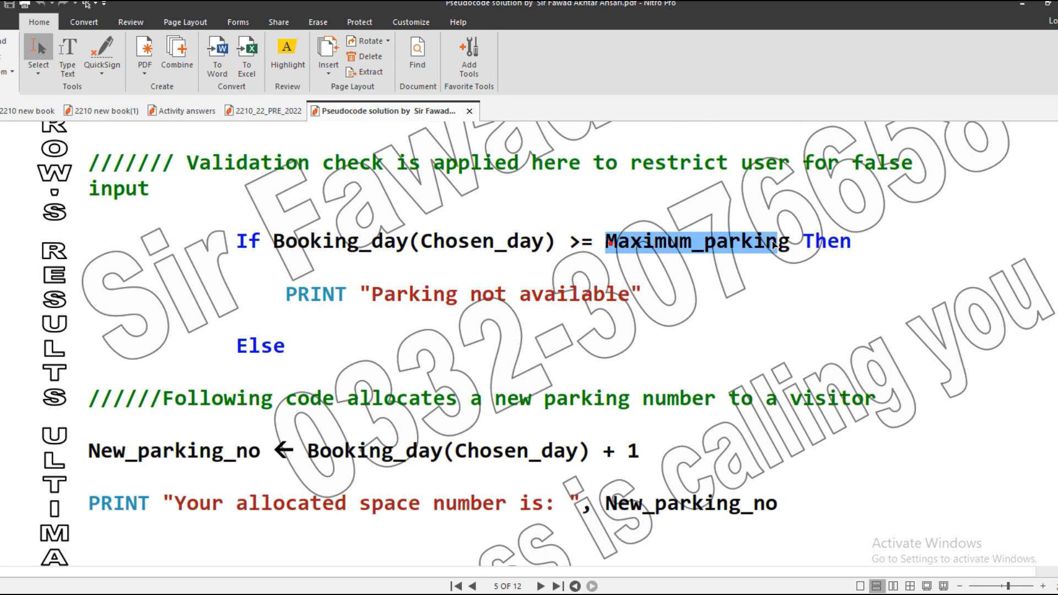
left_click(771, 246)
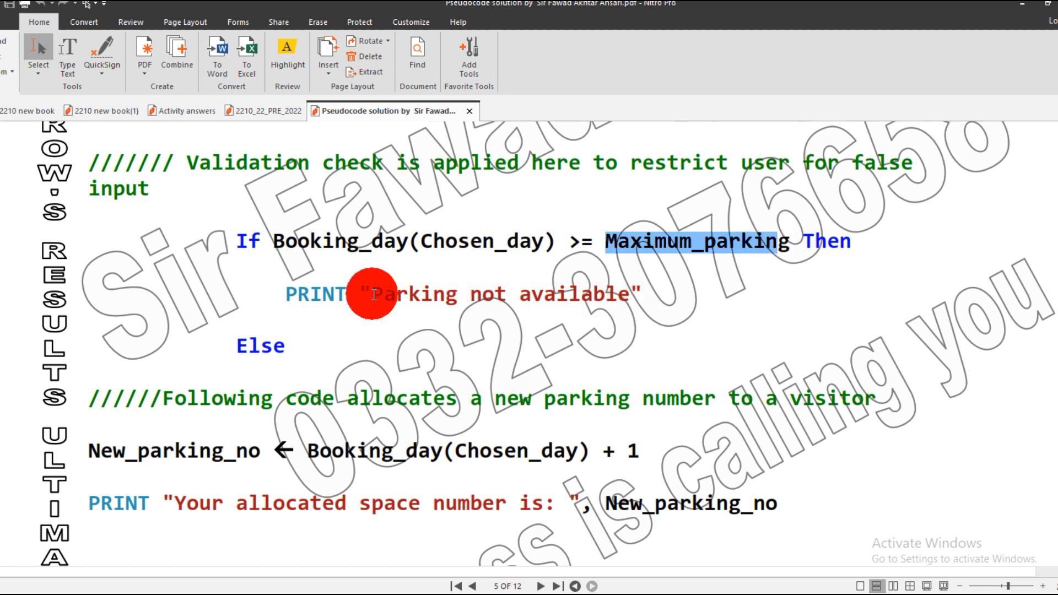
left_click_drag(371, 295, 648, 295)
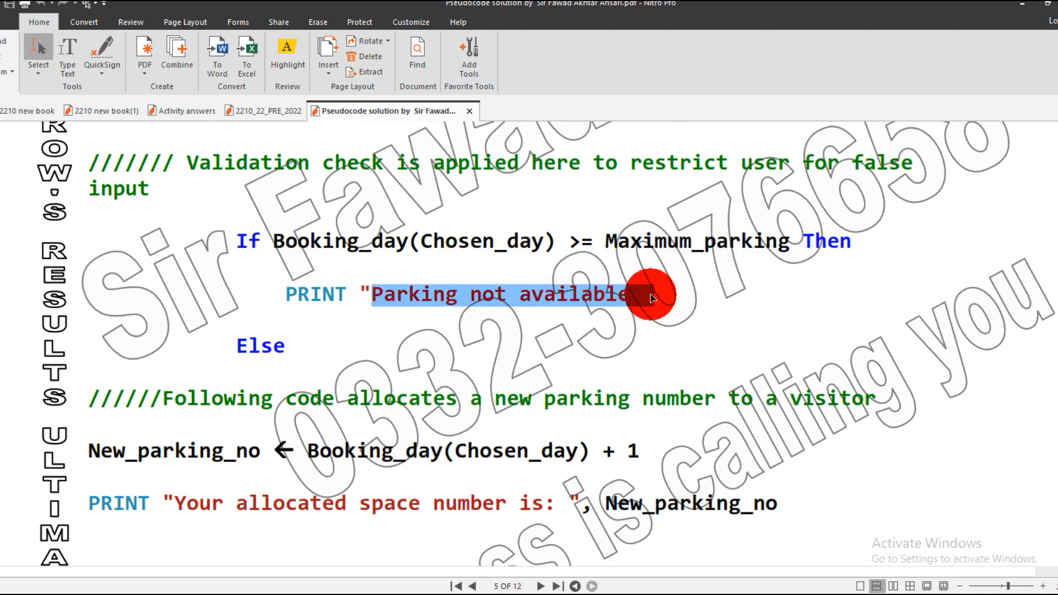
scroll("down", 3)
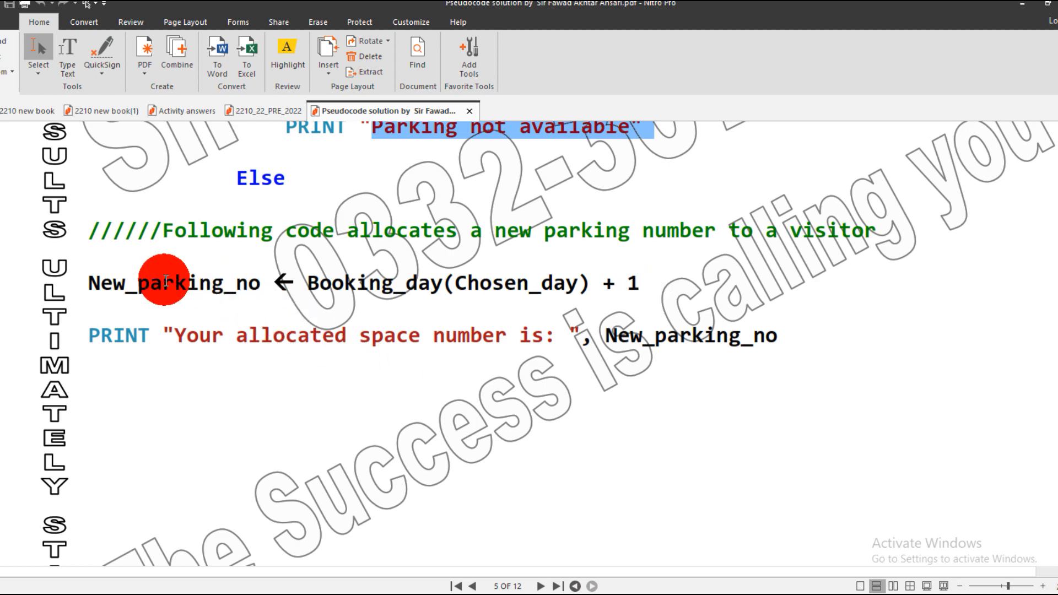
double_click(165, 283)
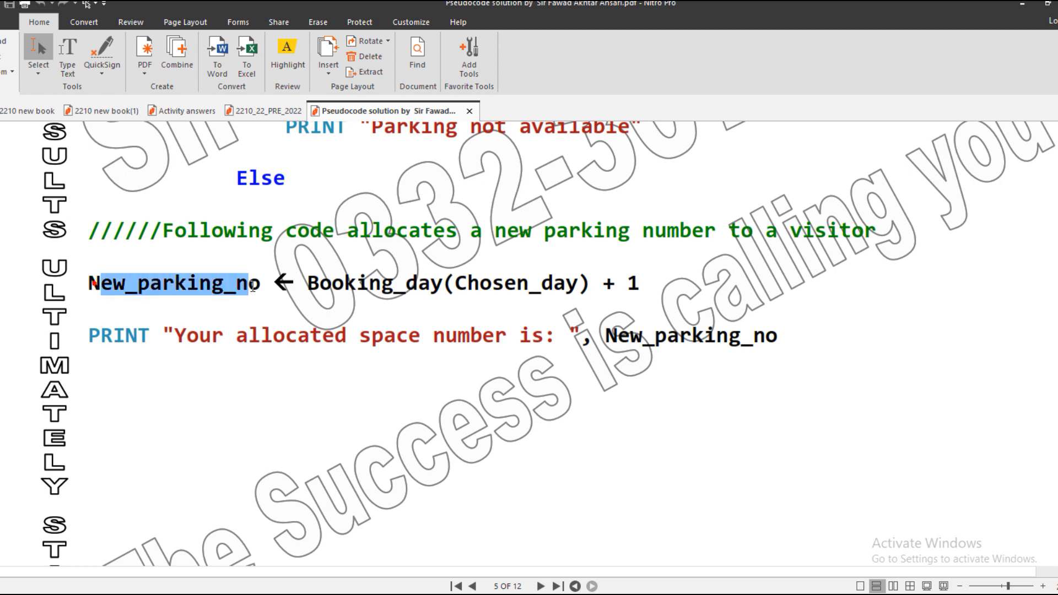
left_click(323, 291)
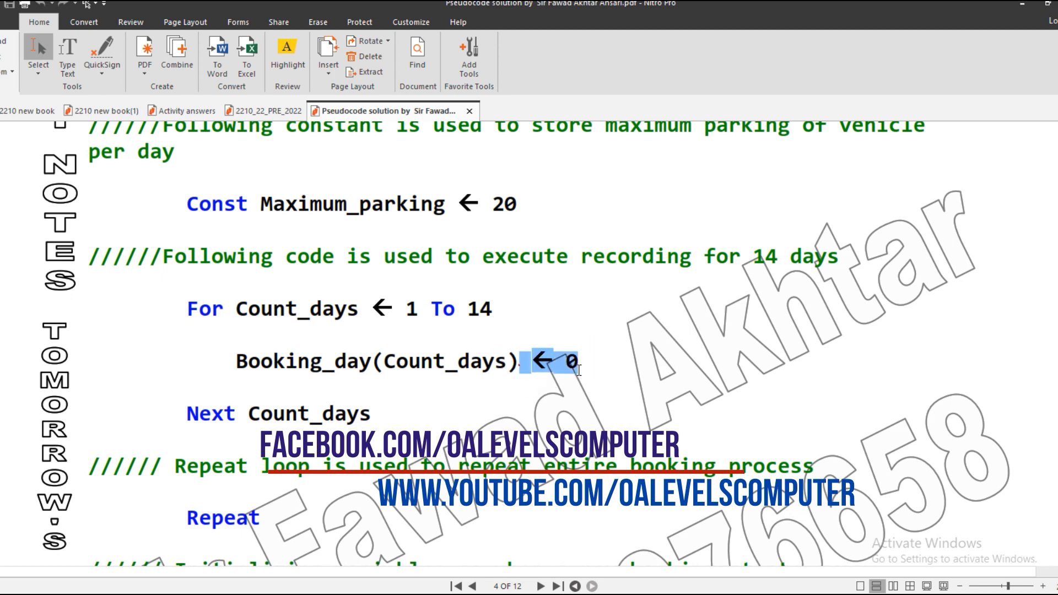
left_click(543, 586)
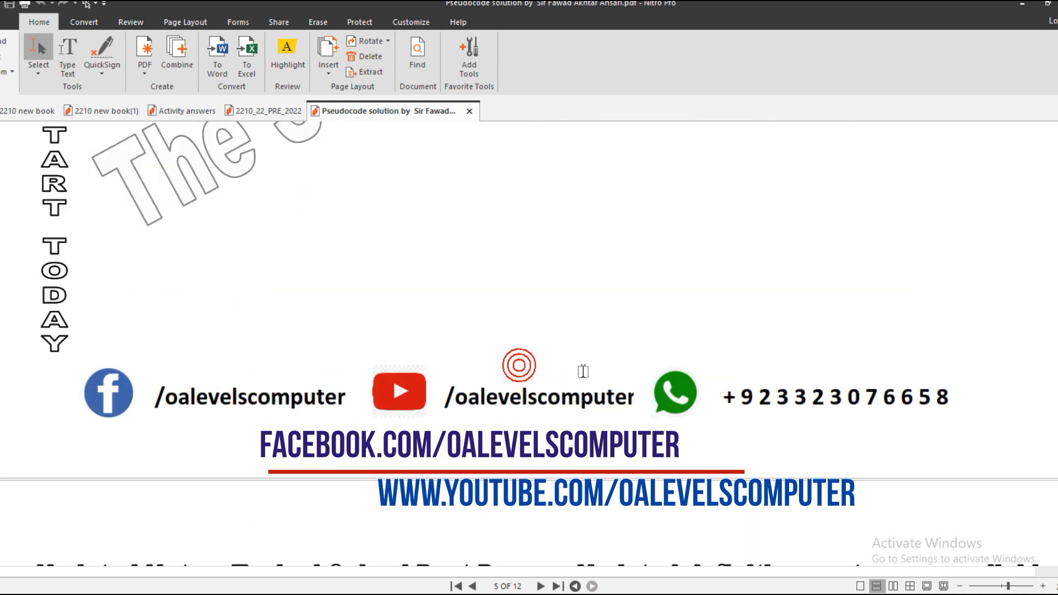
scroll("down", 3)
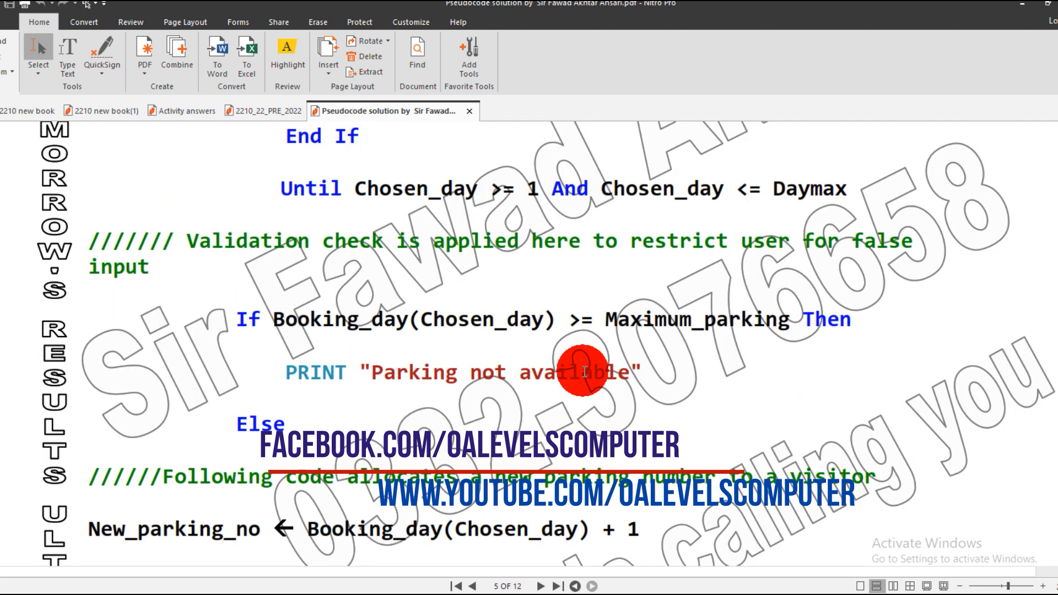
scroll("down", 3)
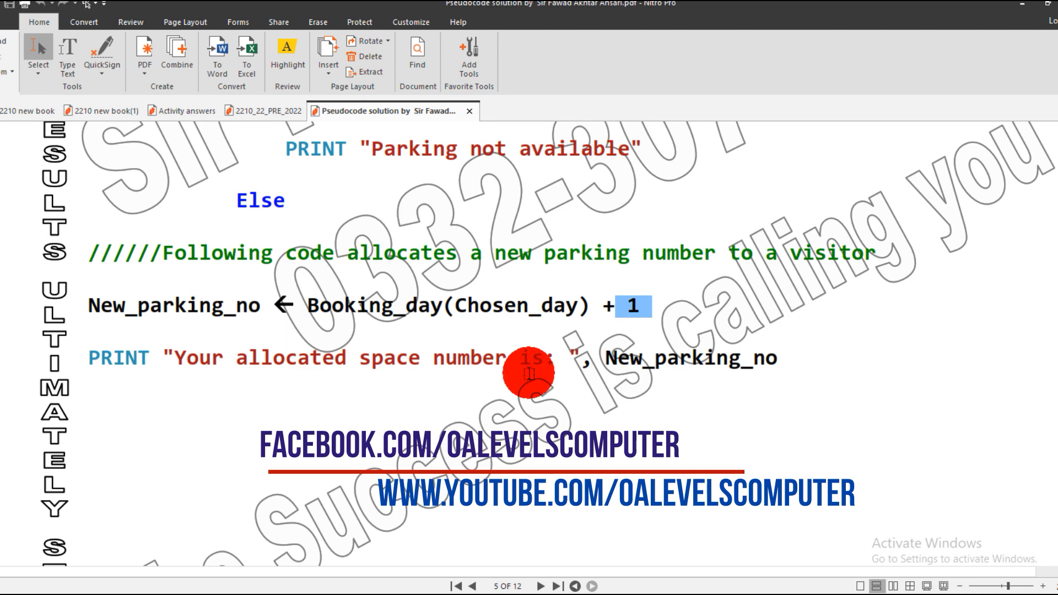
mouse_move(347, 357)
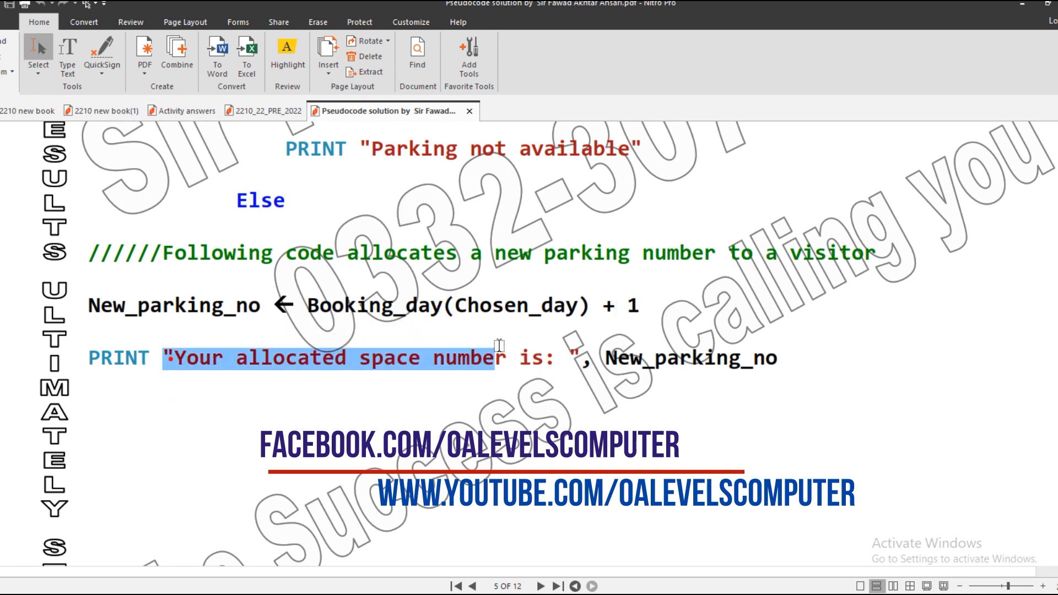
scroll("down", 3)
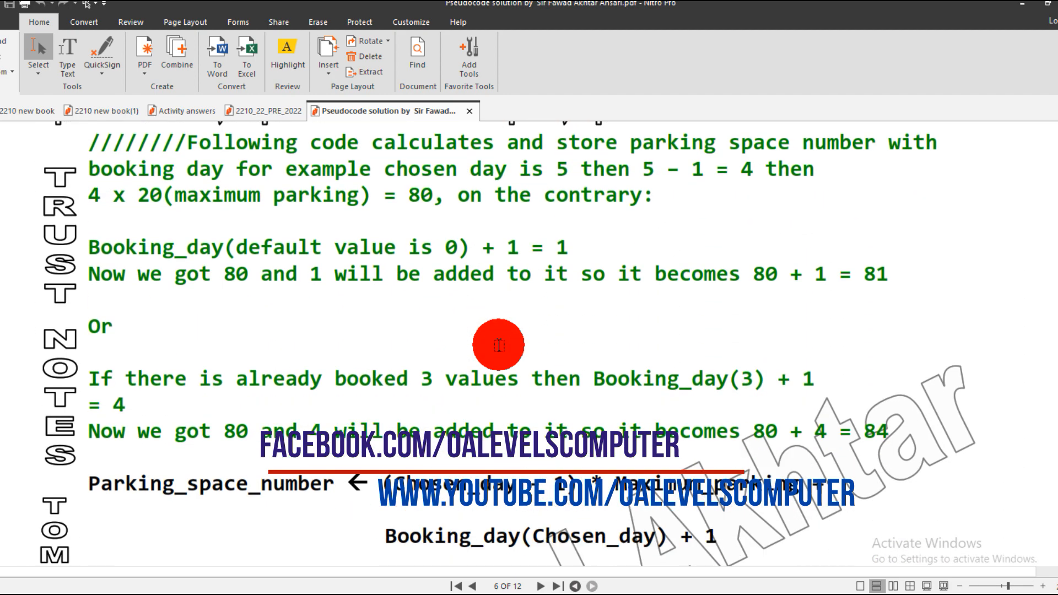
- Highlight the Parking_space_number formula, Chosen_day and the example of day 5 minus one giving 4
scroll("down", 3)
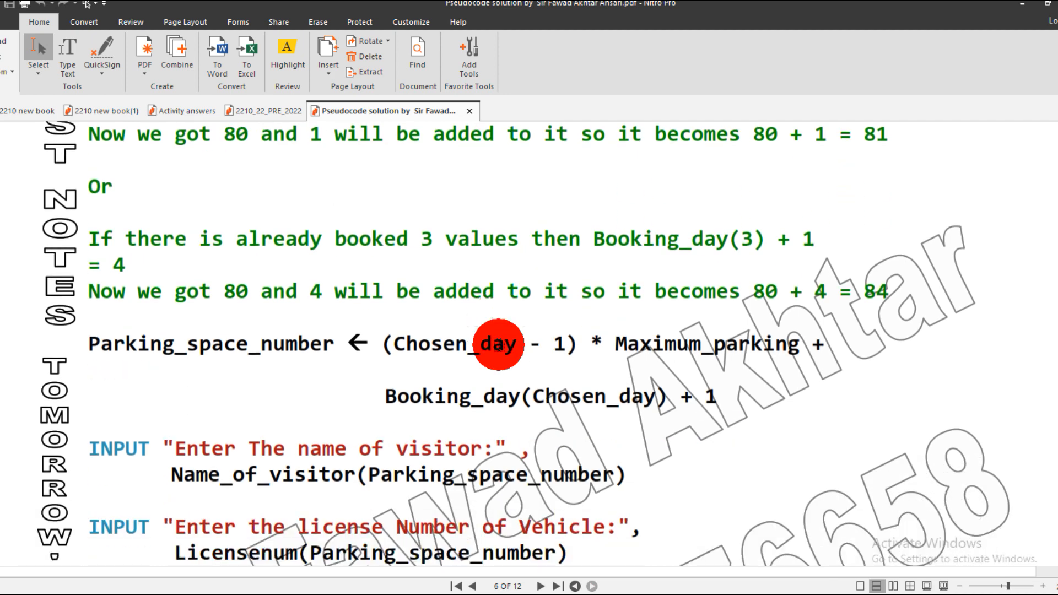
scroll("down", 3)
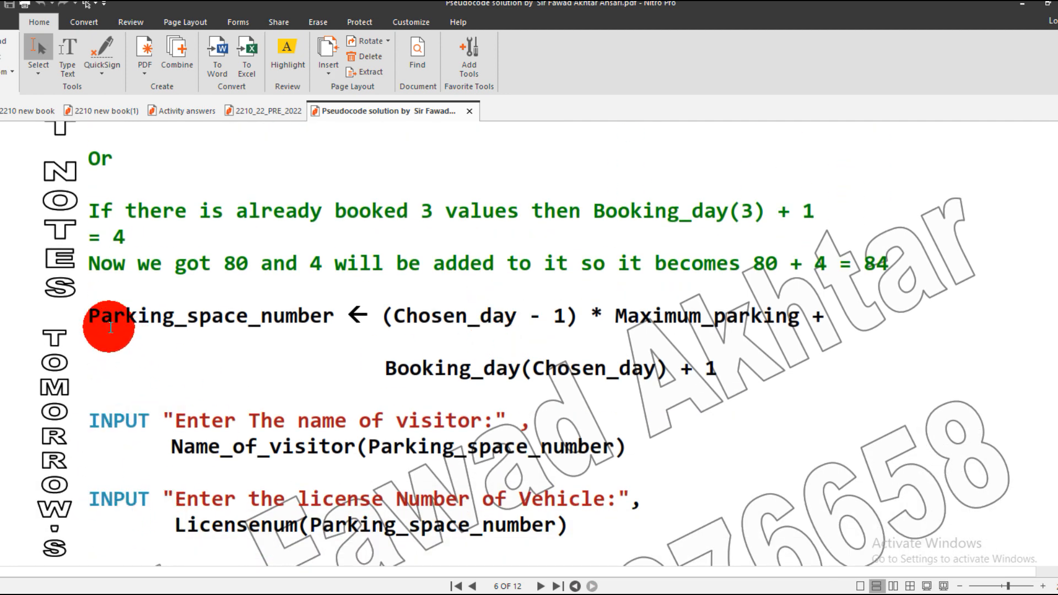
left_click_drag(87, 315, 364, 367)
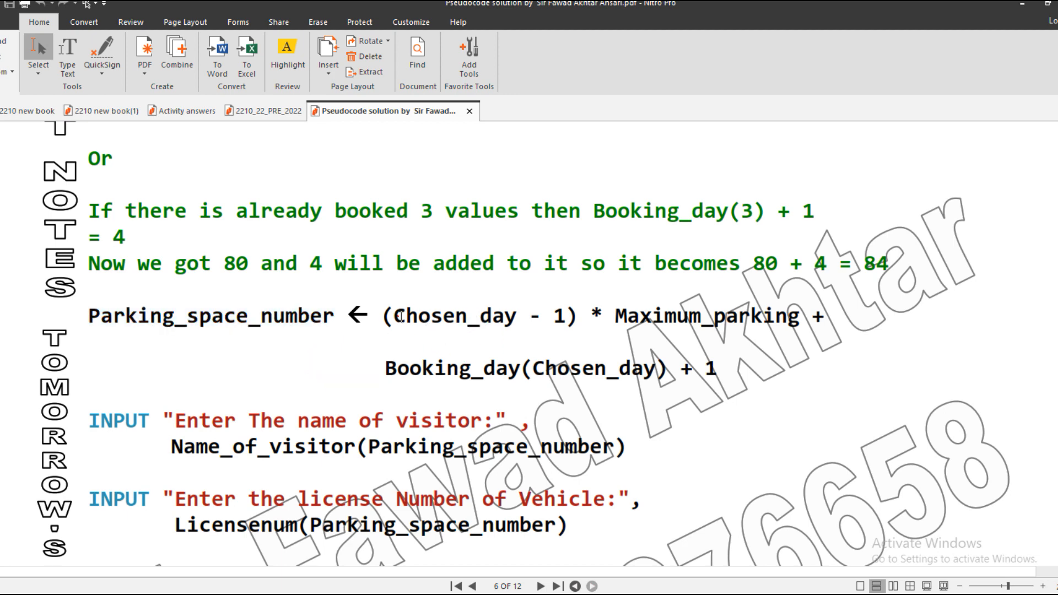
double_click(456, 315)
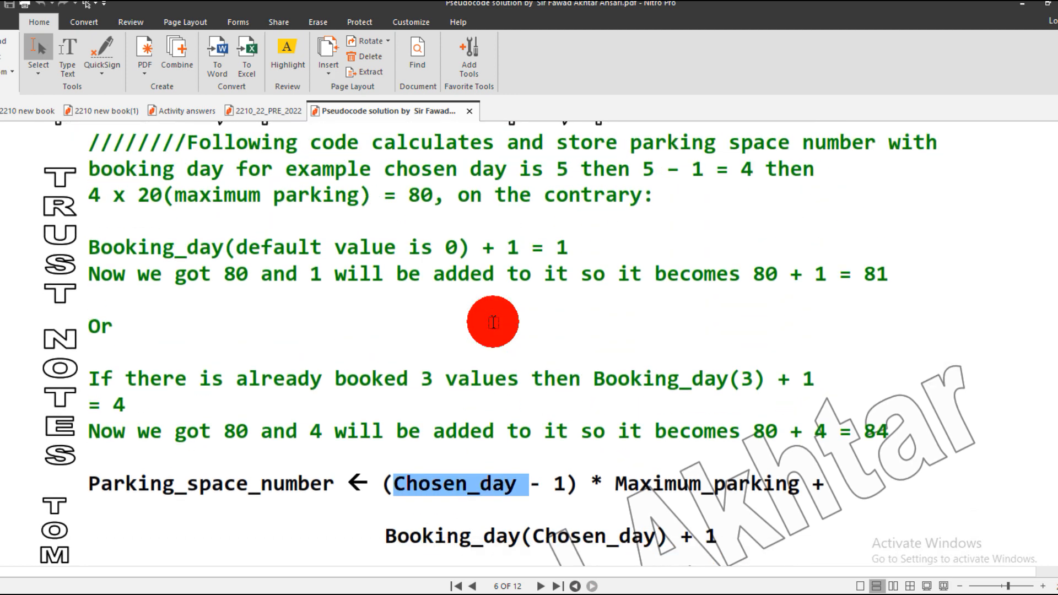
mouse_move(556, 168)
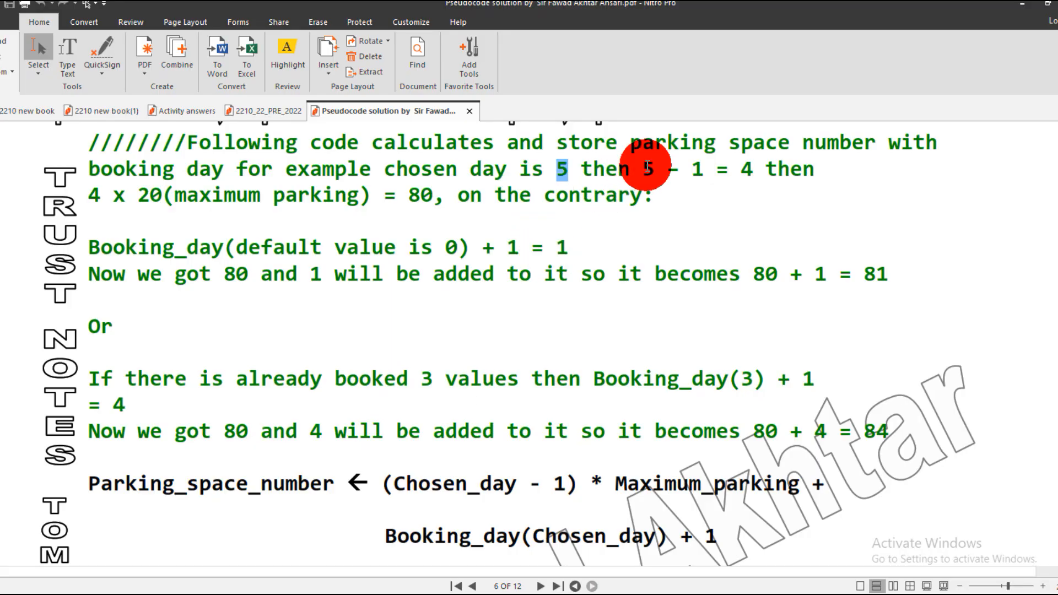
left_click(645, 170)
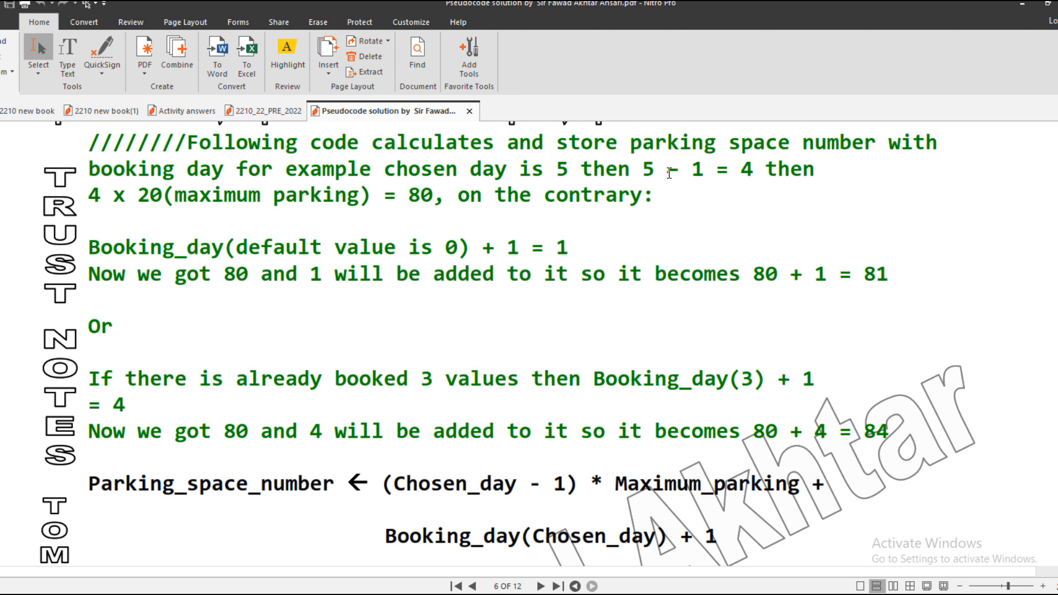
left_click_drag(658, 169, 706, 168)
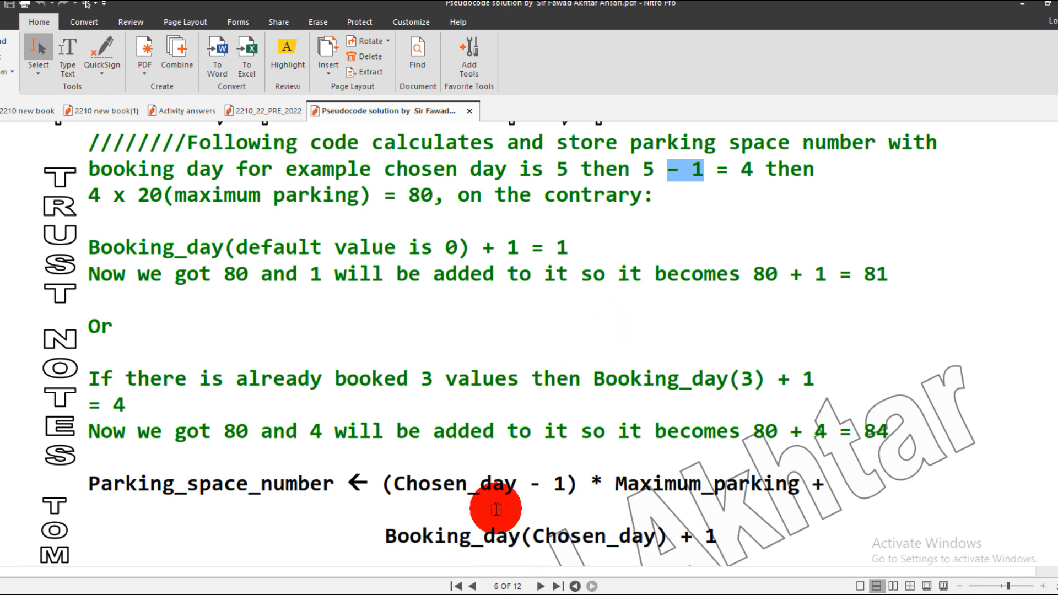
mouse_move(654, 182)
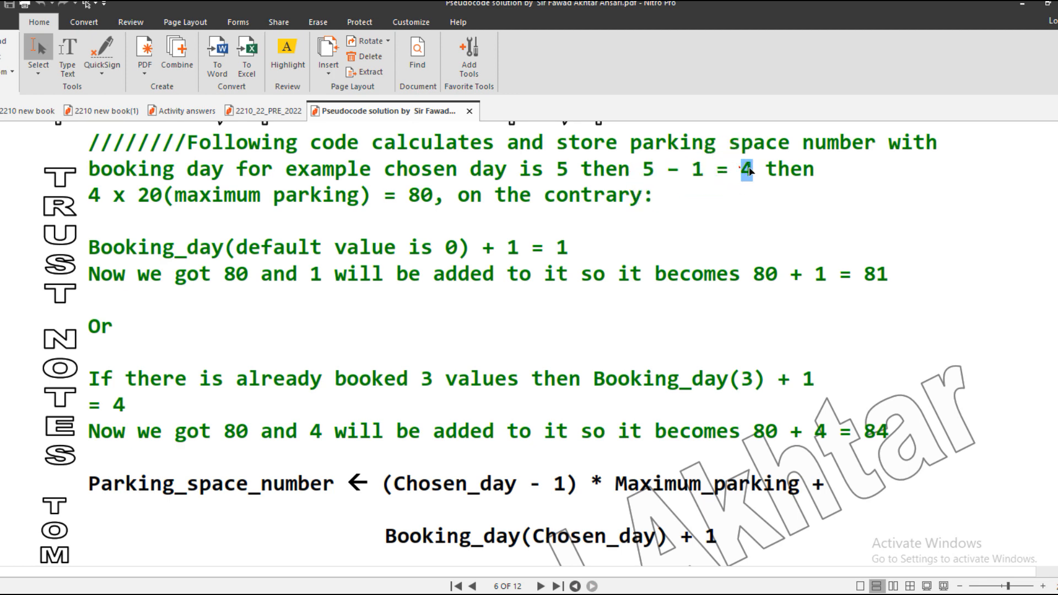
left_click(631, 503)
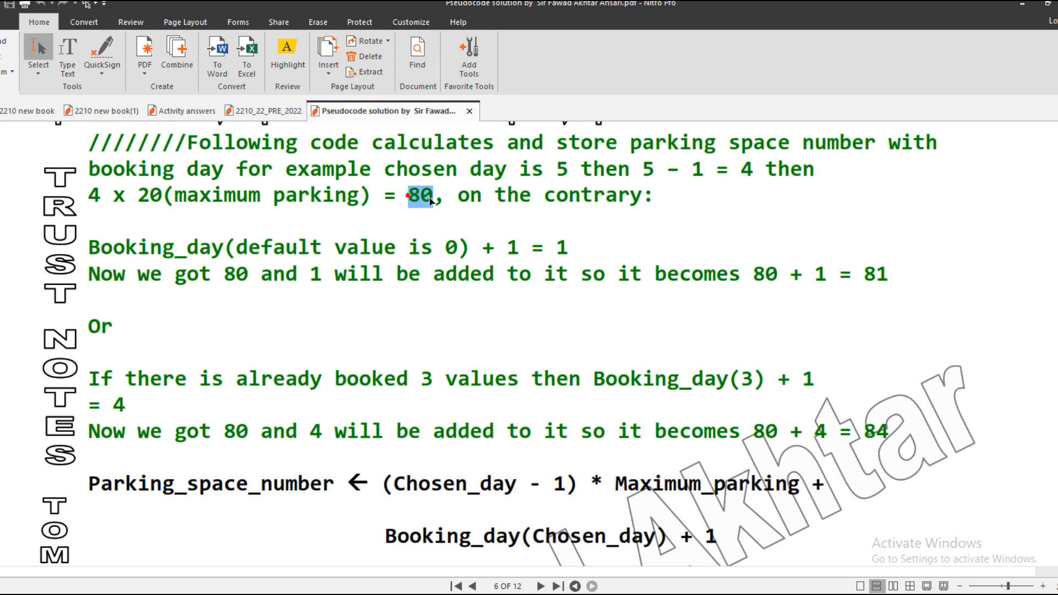
- Highlight the example result 80, the plus one in the formula and the 3 in Booking_day(3), then reach the visitor inputs
left_click(429, 200)
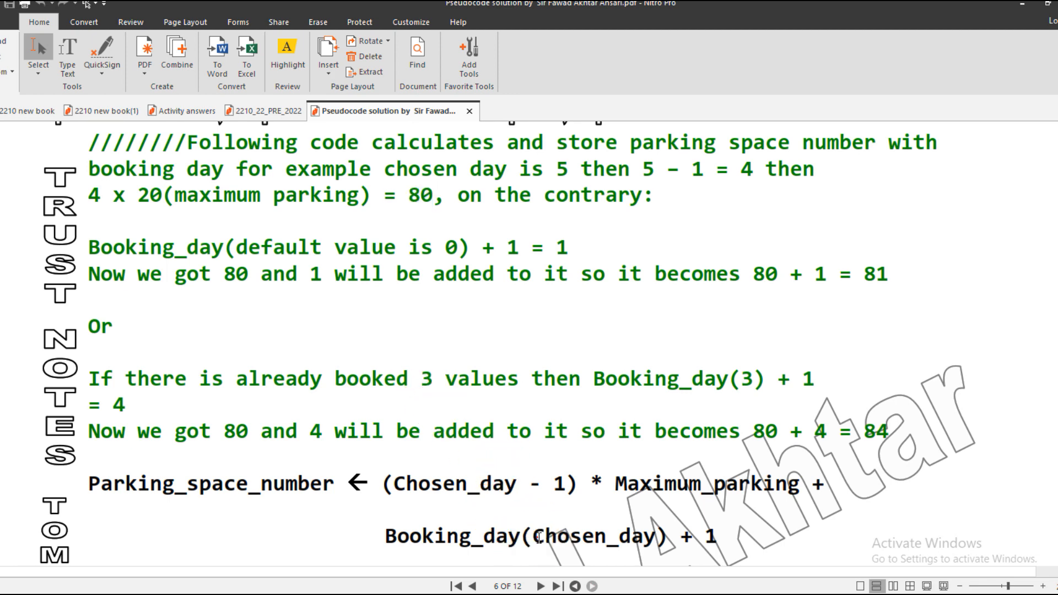
double_click(595, 538)
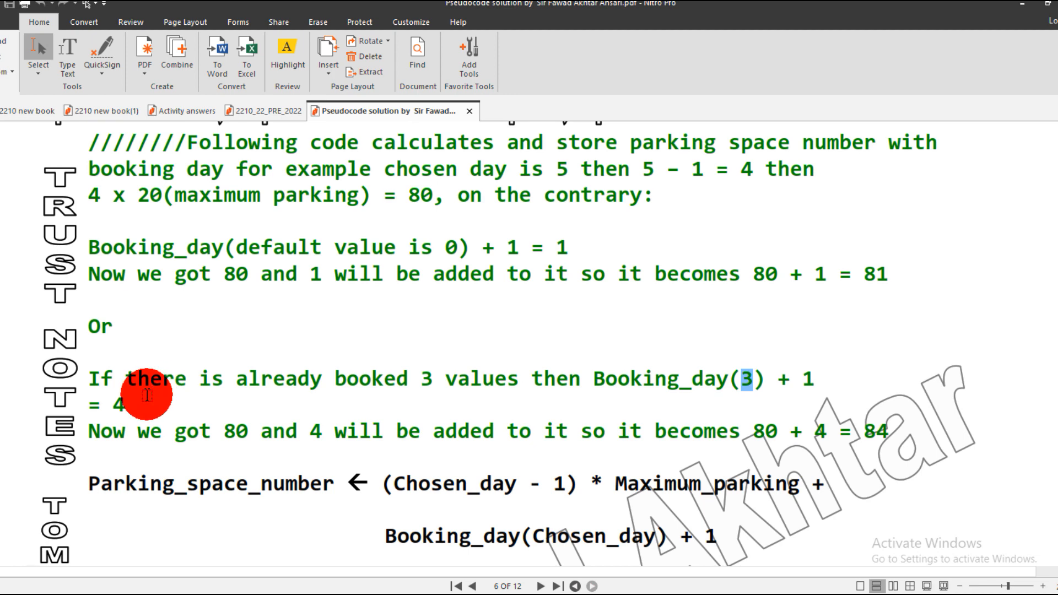
mouse_move(145, 275)
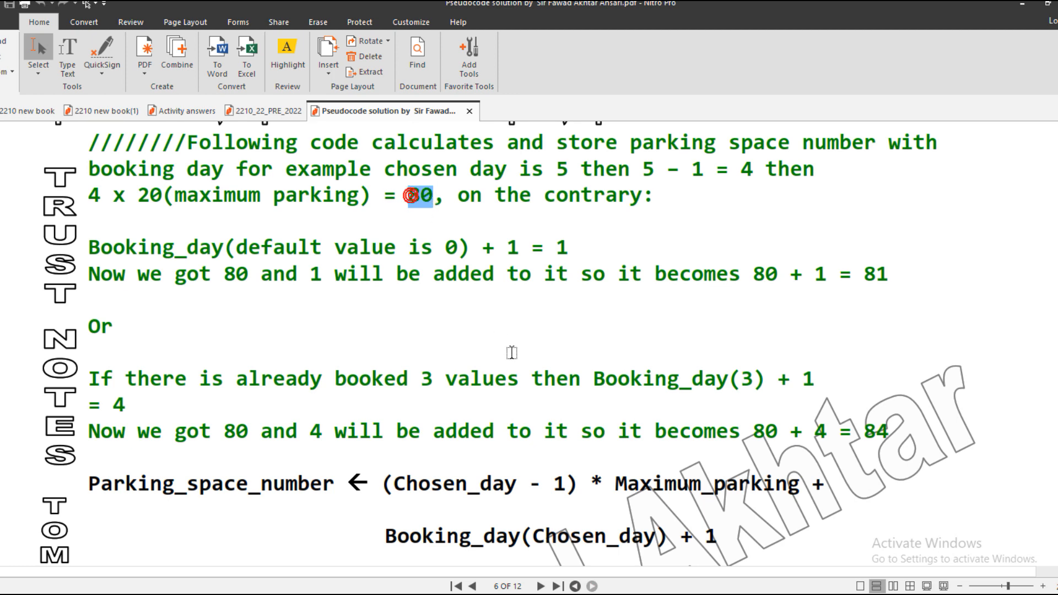
left_click(701, 547)
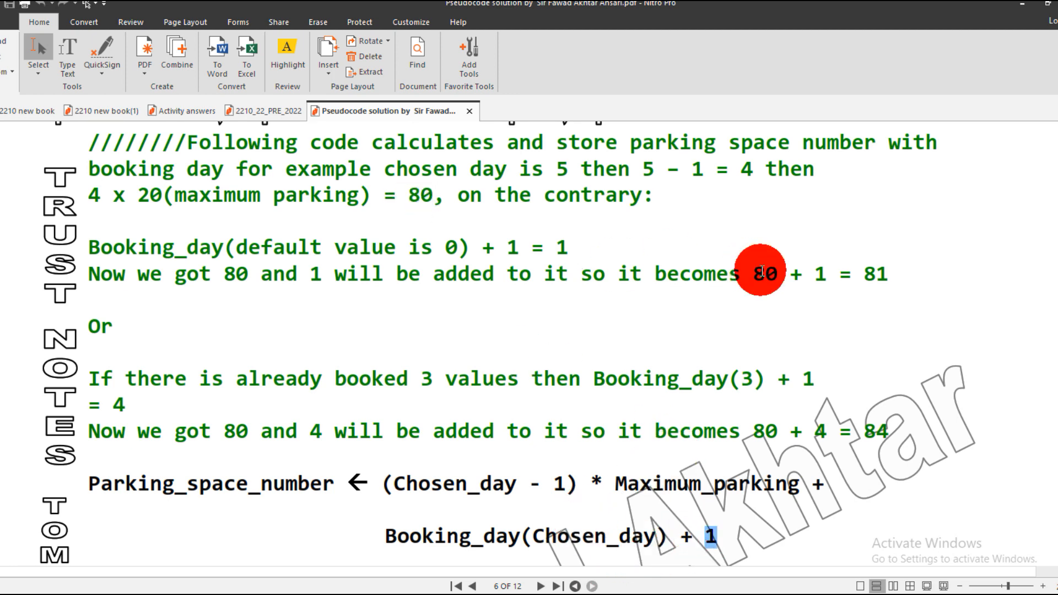
left_click_drag(754, 273, 887, 274)
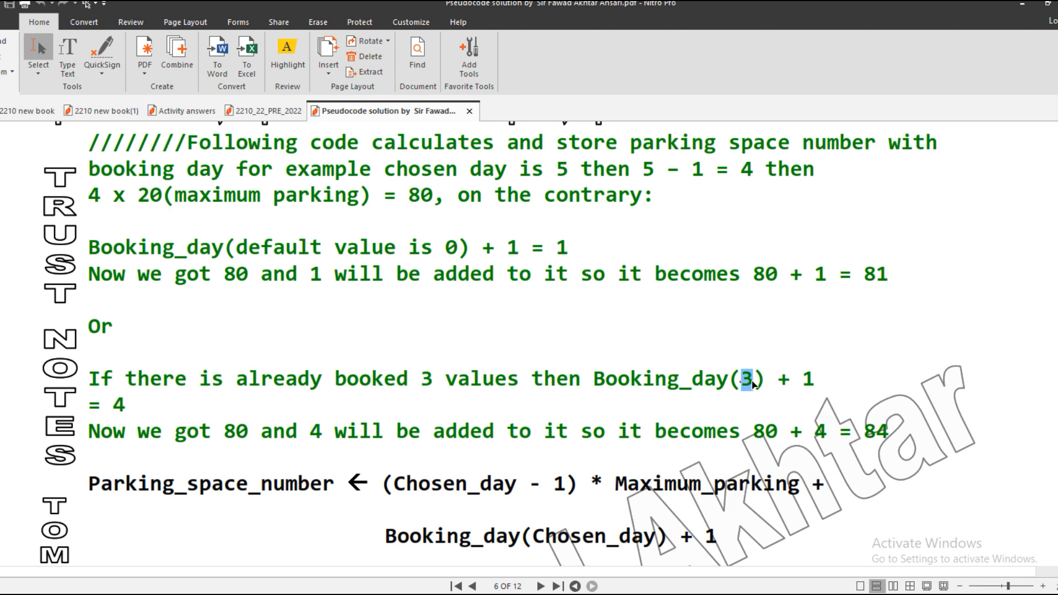
left_click(126, 407)
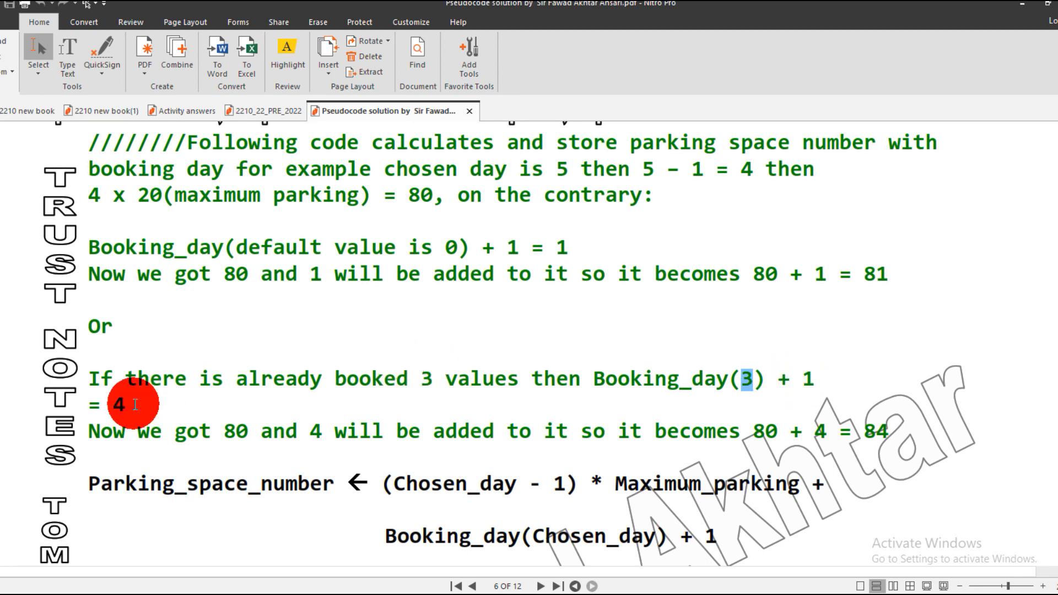
mouse_move(484, 463)
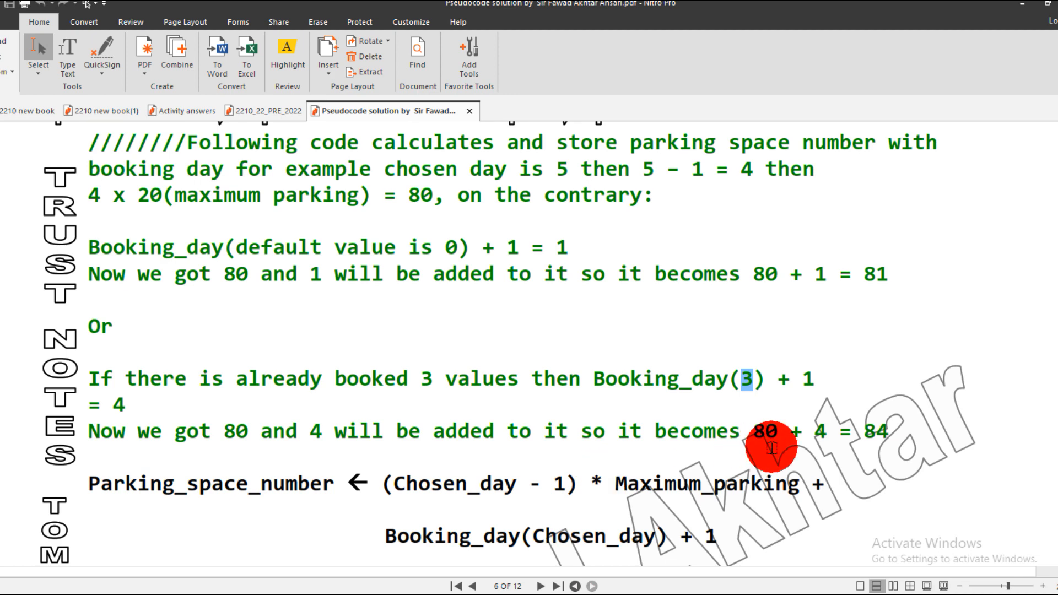
scroll("down", 3)
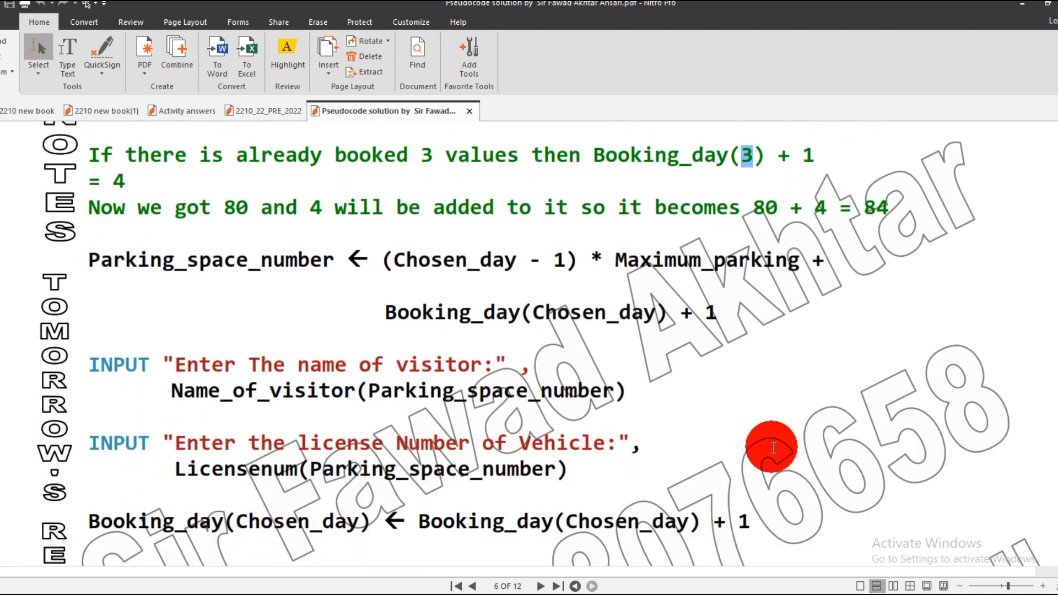
scroll("down", 3)
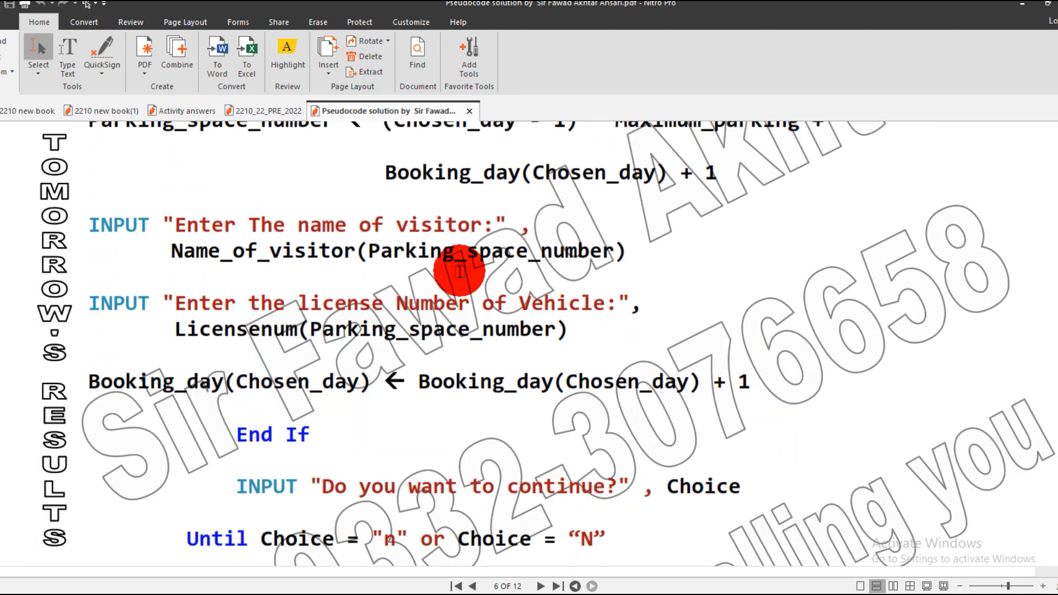
mouse_move(399, 279)
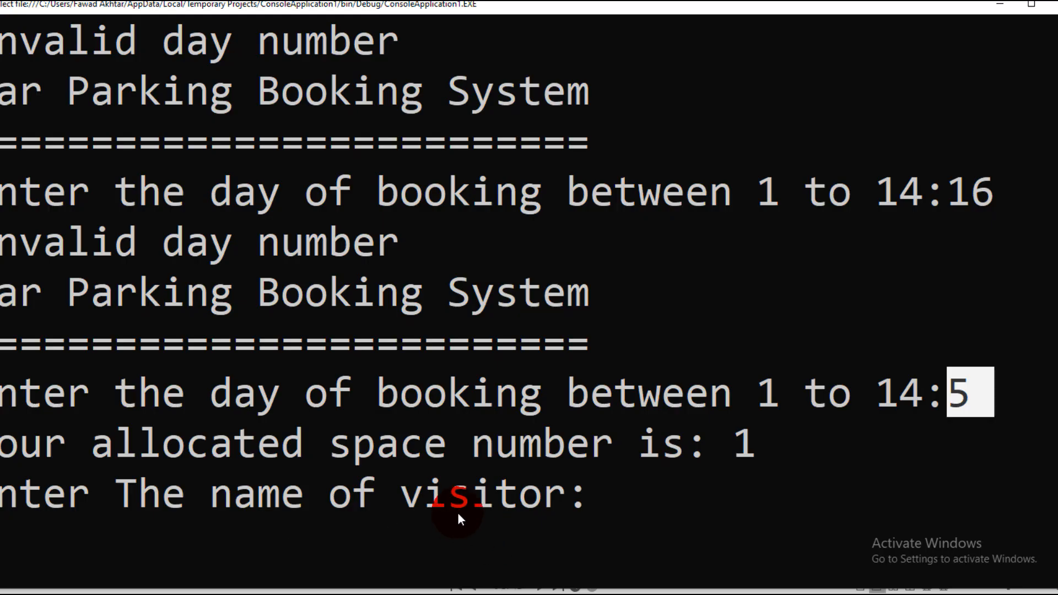
mouse_move(465, 516)
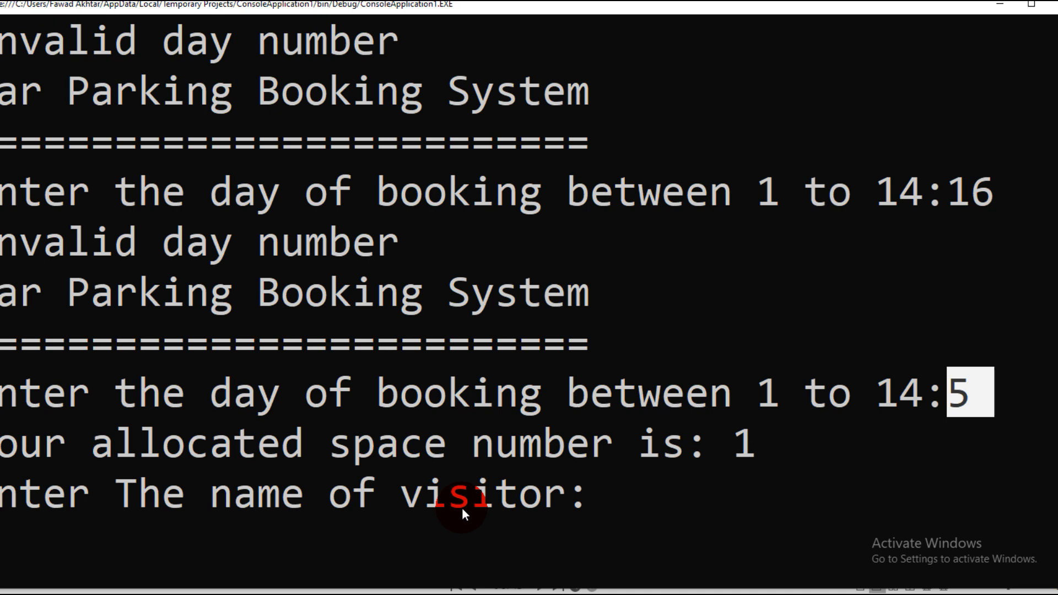
- Enter visitor name 'awad' and licence number '57vbn' to complete the space 1 booking
type("awad")
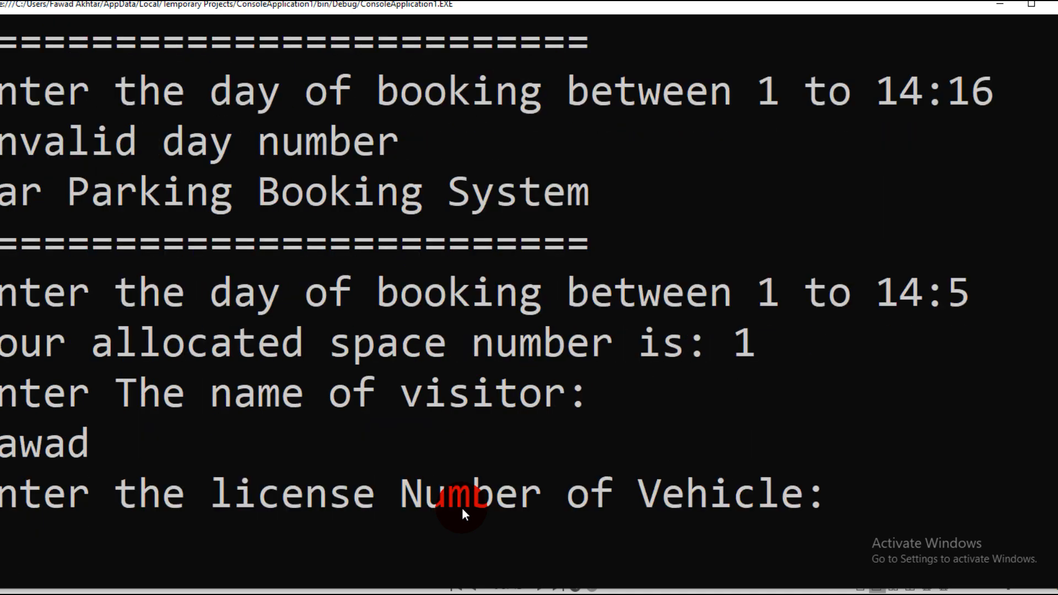
type("57")
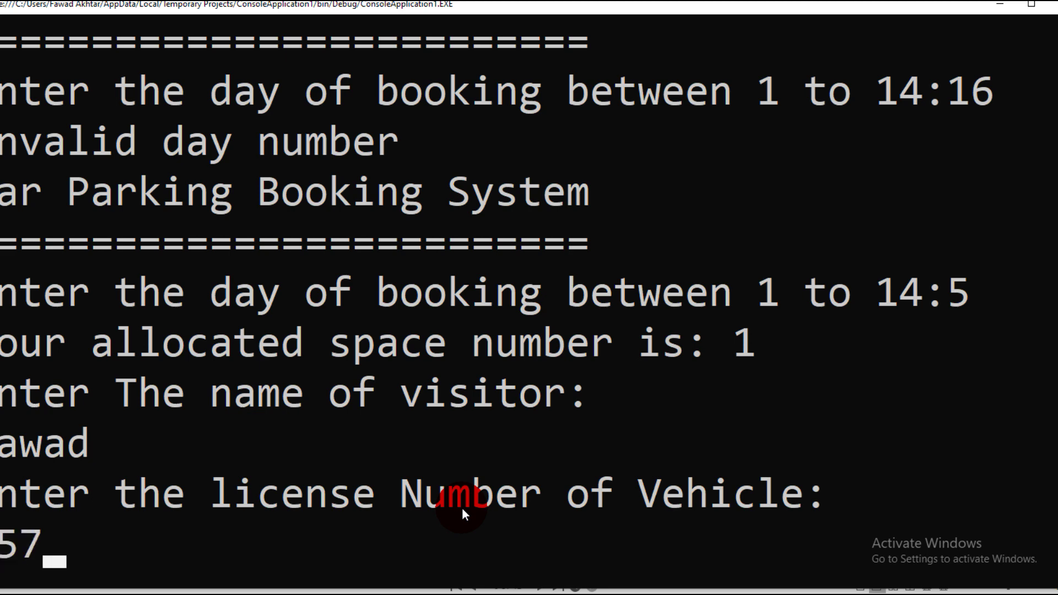
type("vbn")
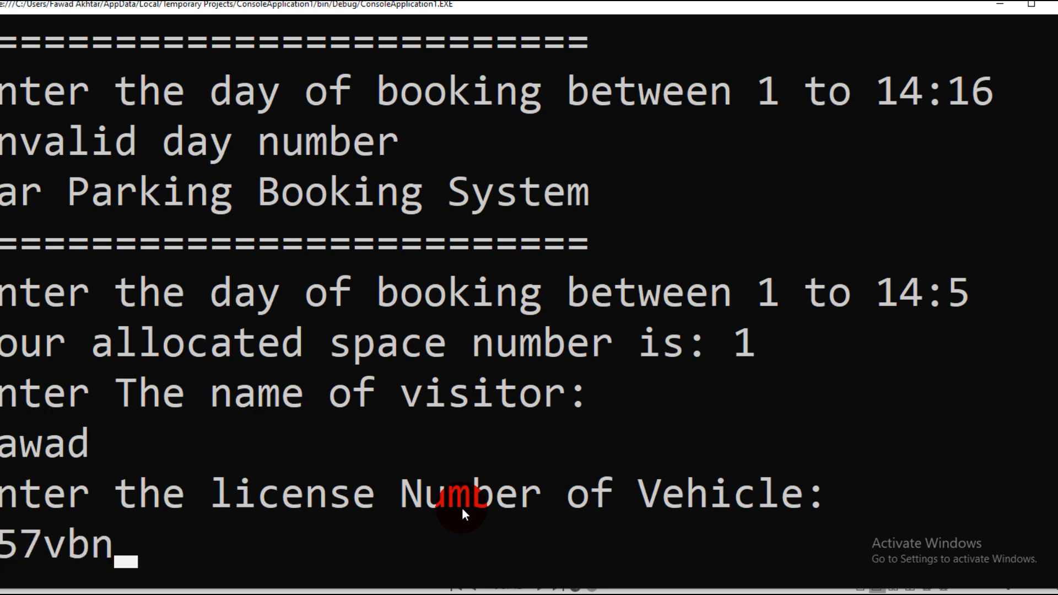
key("enter")
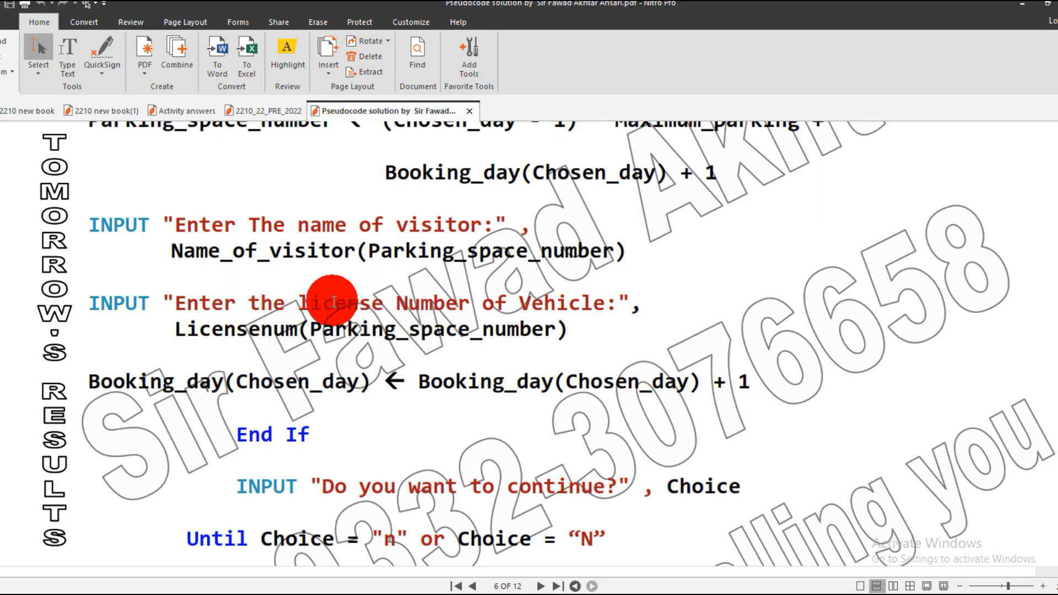
mouse_move(278, 264)
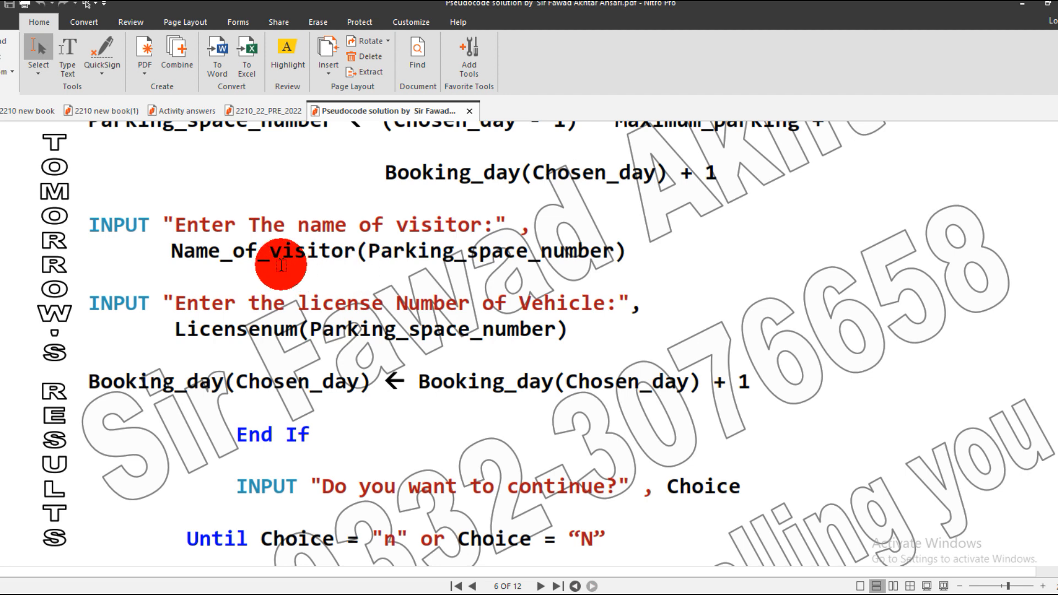
mouse_move(416, 329)
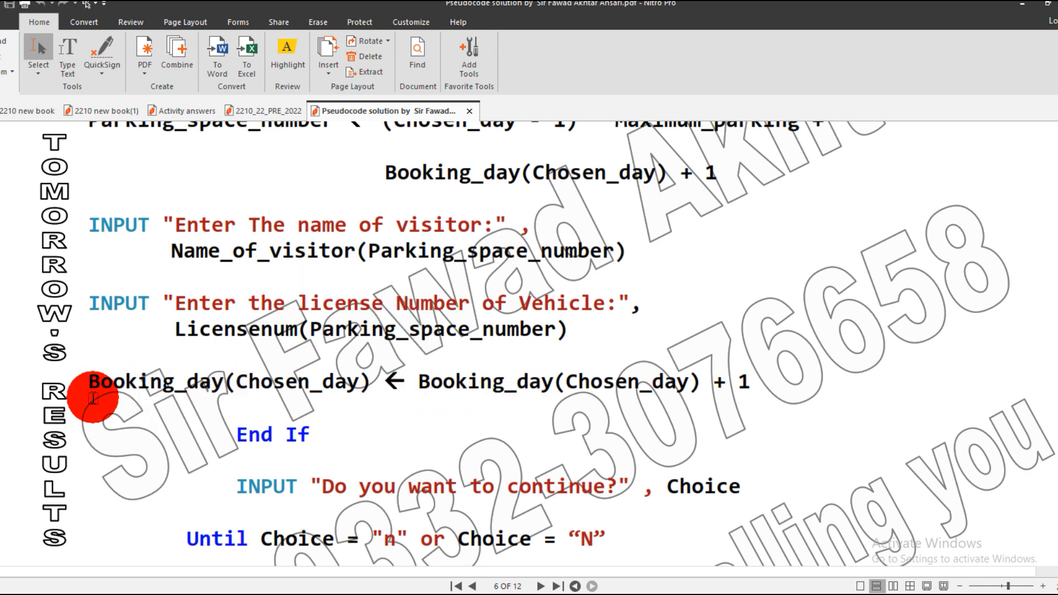
- Highlight the Booking_day(Chosen_day) ← Booking_day(Chosen_day) + 1 line and move on to the deletion prompt
left_click_drag(87, 382, 658, 382)
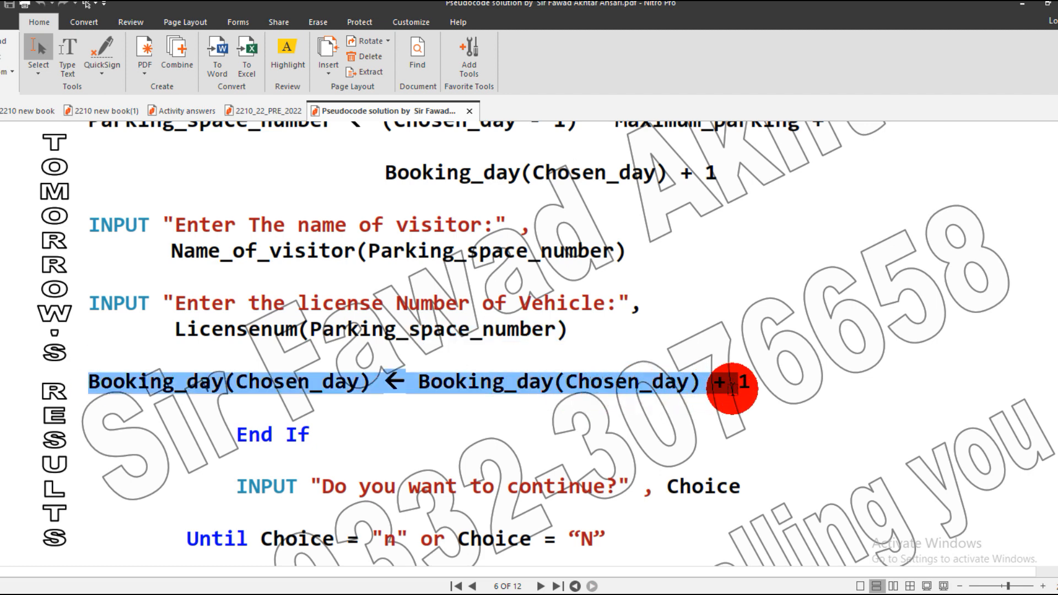
scroll("down", 3)
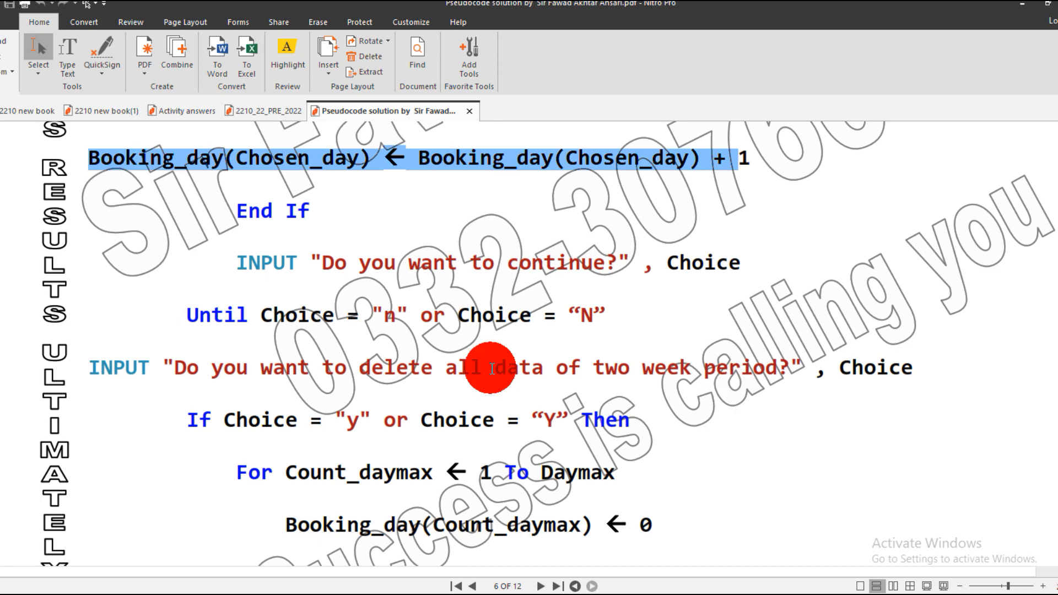
mouse_move(648, 322)
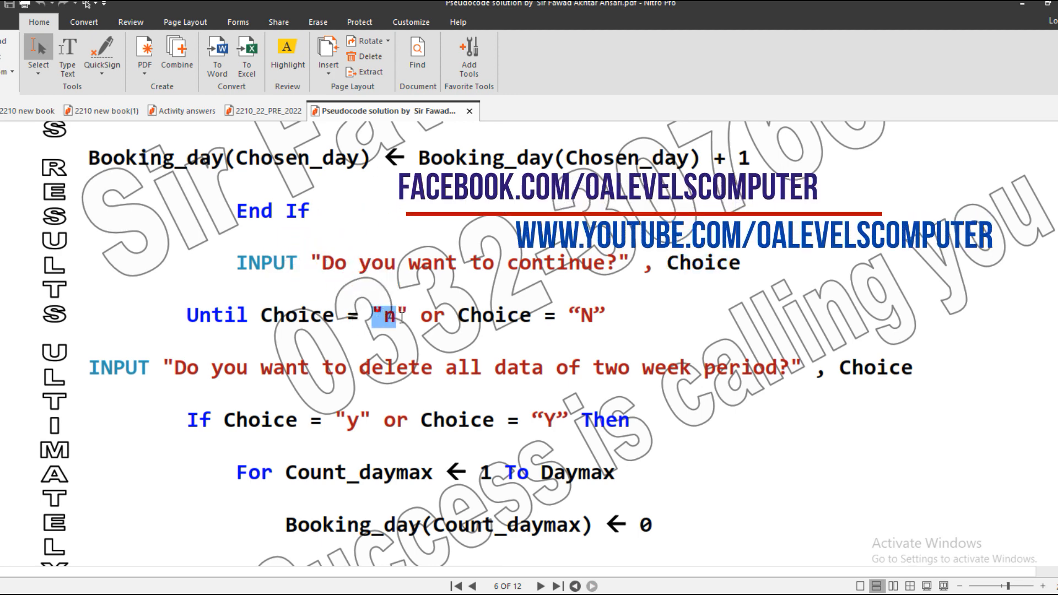
- Point out the lowercase n exit condition and the uppercase Y delete condition in the two-week prompt
left_click(343, 375)
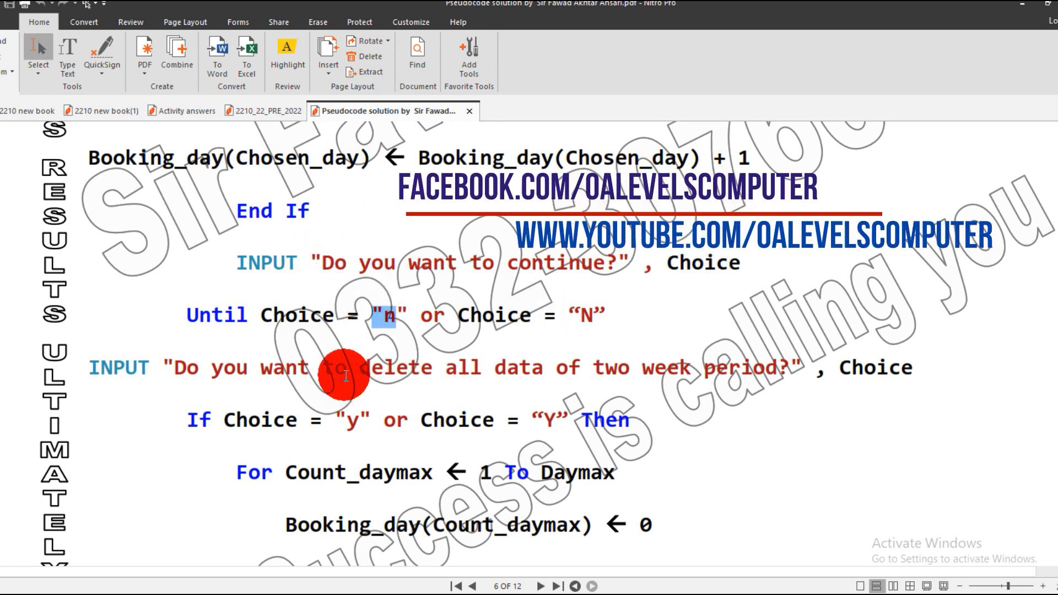
mouse_move(548, 367)
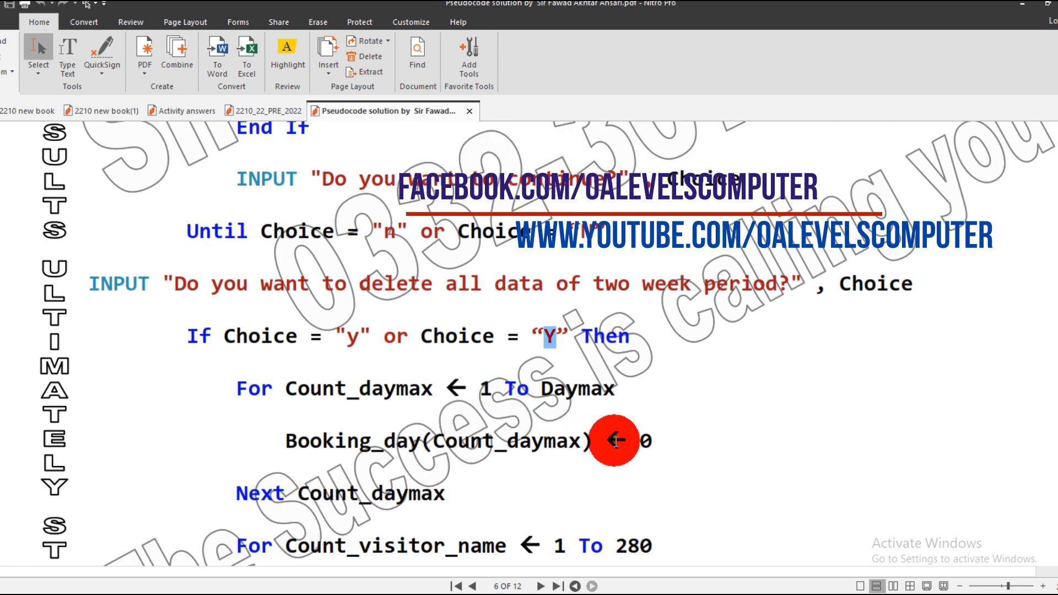
double_click(641, 457)
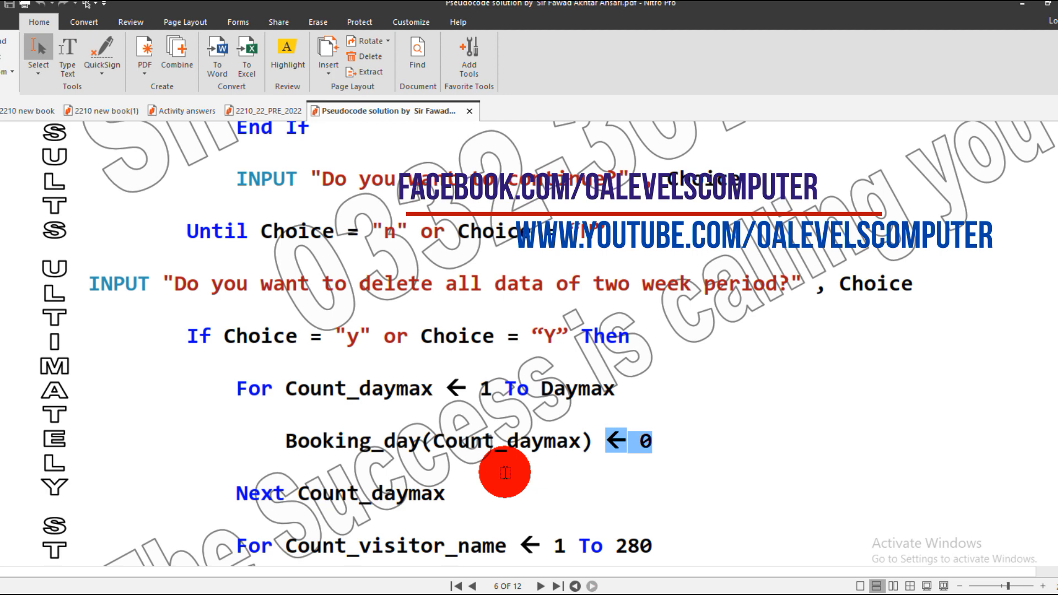
scroll("down", 3)
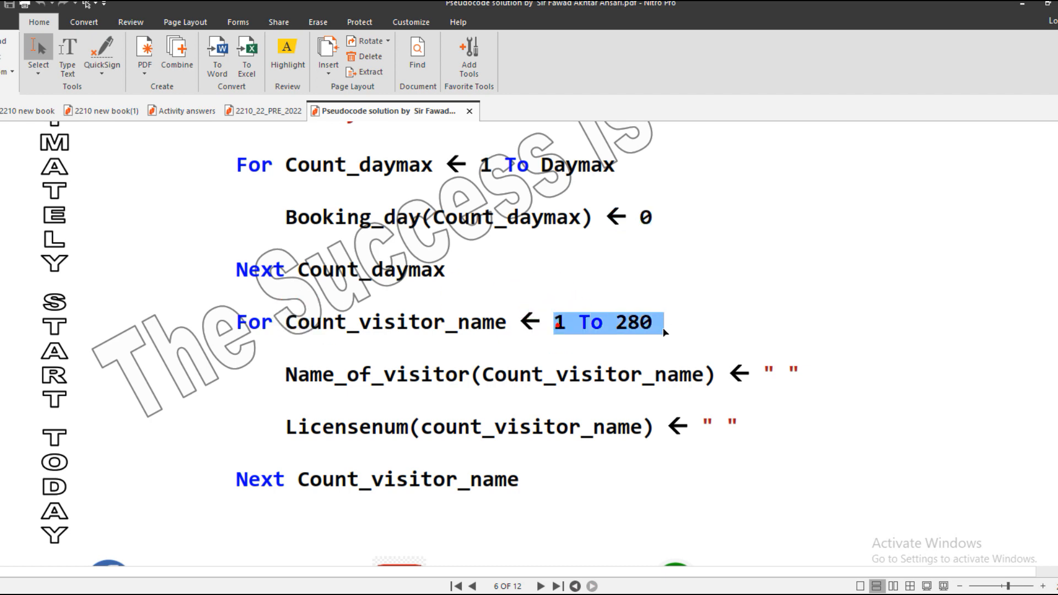
- Mark the 1 To 280 loop range that clears bookings, names and licence numbers, down to the End If
left_click(562, 390)
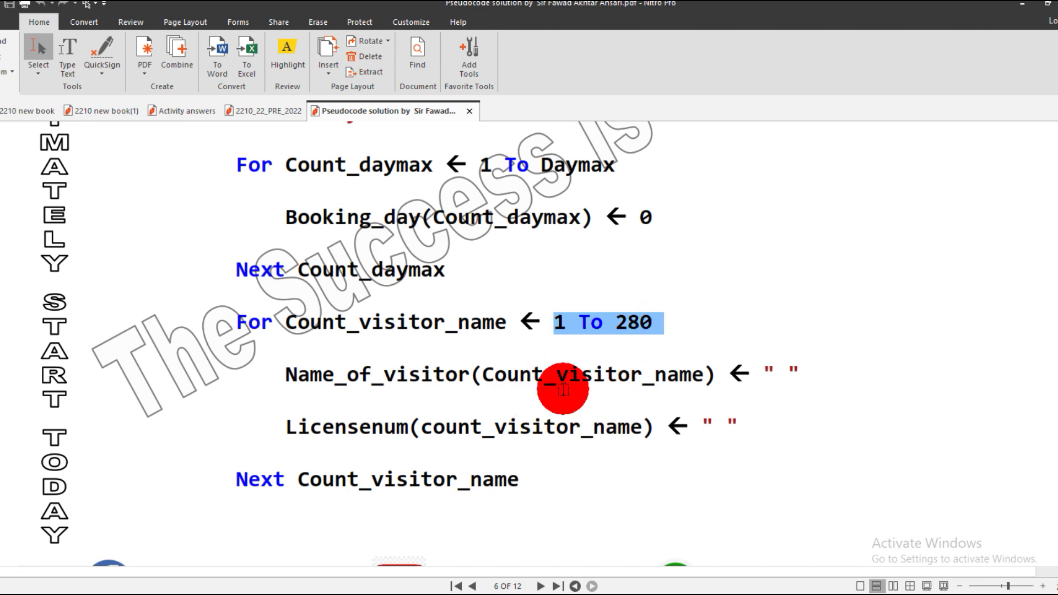
mouse_move(591, 345)
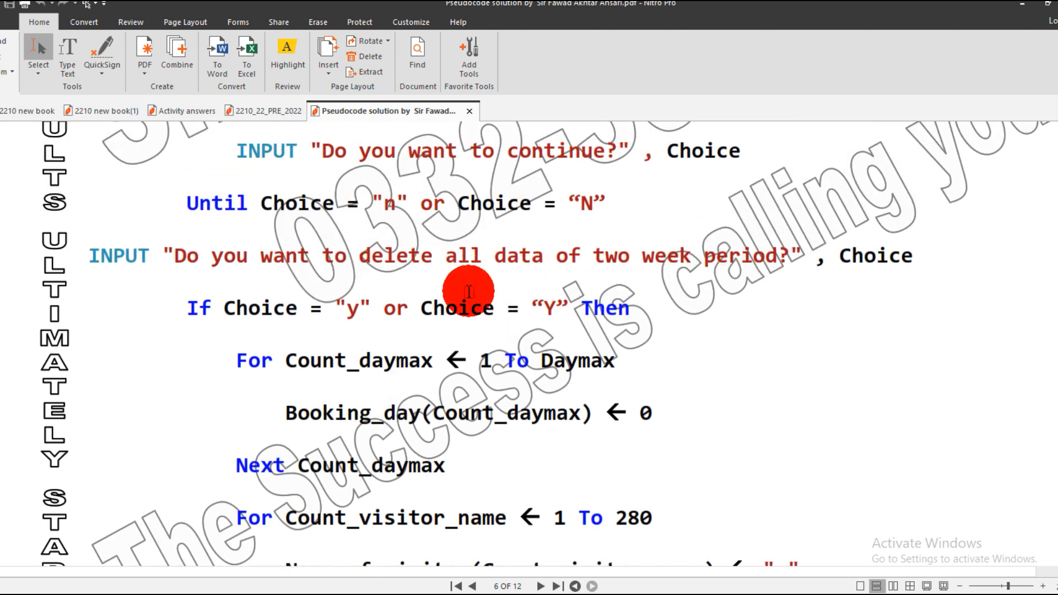
scroll("down", 3)
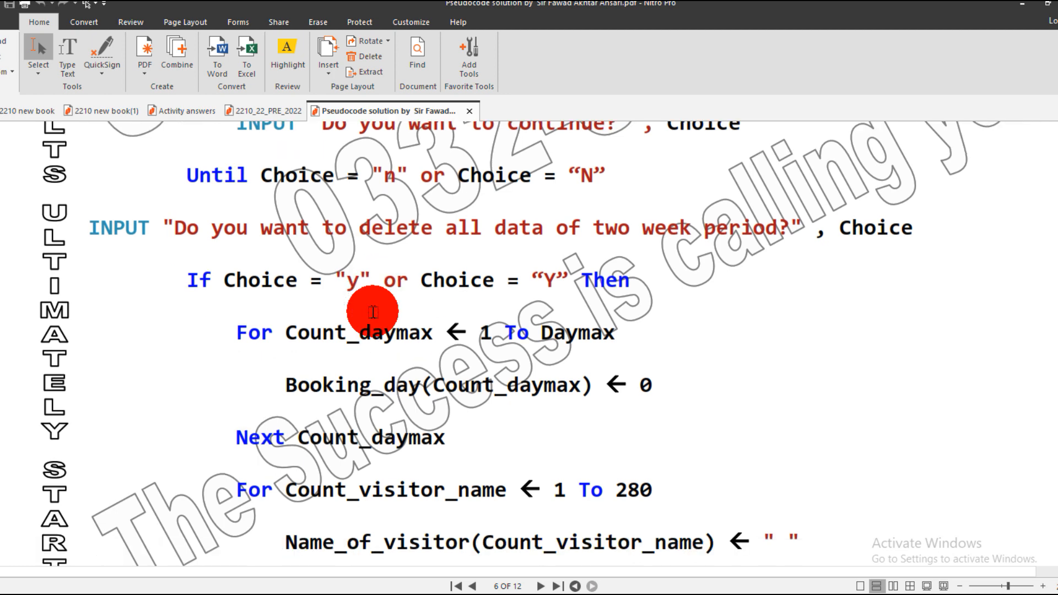
scroll("down", 3)
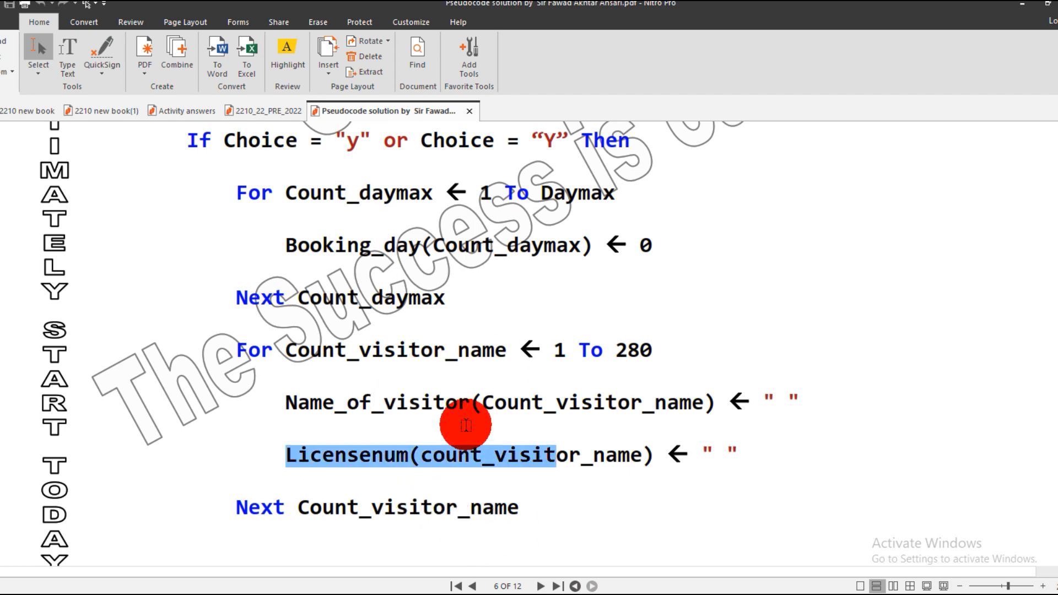
scroll("down", 3)
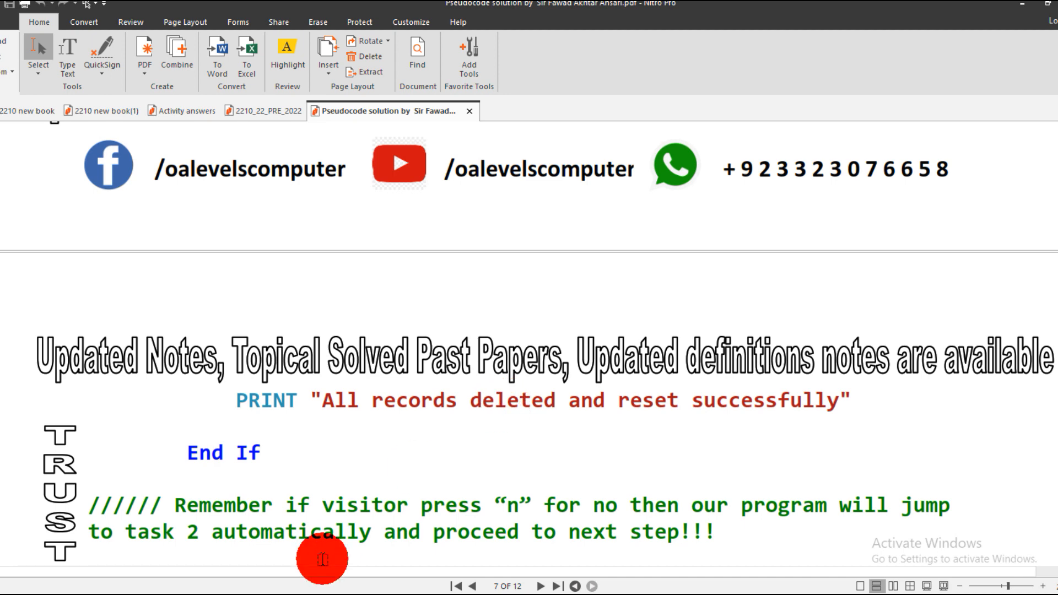
mouse_move(546, 470)
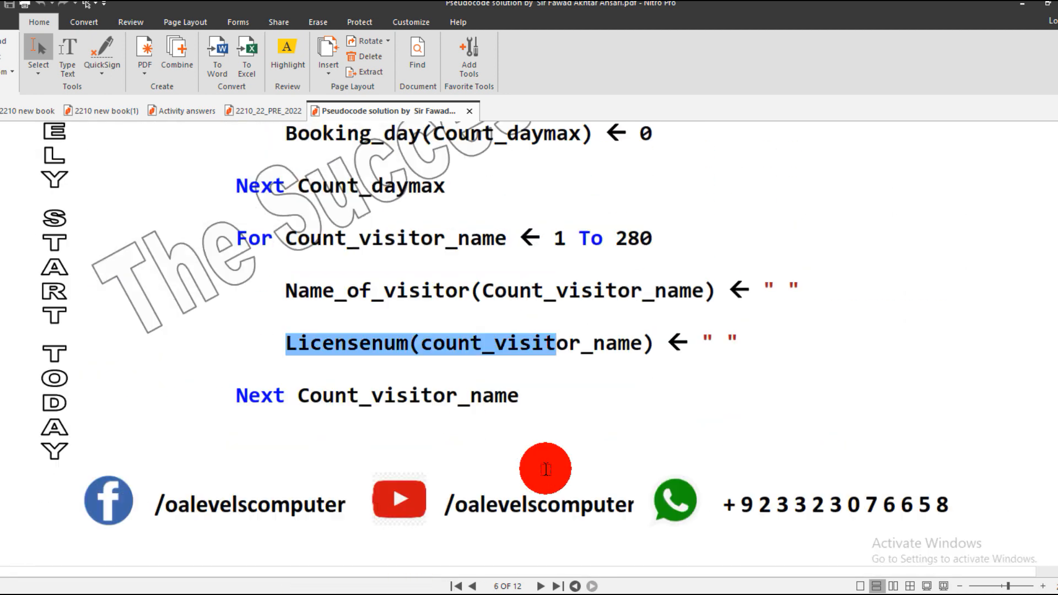
- Scroll to page 7's "All records deleted and reset successfully" message and the skip-to-Task-2 note
scroll("down", 3)
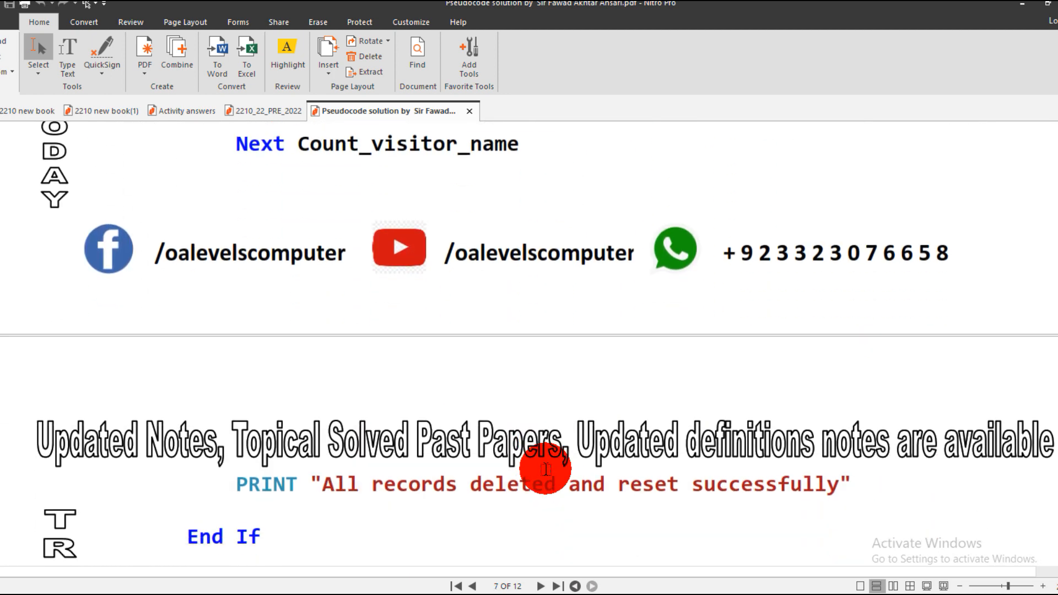
scroll("down", 3)
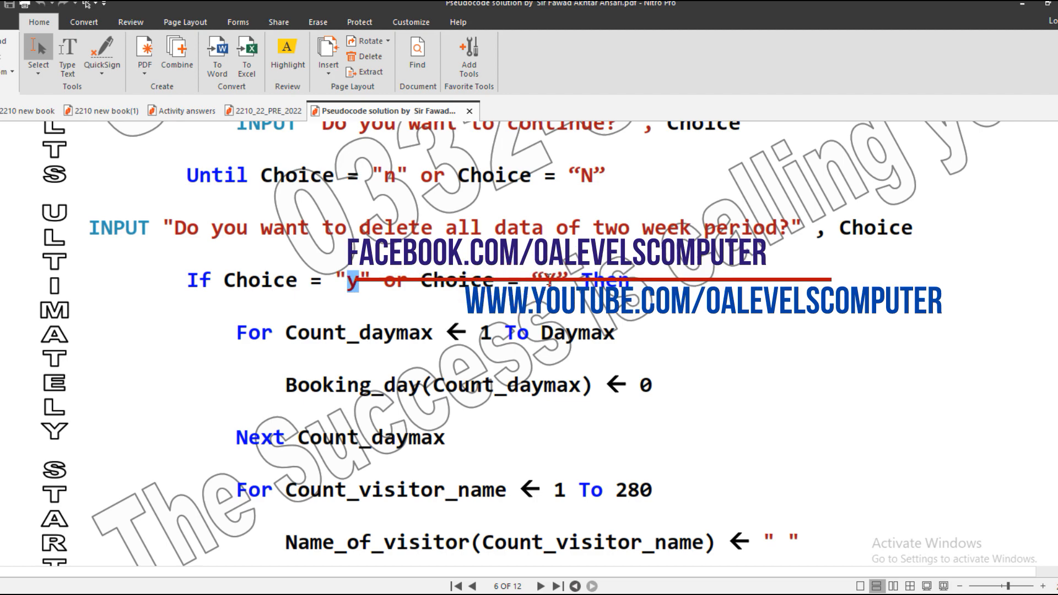
scroll("down", 3)
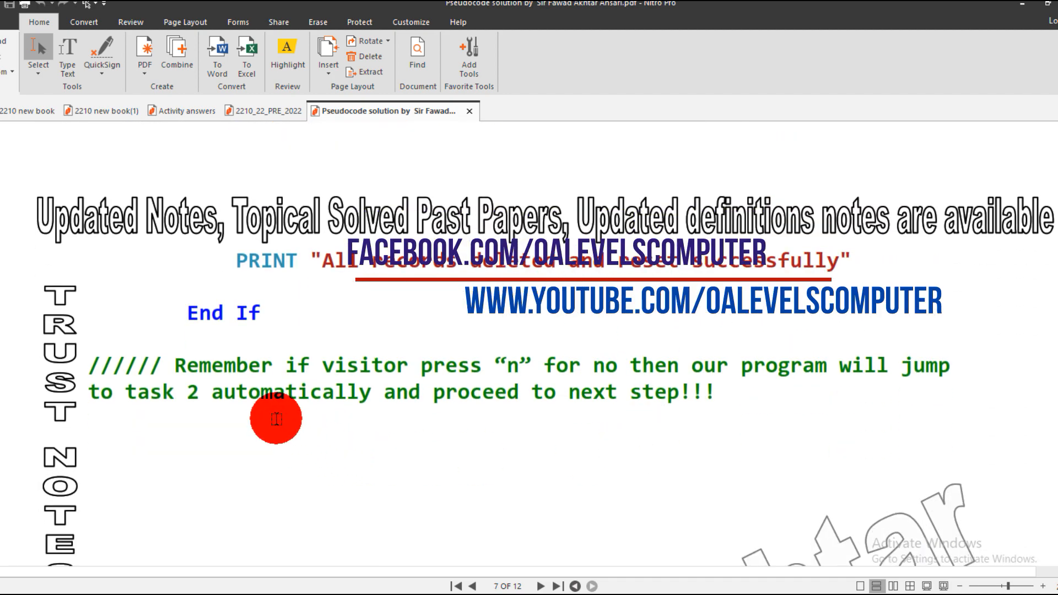
mouse_move(458, 418)
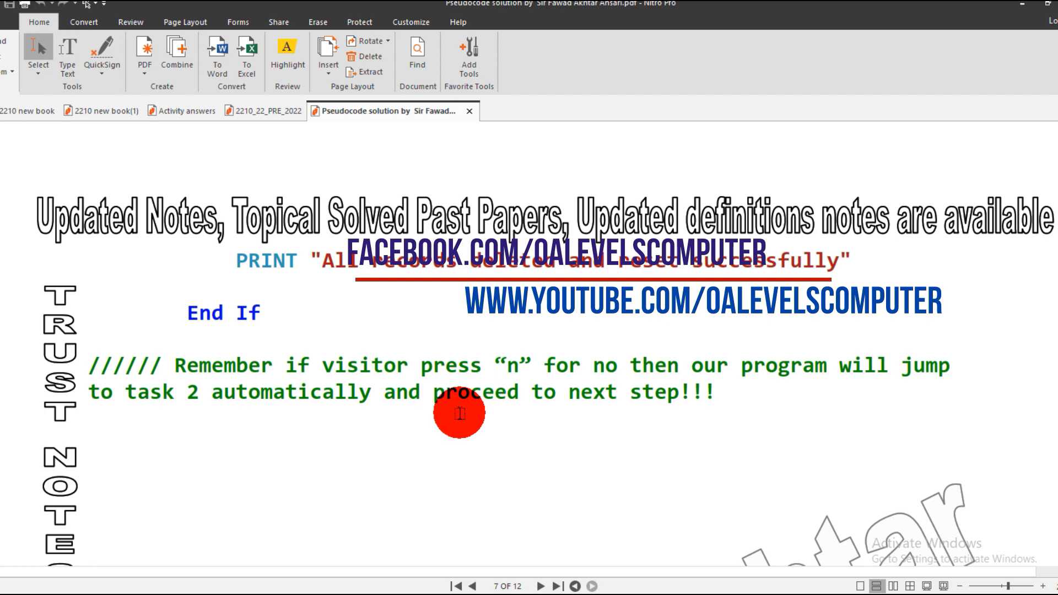